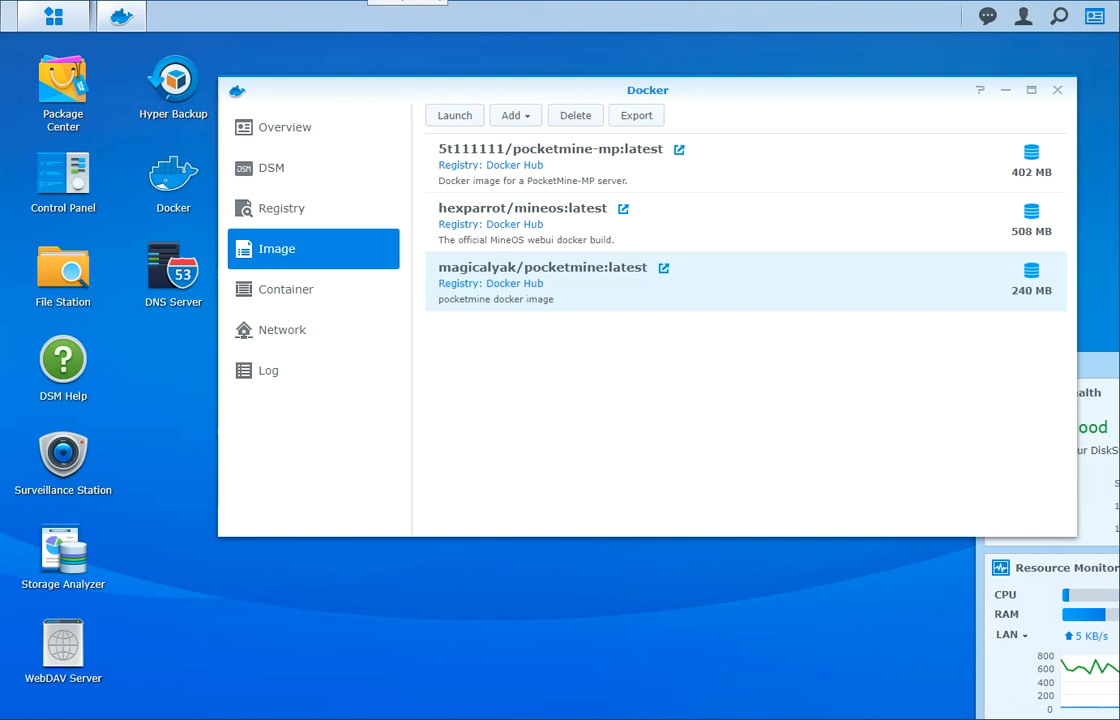
{"action": "mouse_move", "coordinate": [743, 92]}
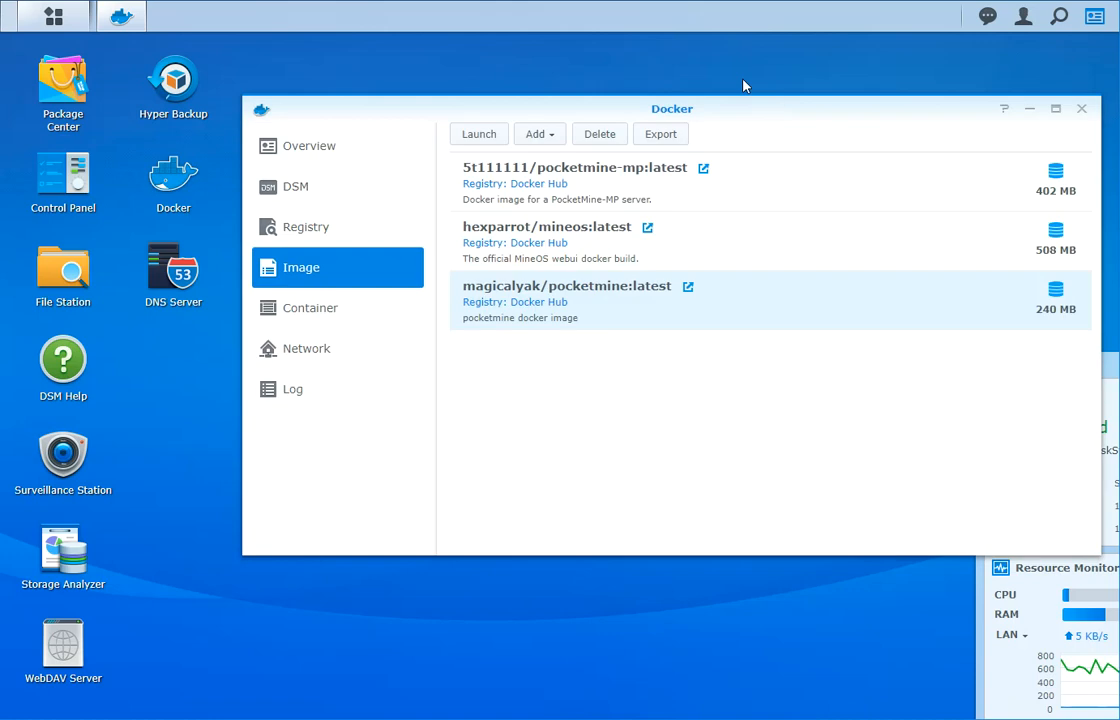
{"action": "mouse_move", "coordinate": [173, 180]}
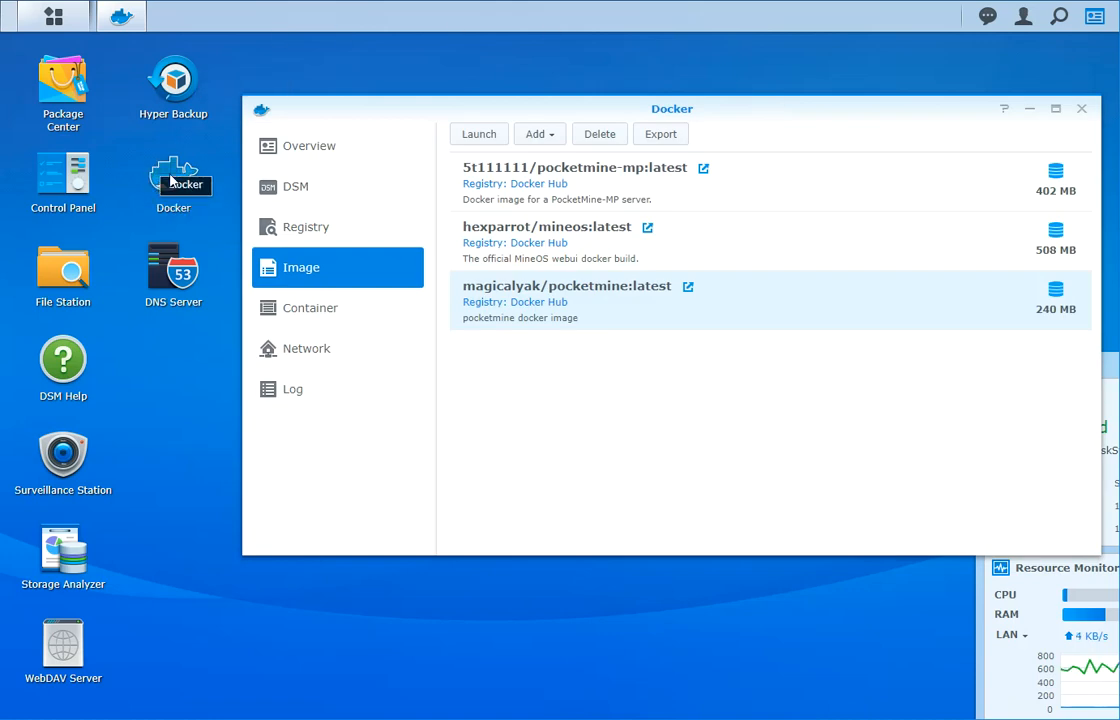
{"action": "mouse_move", "coordinate": [172, 180]}
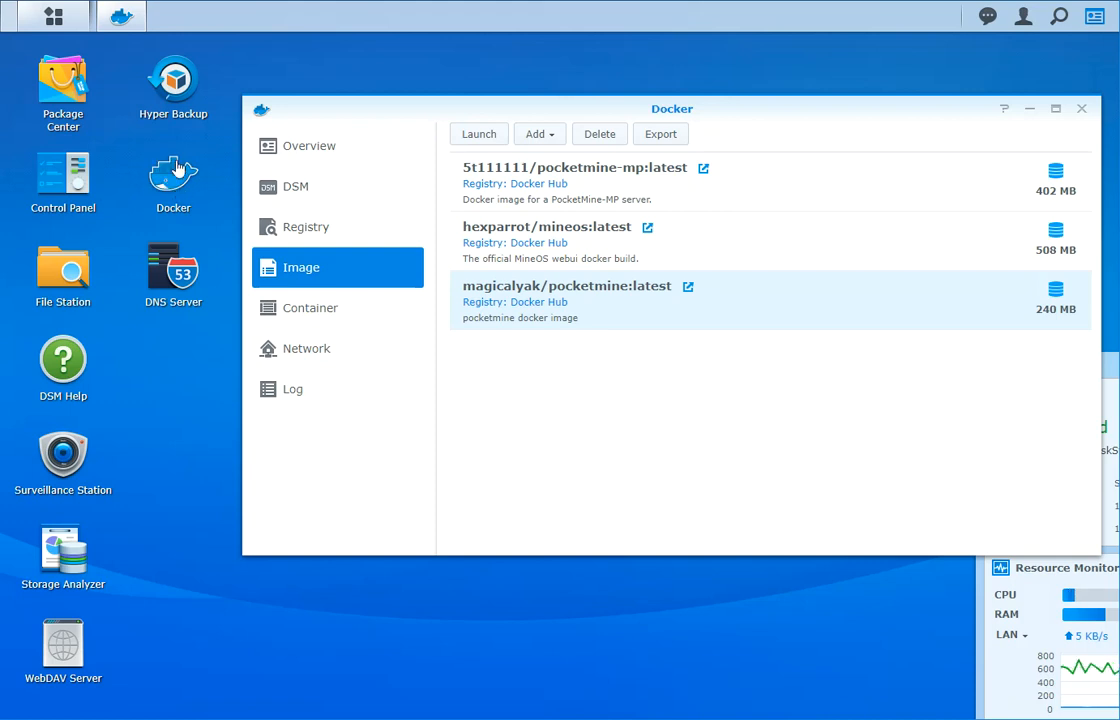
{"action": "mouse_move", "coordinate": [761, 112]}
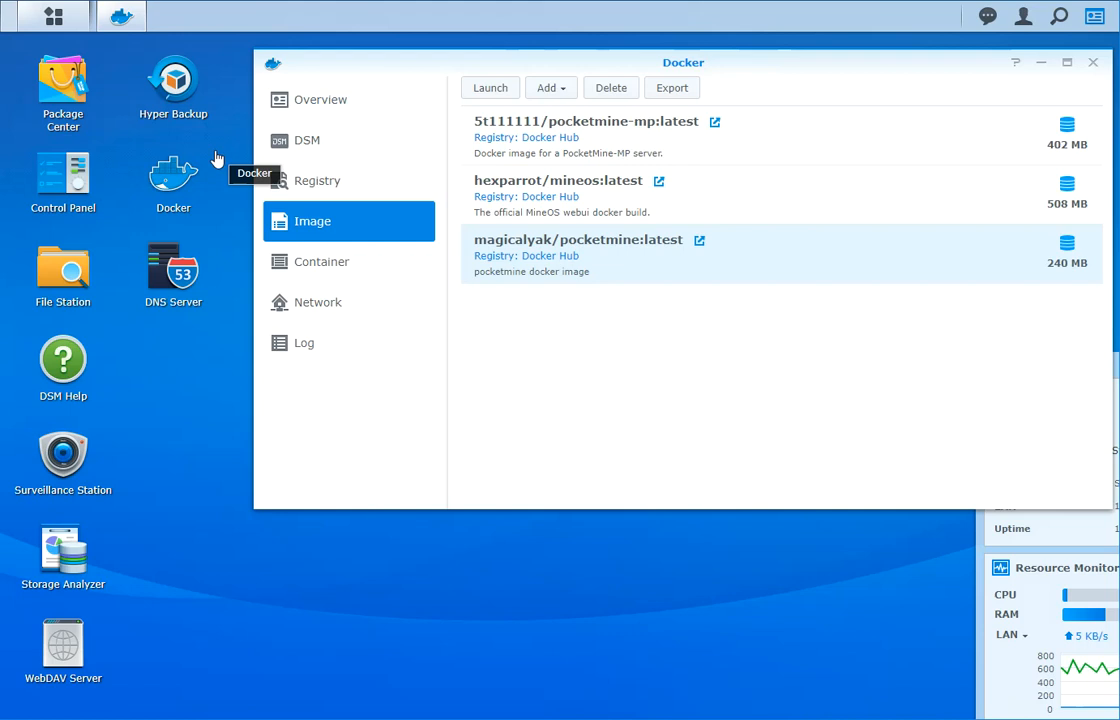
{"action": "mouse_move", "coordinate": [216, 152]}
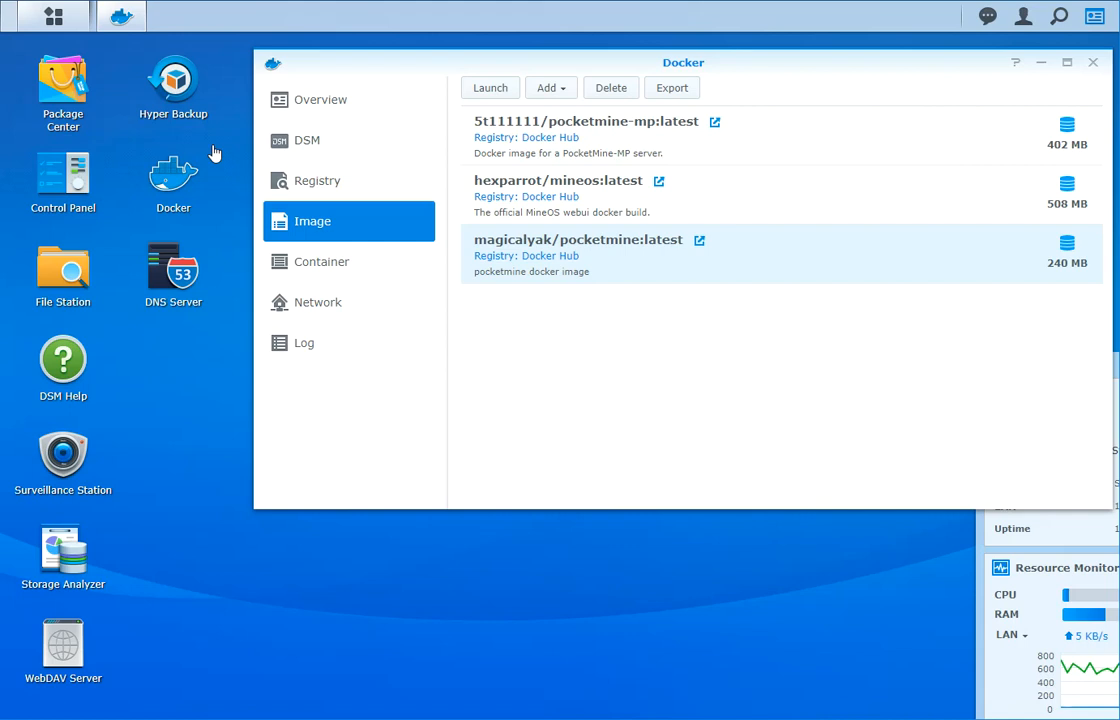
{"action": "mouse_move", "coordinate": [192, 192]}
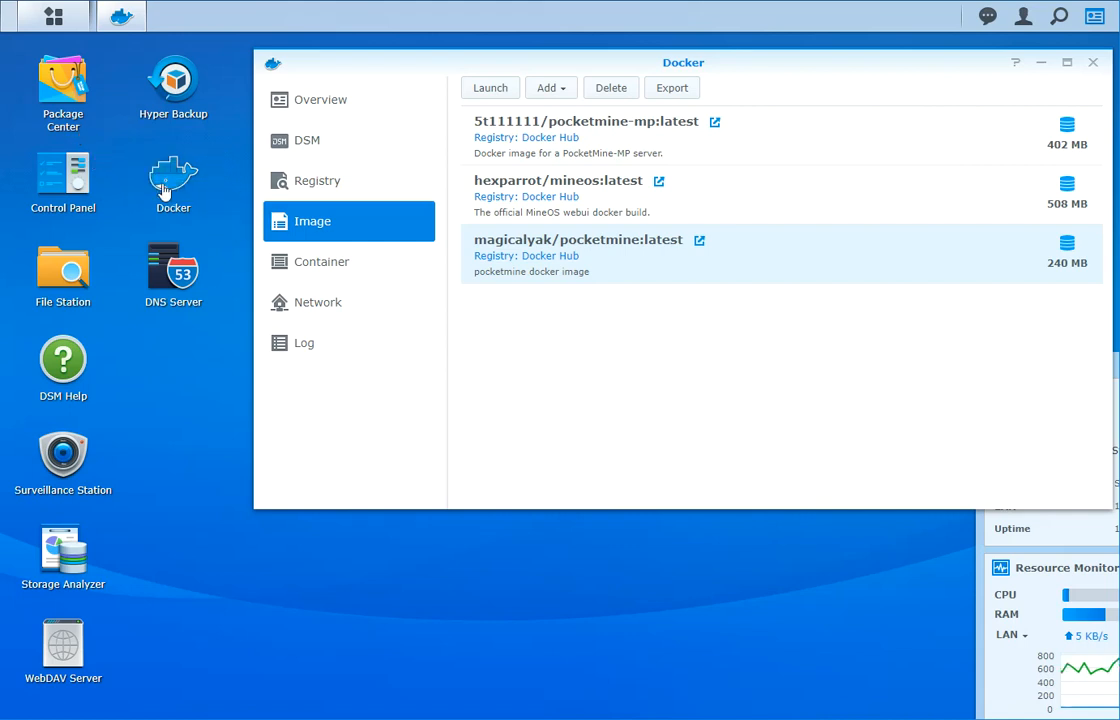
{"action": "mouse_move", "coordinate": [63, 80]}
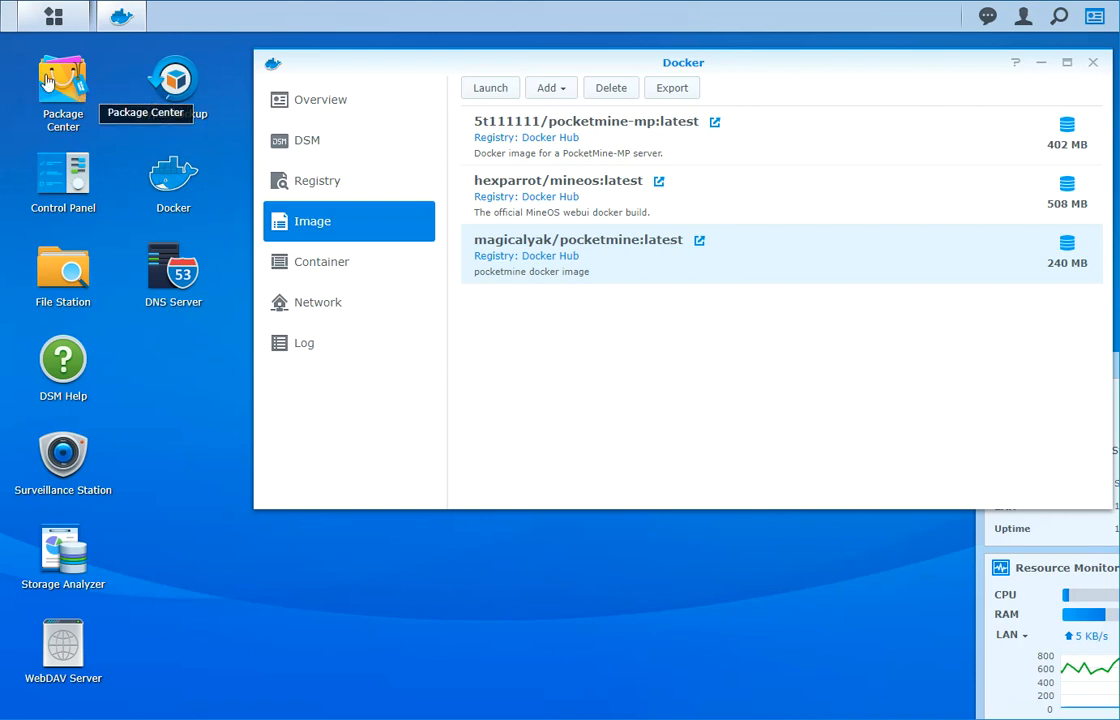
{"action": "mouse_move", "coordinate": [160, 175]}
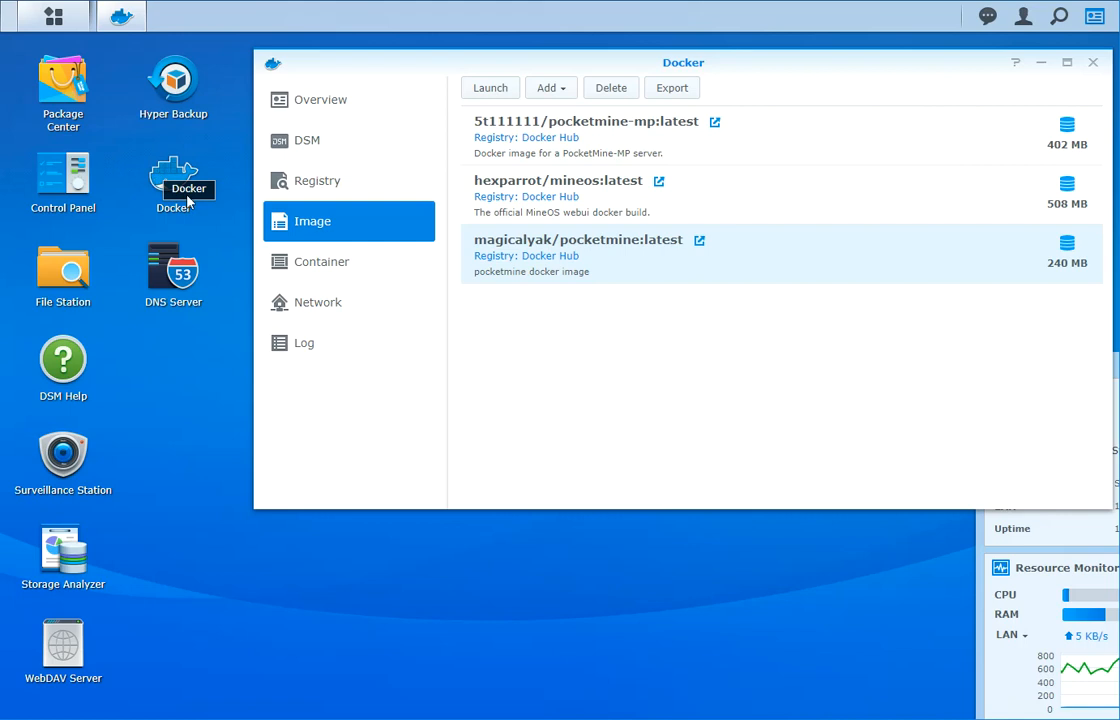
{"action": "mouse_move", "coordinate": [172, 180]}
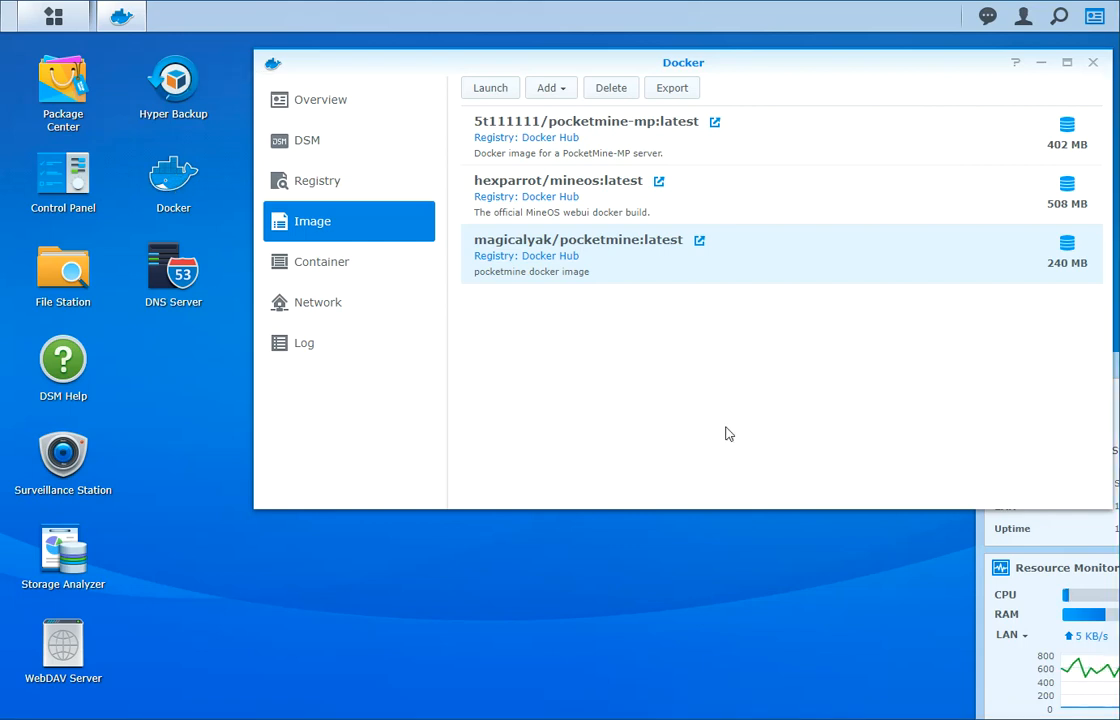
{"action": "mouse_move", "coordinate": [729, 438]}
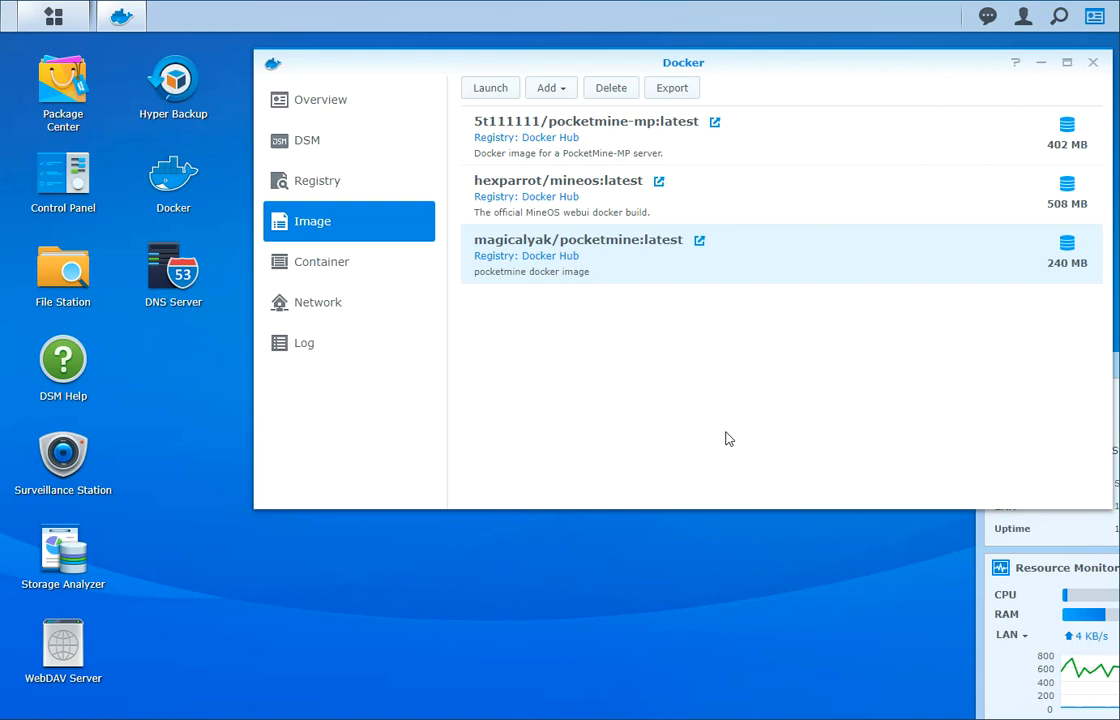
{"action": "mouse_move", "coordinate": [280, 237]}
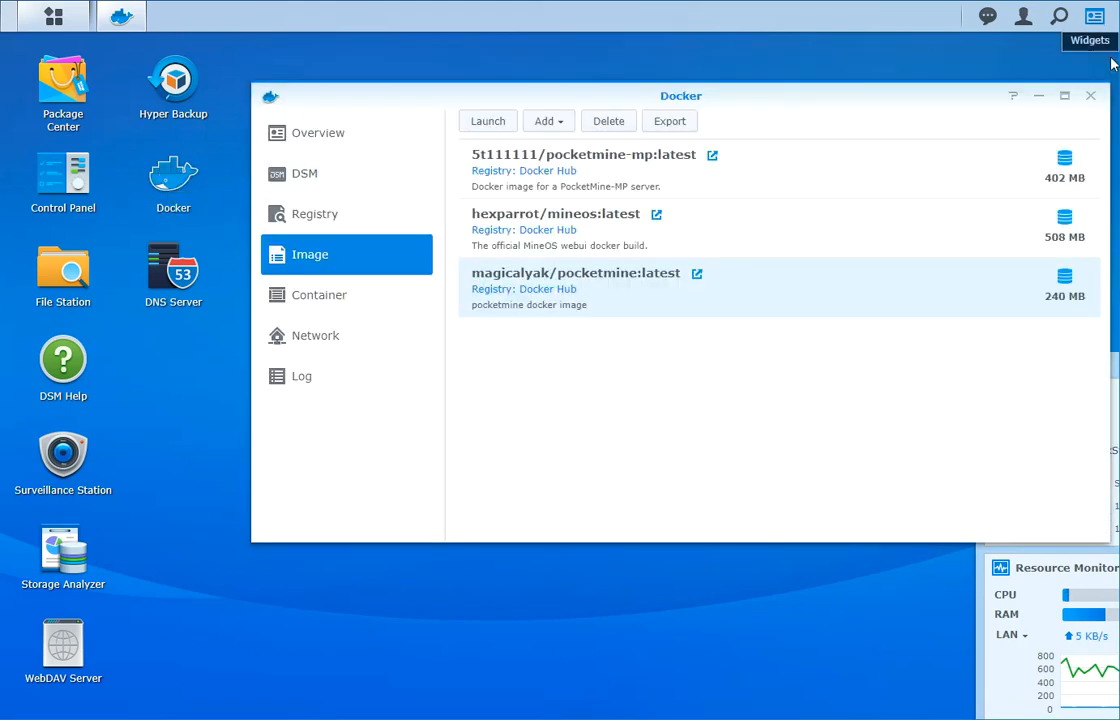
Close Docker and relaunch it to see the running magicalyak-pocketmine1 container using about 255 MB.
{"action": "left_click", "coordinate": [1090, 95]}
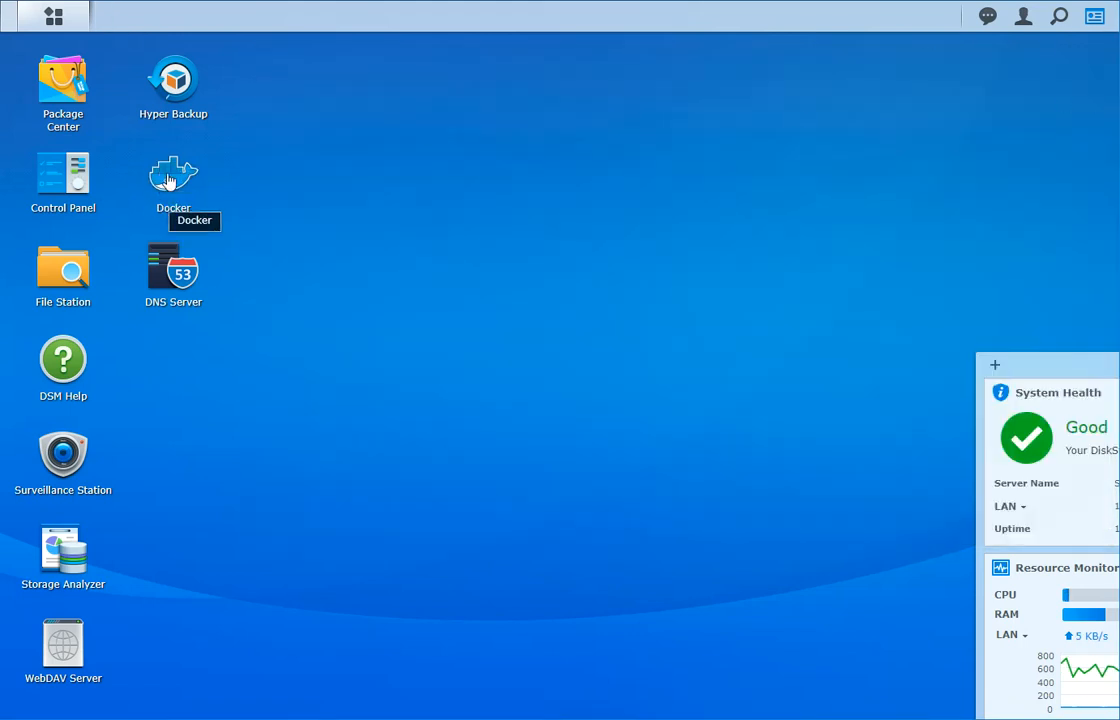
{"action": "double_click", "coordinate": [172, 178]}
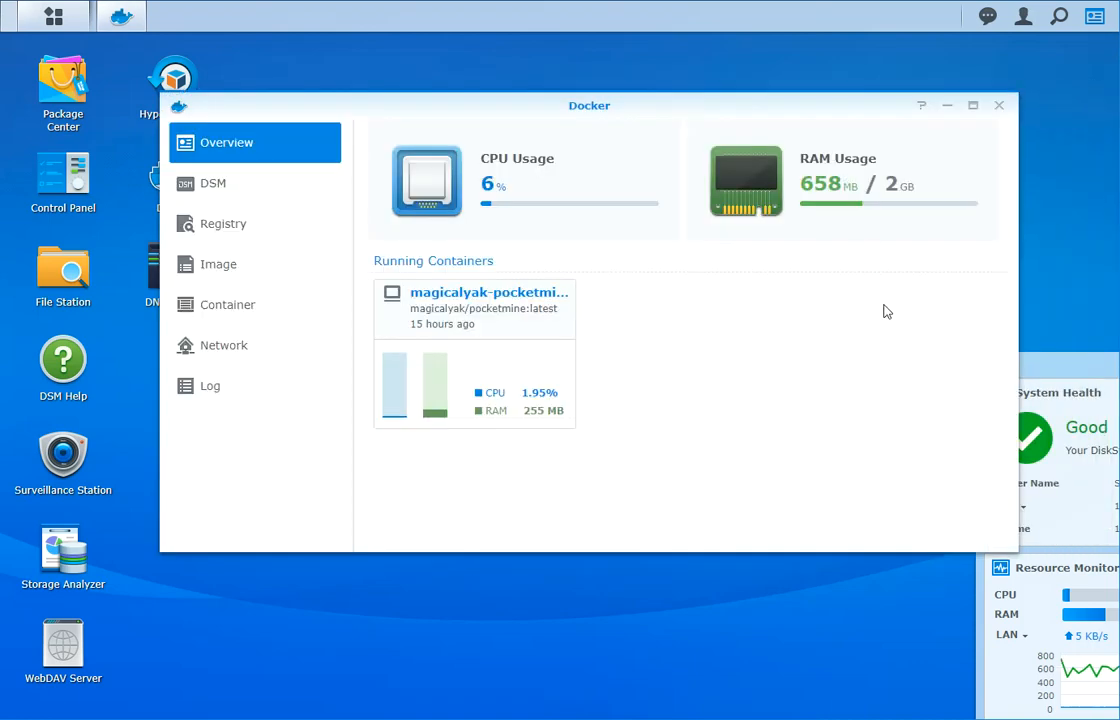
{"action": "mouse_move", "coordinate": [458, 408]}
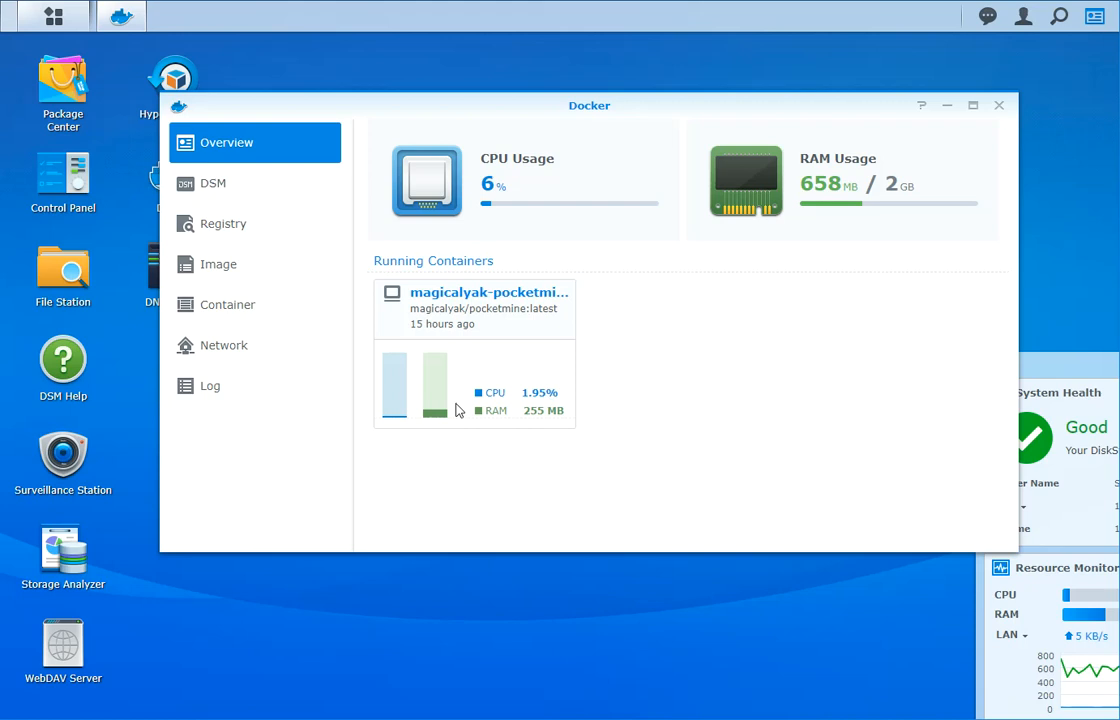
{"action": "mouse_move", "coordinate": [433, 300]}
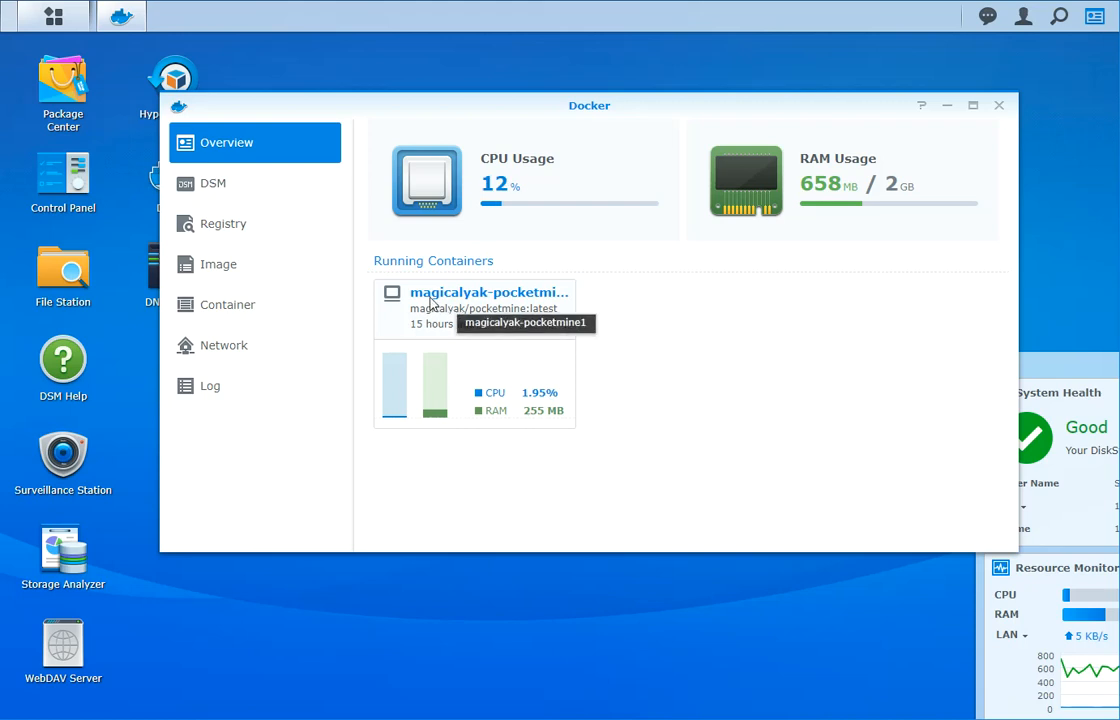
{"action": "mouse_move", "coordinate": [538, 332]}
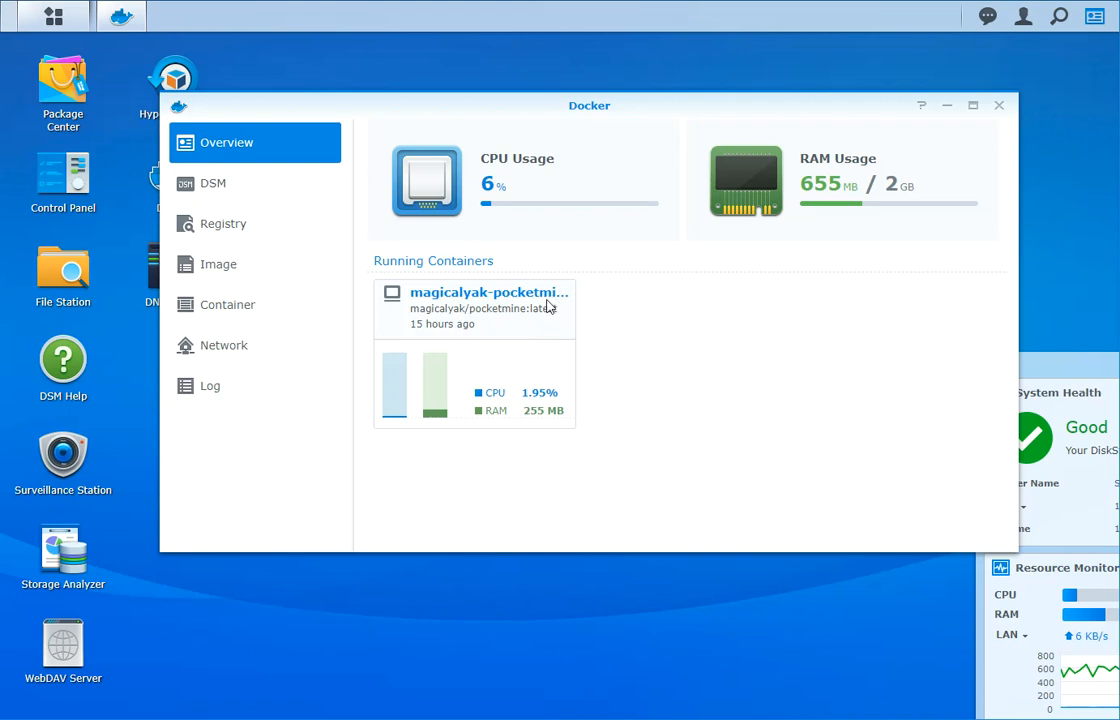
{"action": "mouse_move", "coordinate": [447, 305]}
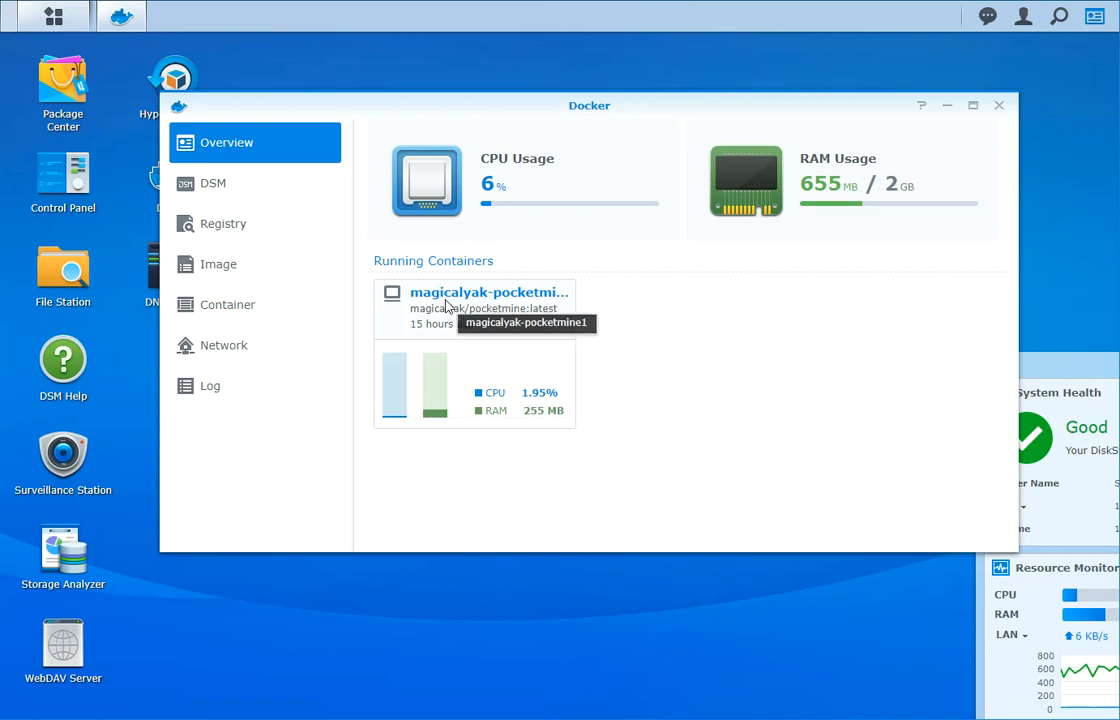
{"action": "mouse_move", "coordinate": [372, 268]}
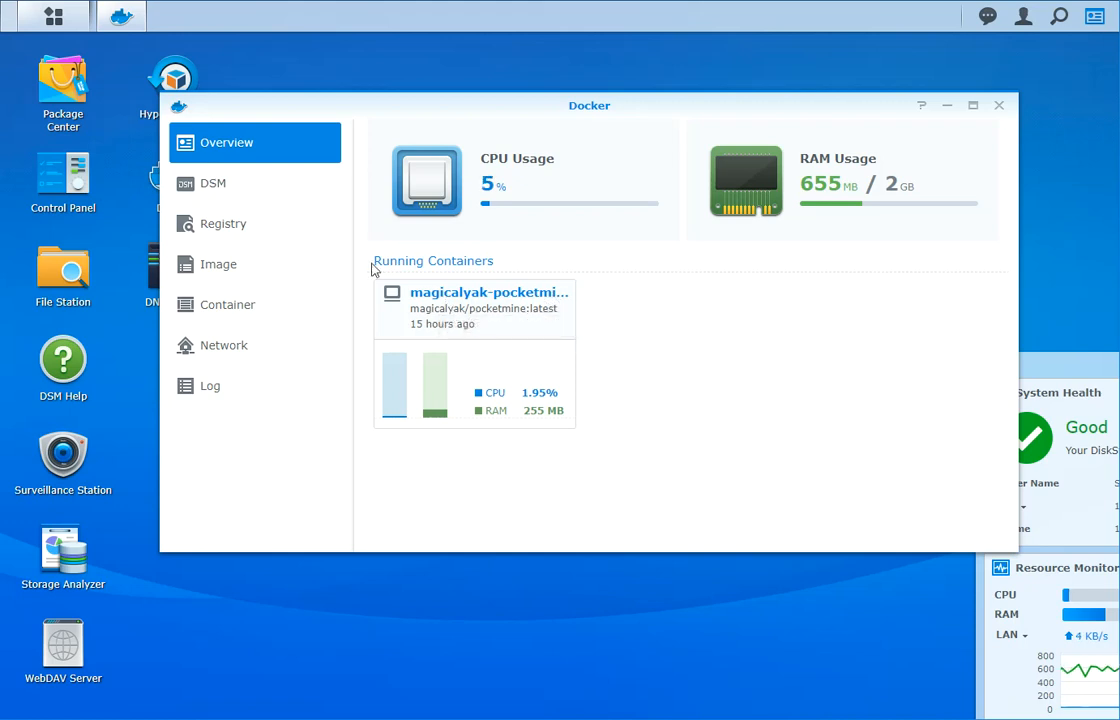
{"action": "mouse_move", "coordinate": [221, 229]}
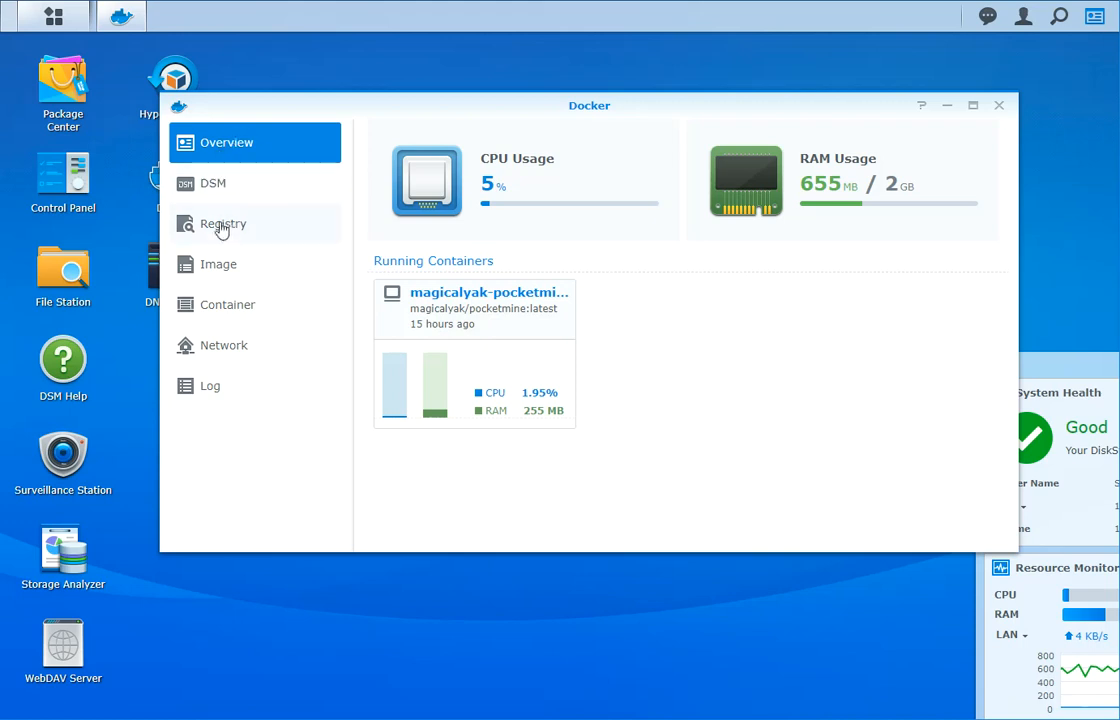
Show the Docker Registry listing 4,847 images, led by nginx, centos and jenkins.
{"action": "left_click", "coordinate": [223, 223]}
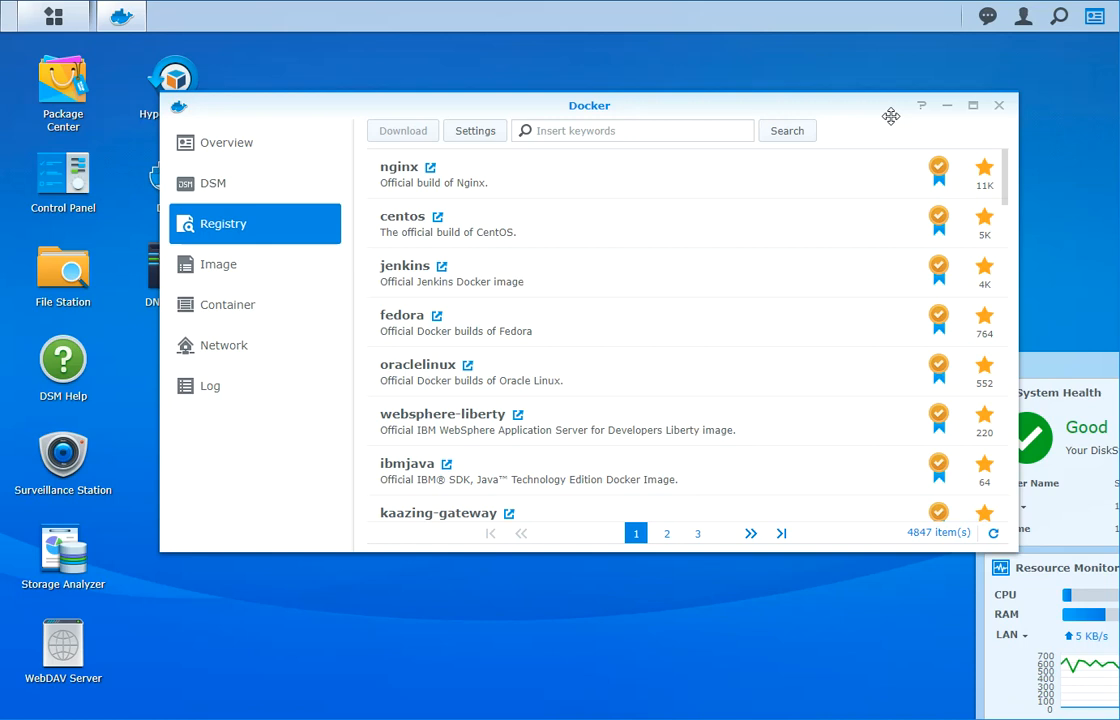
{"action": "mouse_move", "coordinate": [890, 115]}
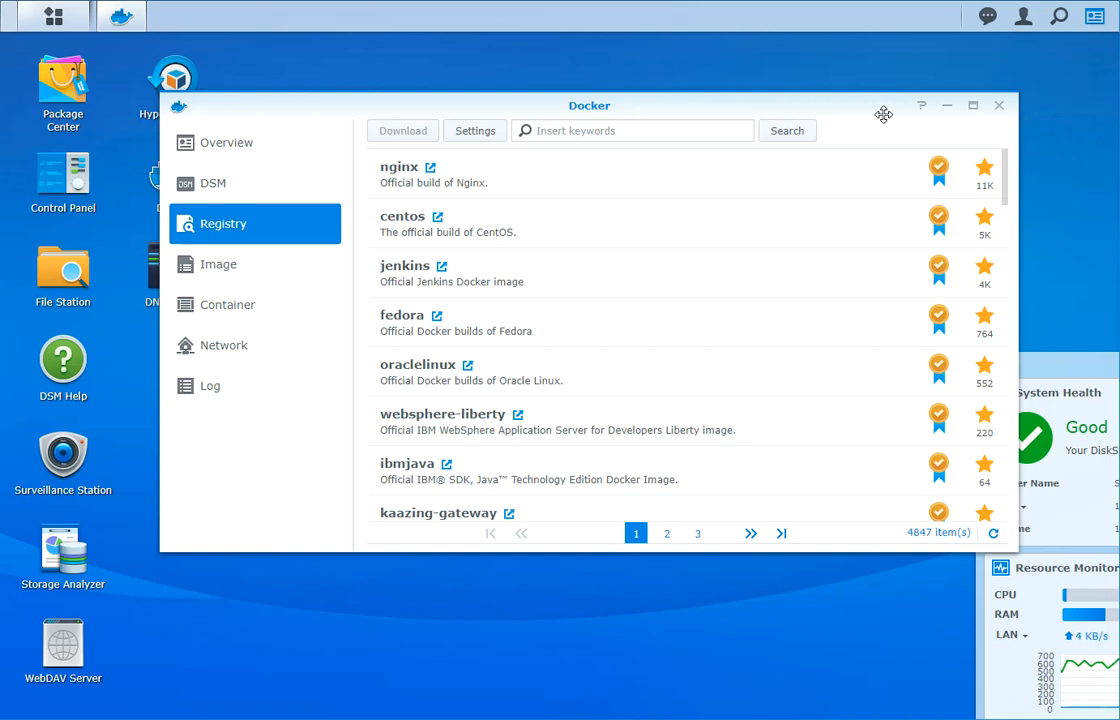
{"action": "mouse_move", "coordinate": [472, 172]}
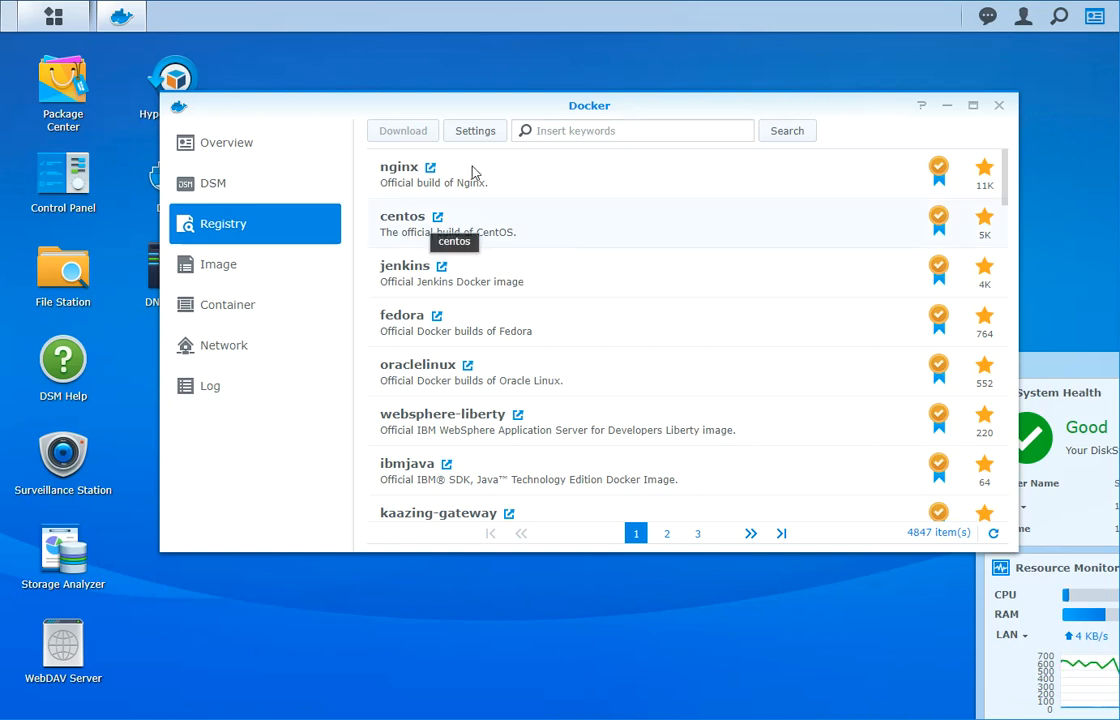
Search the registry for 'minecraft', returning 1,268 images led by itzg/minecraft-server.
{"action": "left_click", "coordinate": [632, 130]}
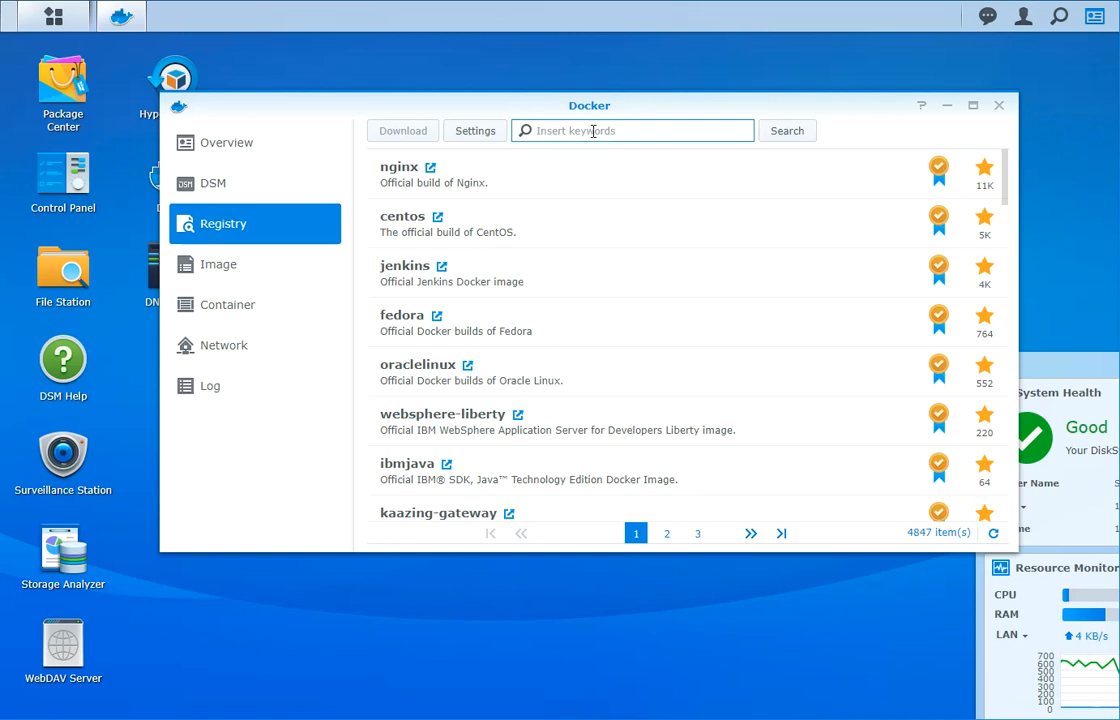
{"action": "type", "text": "minecraft"}
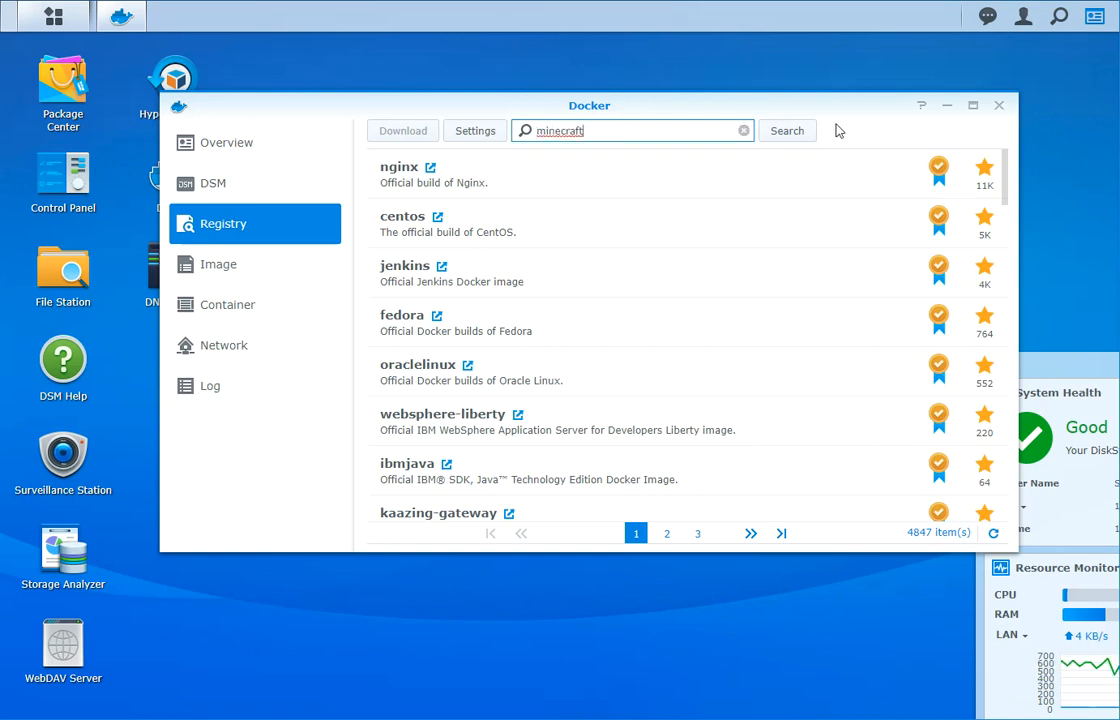
{"action": "left_click", "coordinate": [787, 131]}
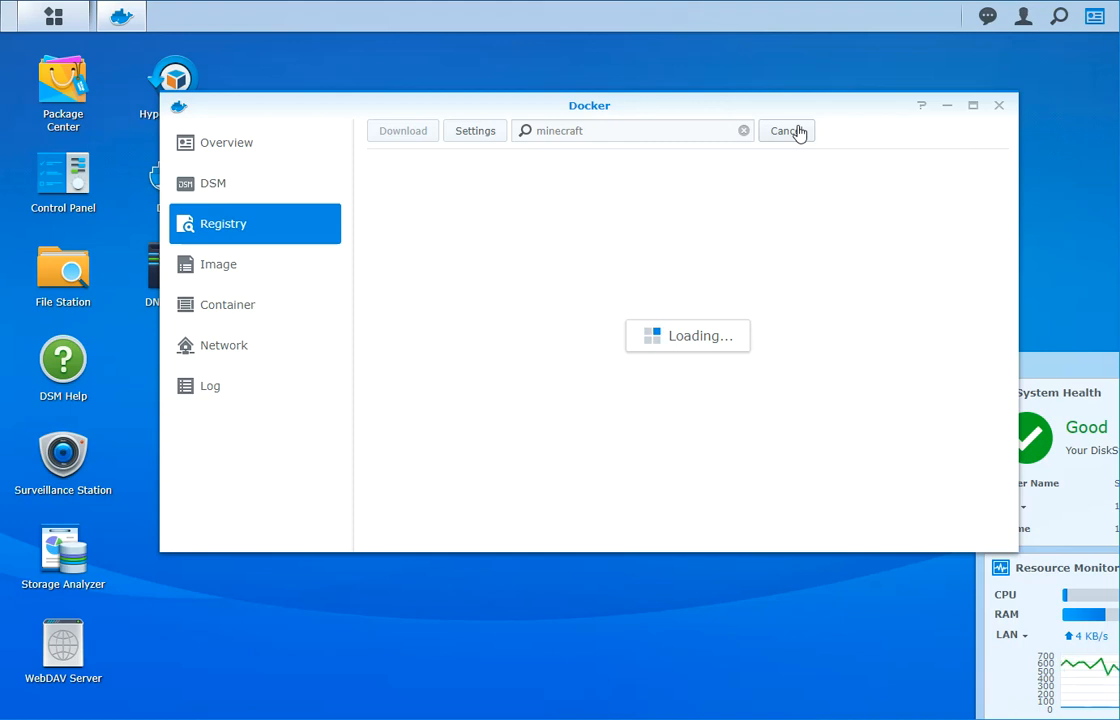
{"action": "left_click", "coordinate": [786, 131]}
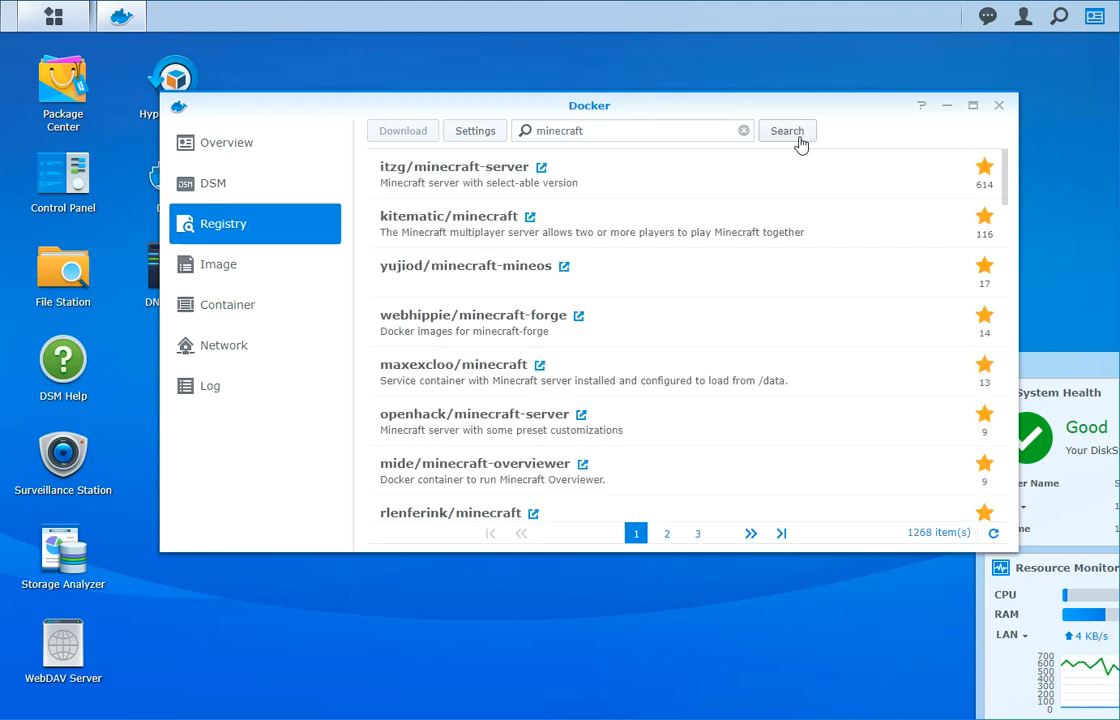
{"action": "mouse_move", "coordinate": [515, 172]}
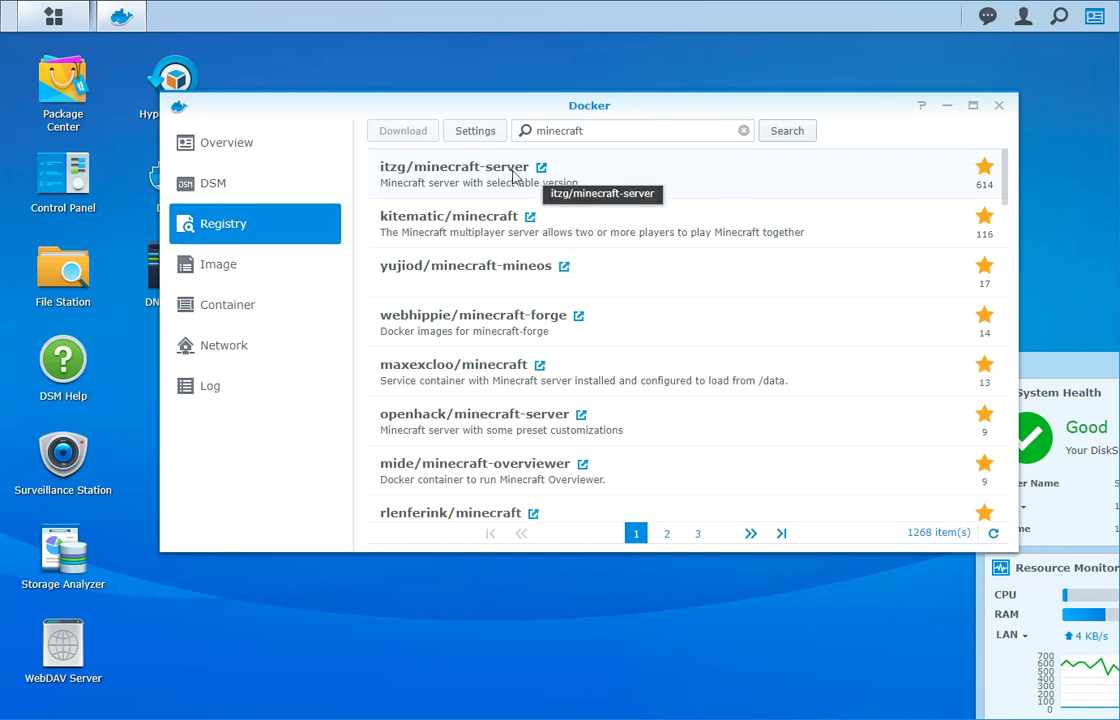
{"action": "mouse_move", "coordinate": [459, 191]}
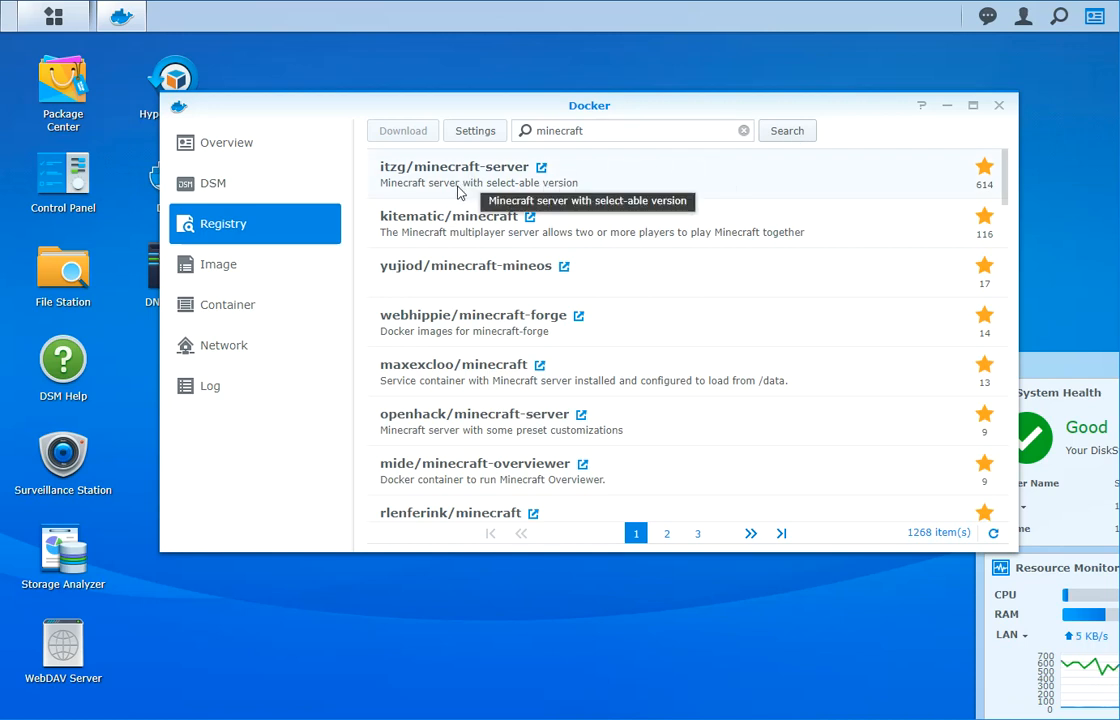
{"action": "mouse_move", "coordinate": [565, 238]}
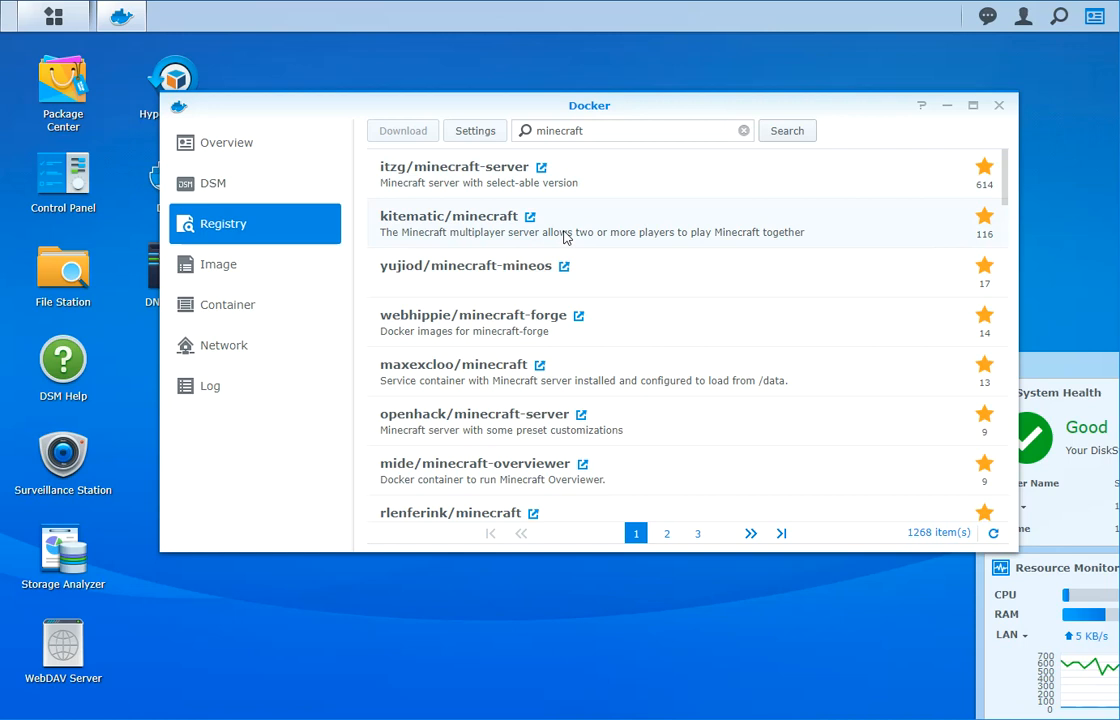
{"action": "mouse_move", "coordinate": [583, 340]}
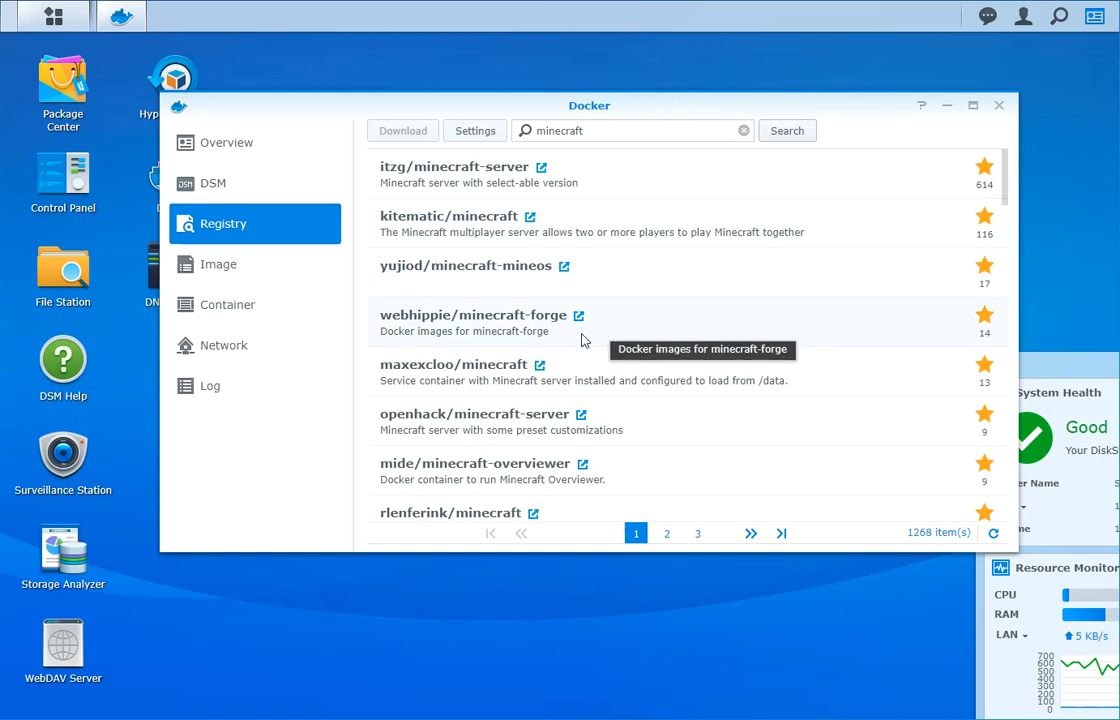
{"action": "mouse_move", "coordinate": [427, 407]}
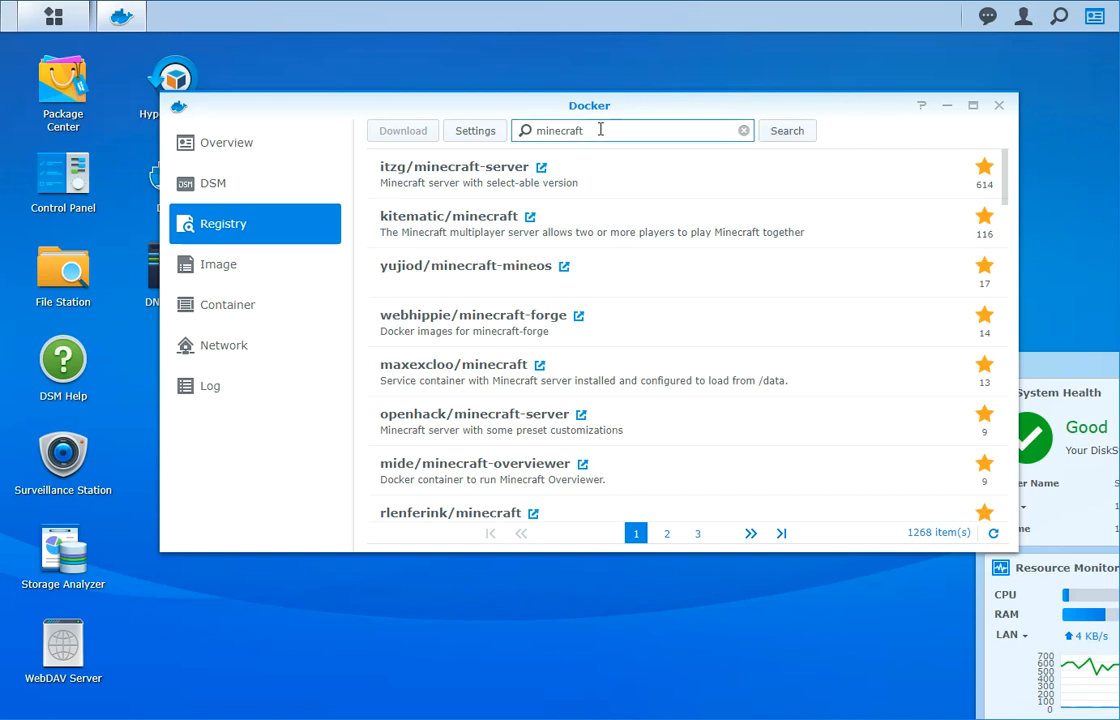
{"action": "mouse_move", "coordinate": [669, 288]}
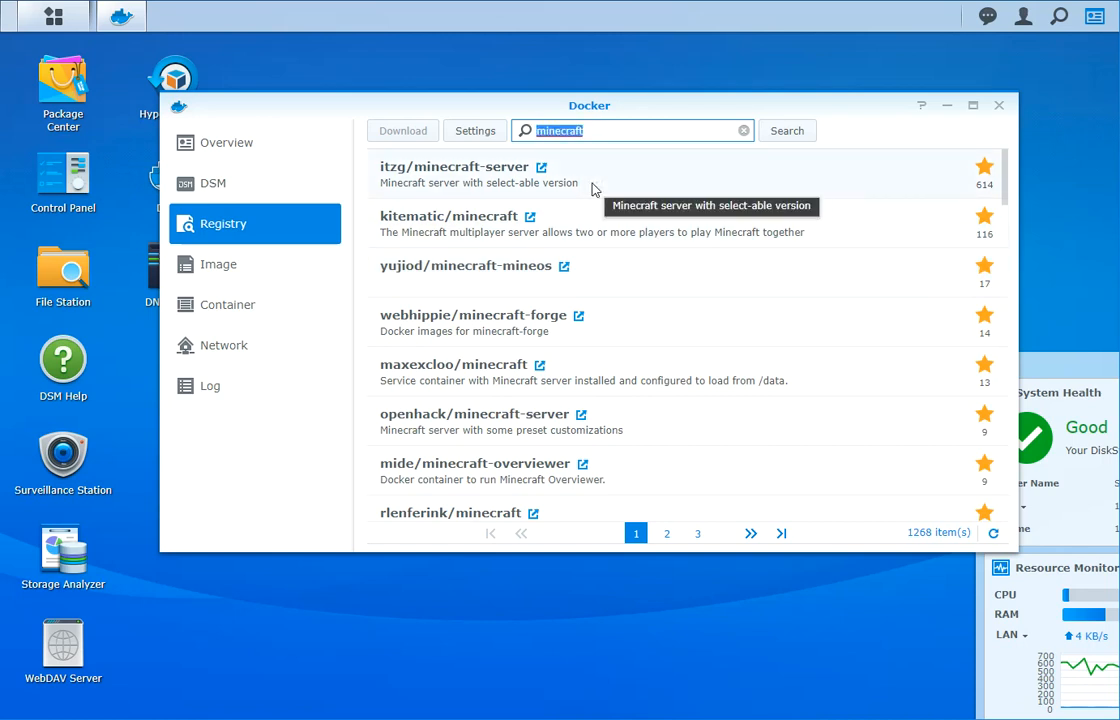
Search the registry for 'pocketmine' and open magicalyak/pocketmine's Docker Hub page.
{"action": "type", "text": "pokd"}
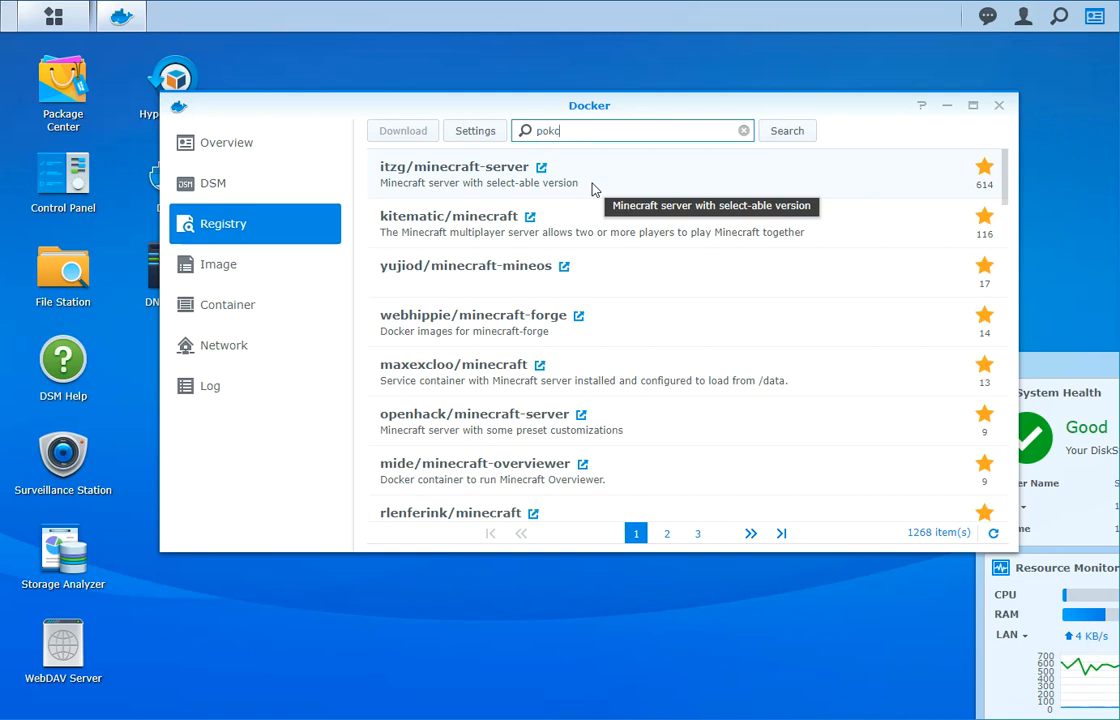
{"action": "type", "text": "pocketm"}
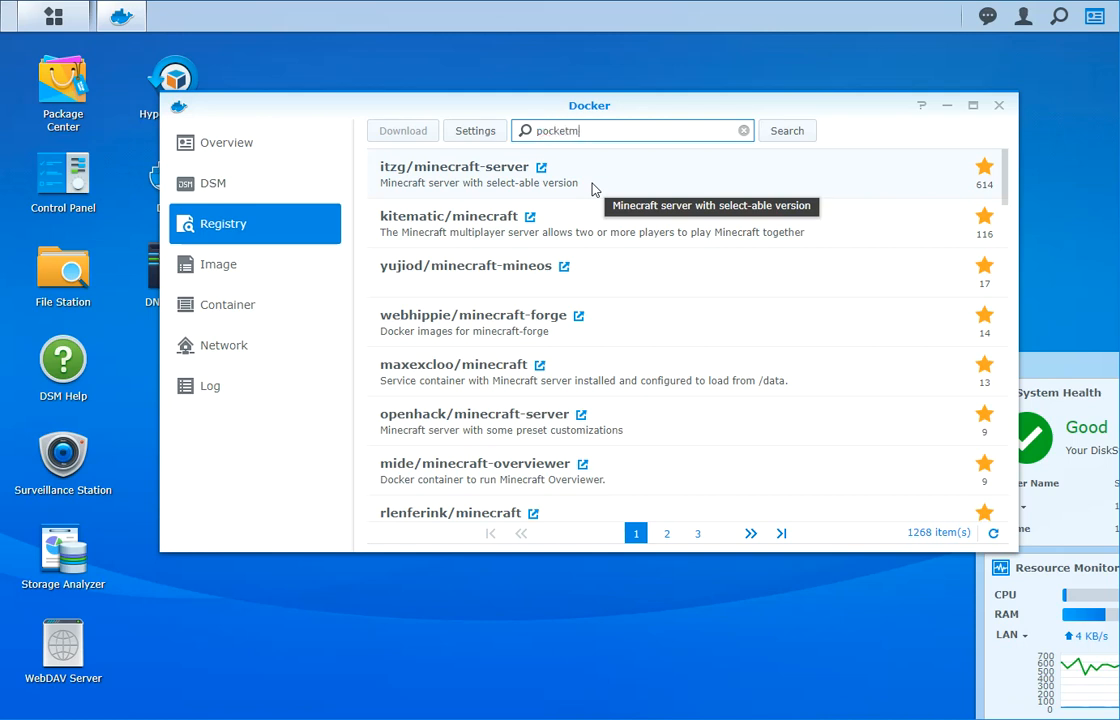
{"action": "type", "text": "pocketmine"}
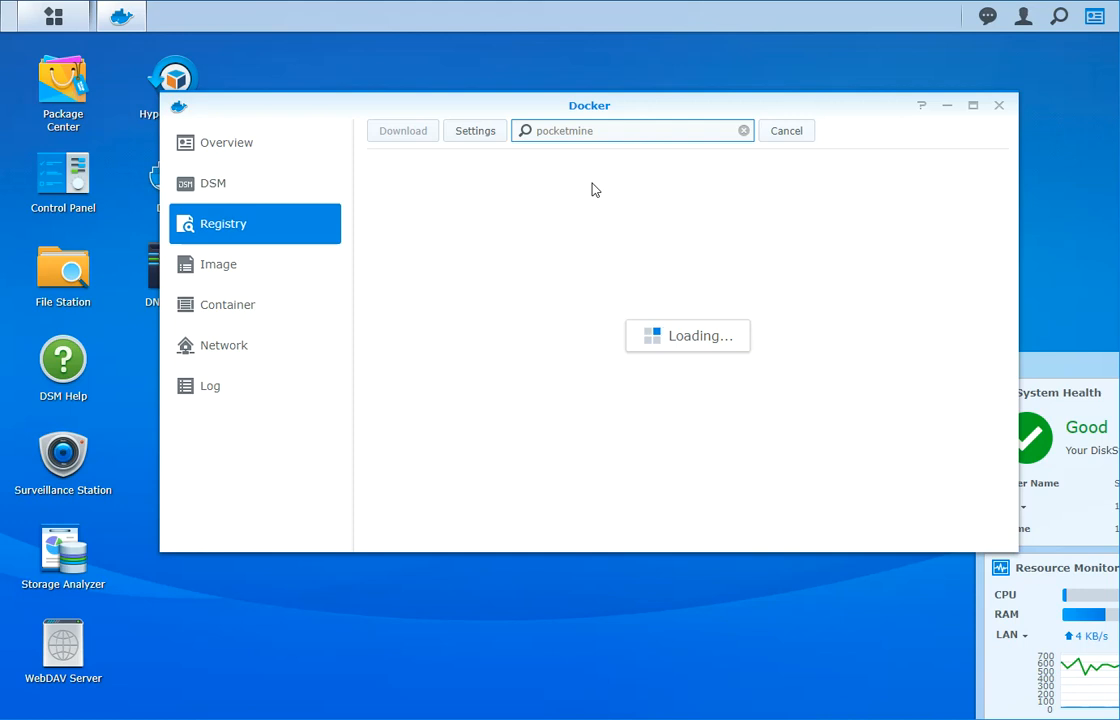
{"action": "mouse_move", "coordinate": [434, 200]}
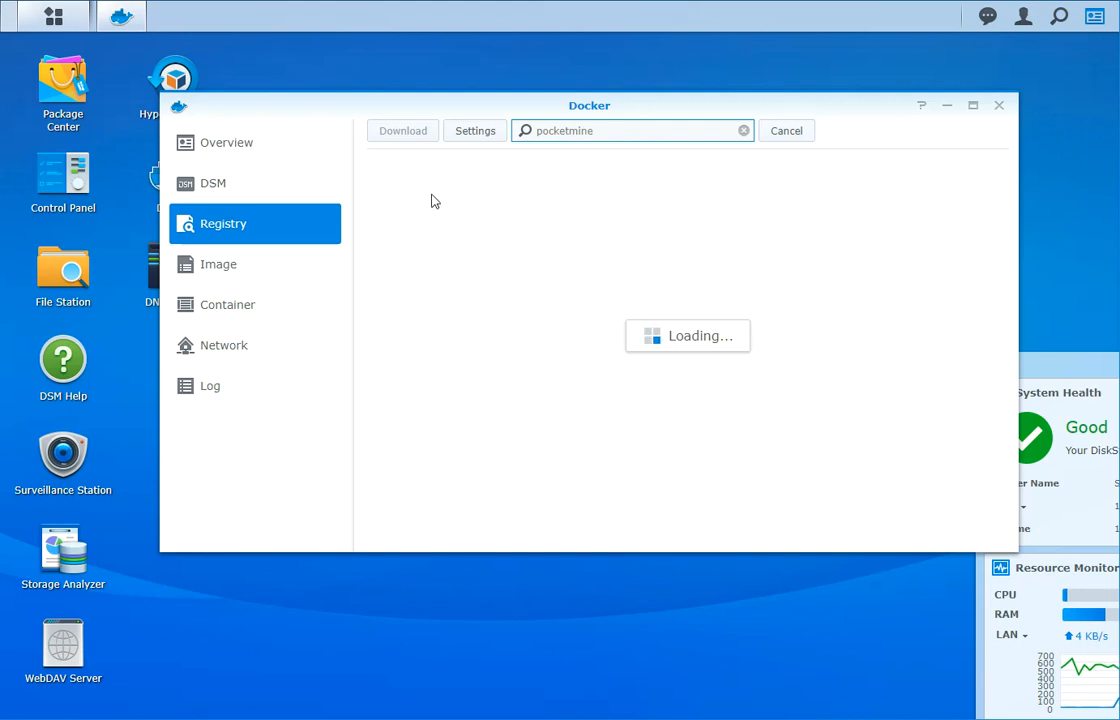
{"action": "left_click", "coordinate": [786, 131]}
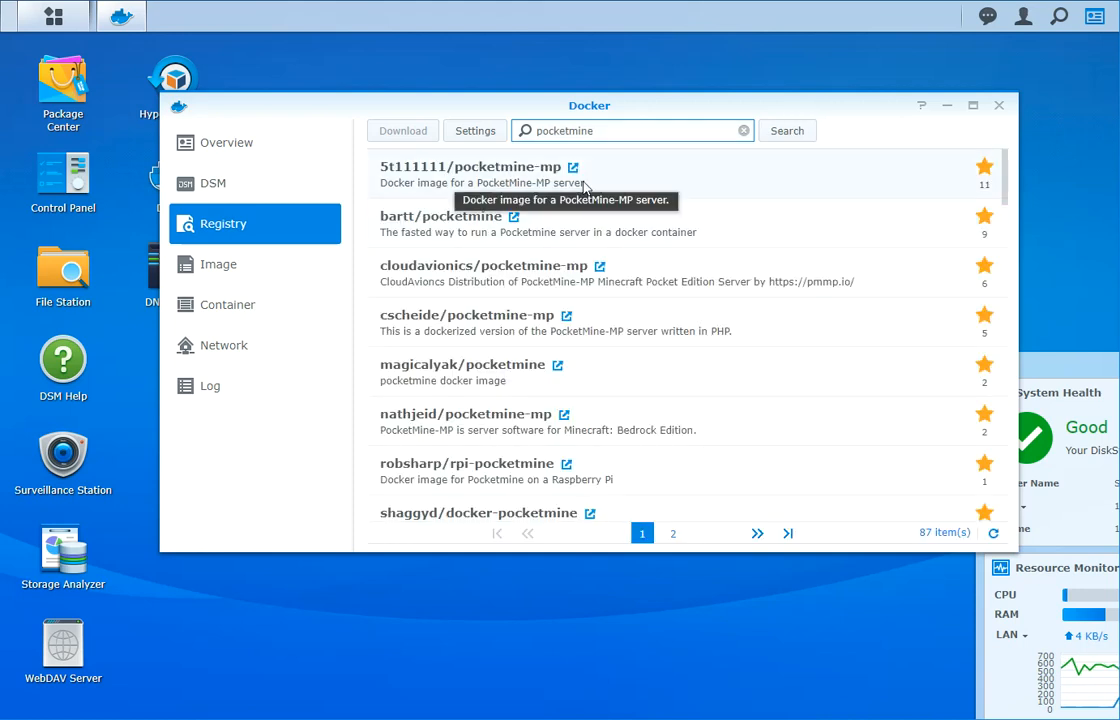
{"action": "mouse_move", "coordinate": [592, 168]}
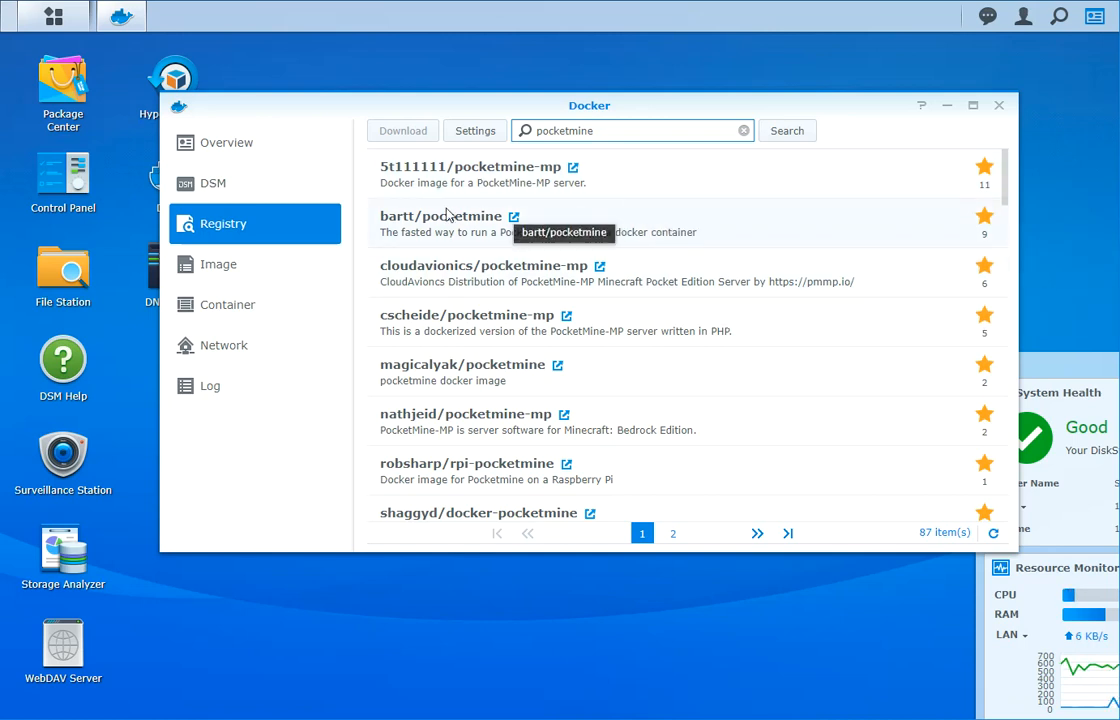
{"action": "mouse_move", "coordinate": [530, 172]}
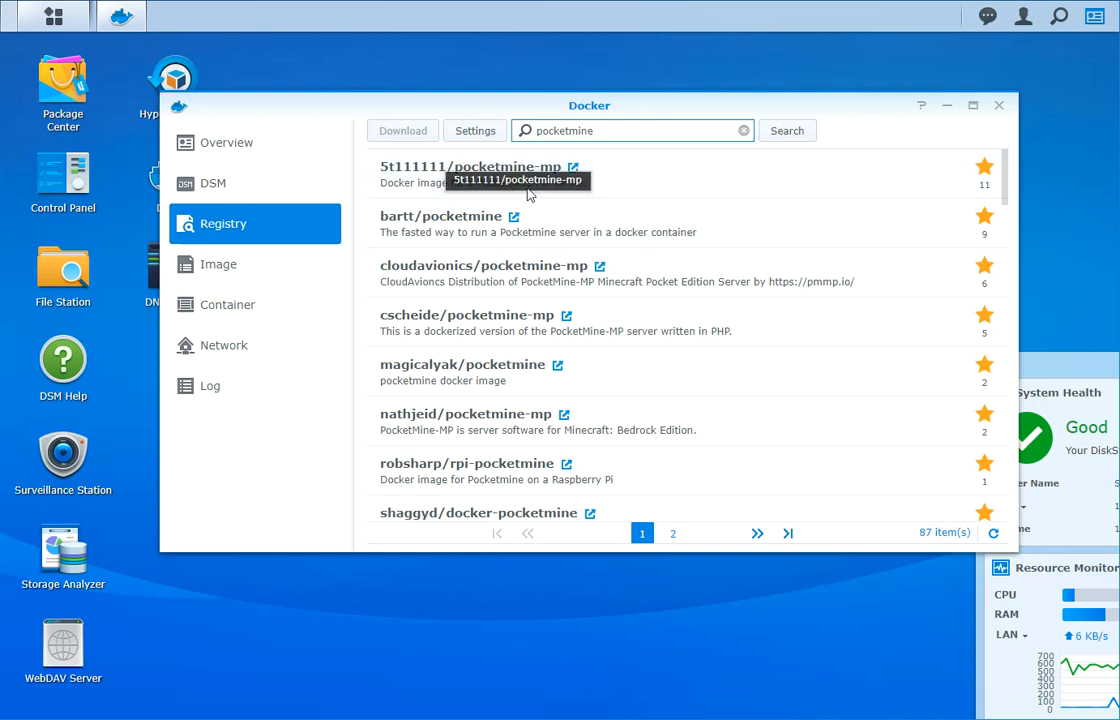
{"action": "mouse_move", "coordinate": [410, 195]}
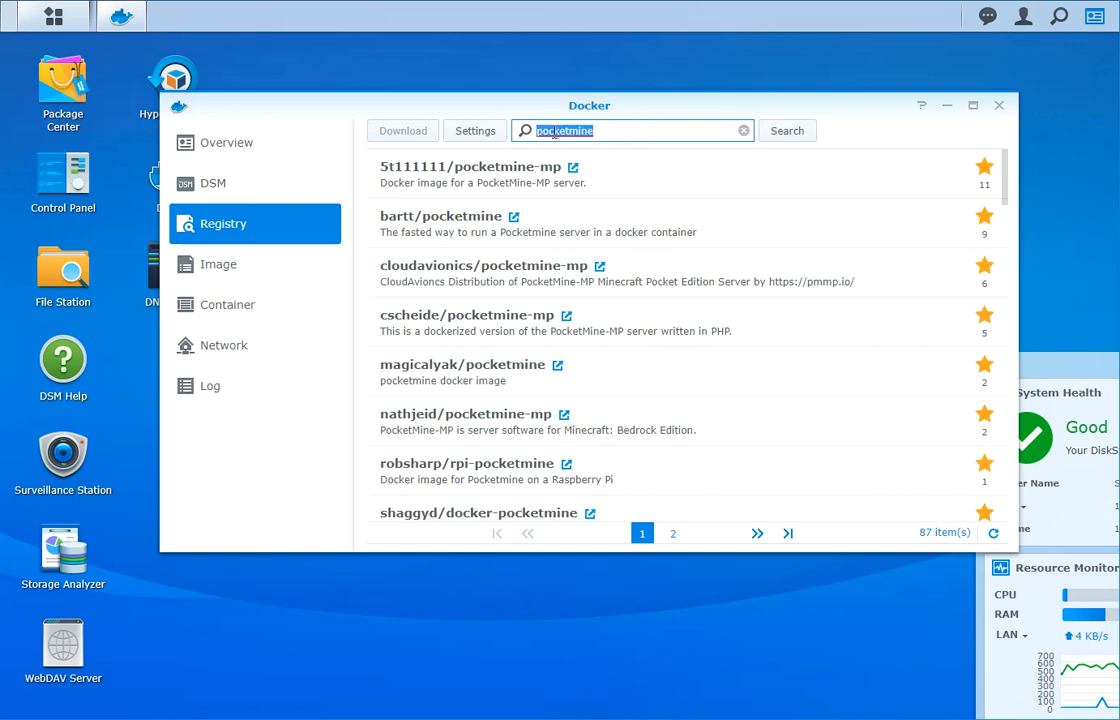
{"action": "mouse_move", "coordinate": [680, 161]}
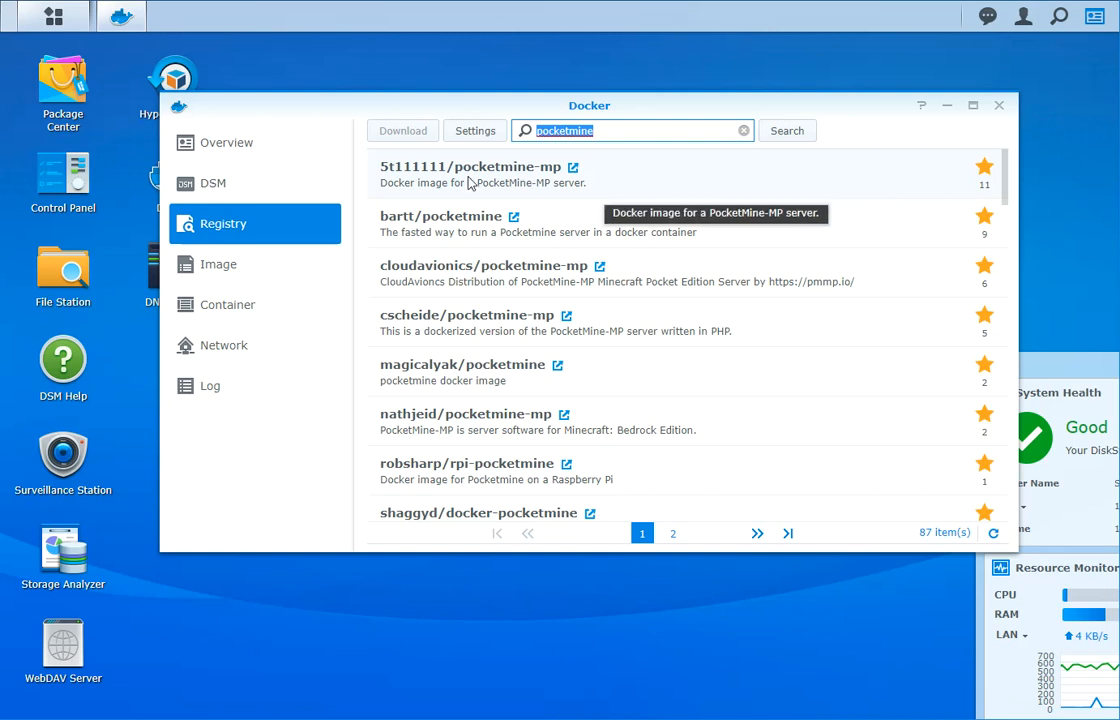
{"action": "mouse_move", "coordinate": [442, 209]}
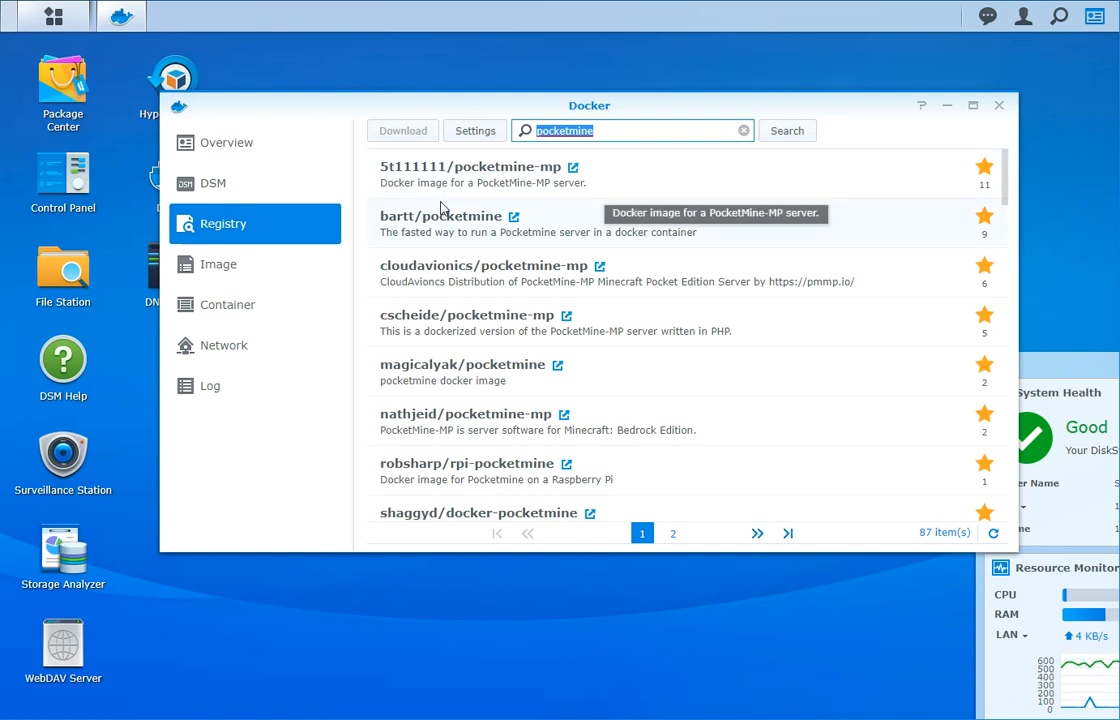
{"action": "mouse_move", "coordinate": [848, 328]}
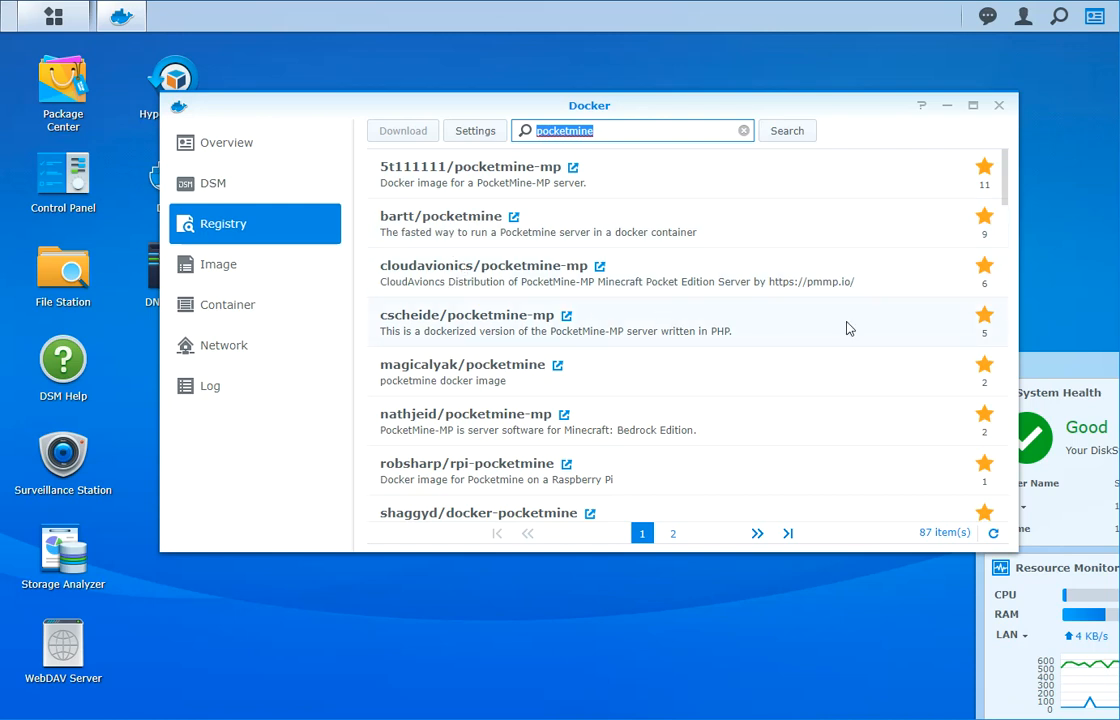
{"action": "mouse_move", "coordinate": [866, 340]}
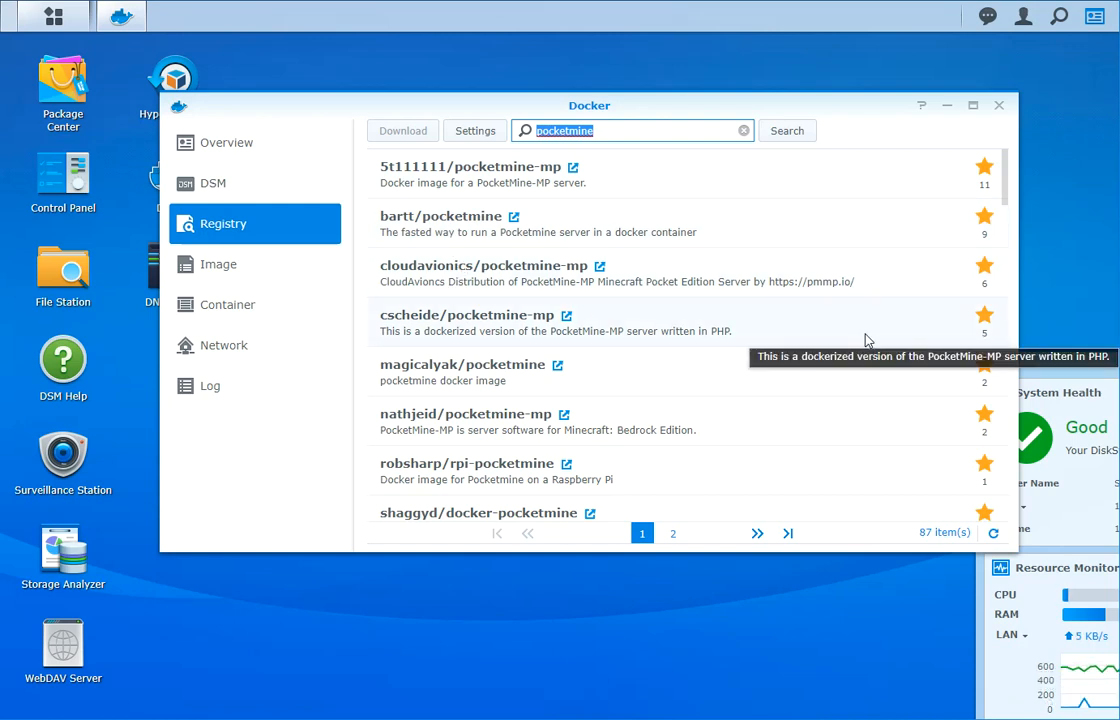
{"action": "mouse_move", "coordinate": [868, 340]}
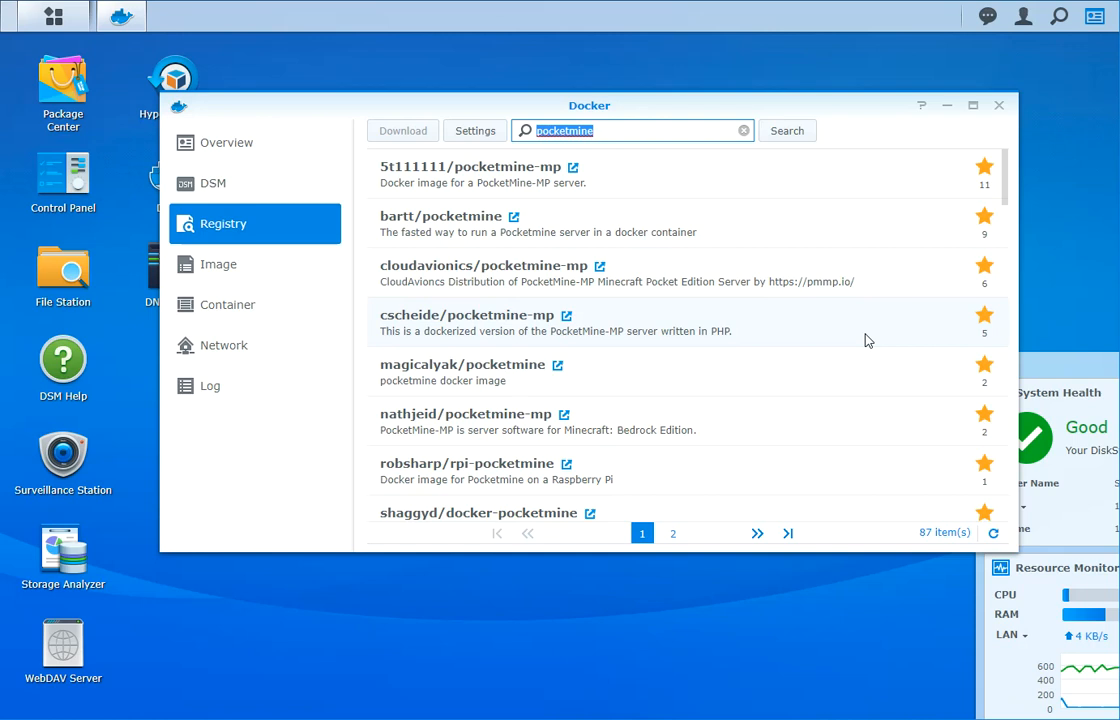
{"action": "mouse_move", "coordinate": [637, 189]}
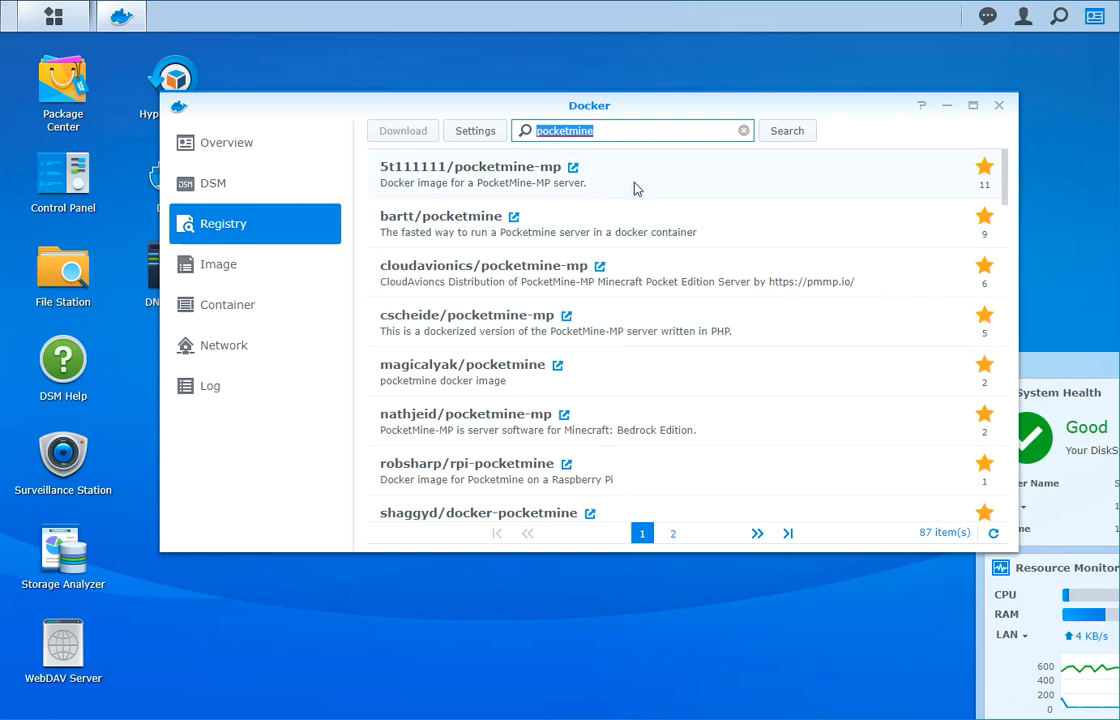
{"action": "mouse_move", "coordinate": [427, 385]}
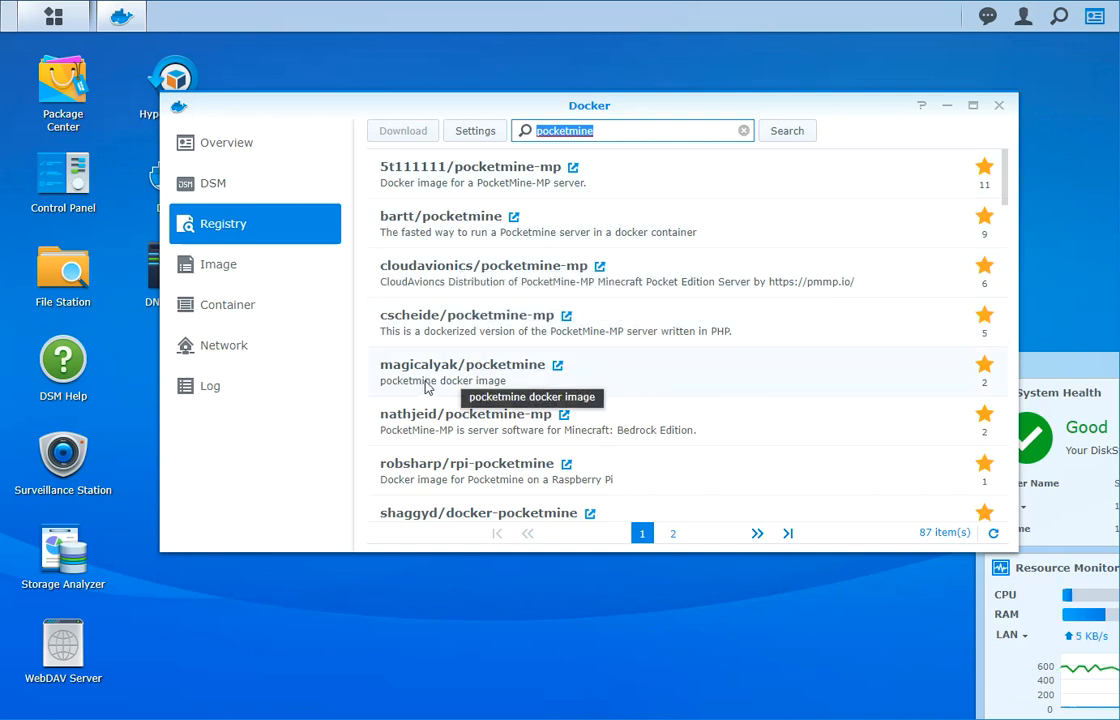
{"action": "mouse_move", "coordinate": [413, 381]}
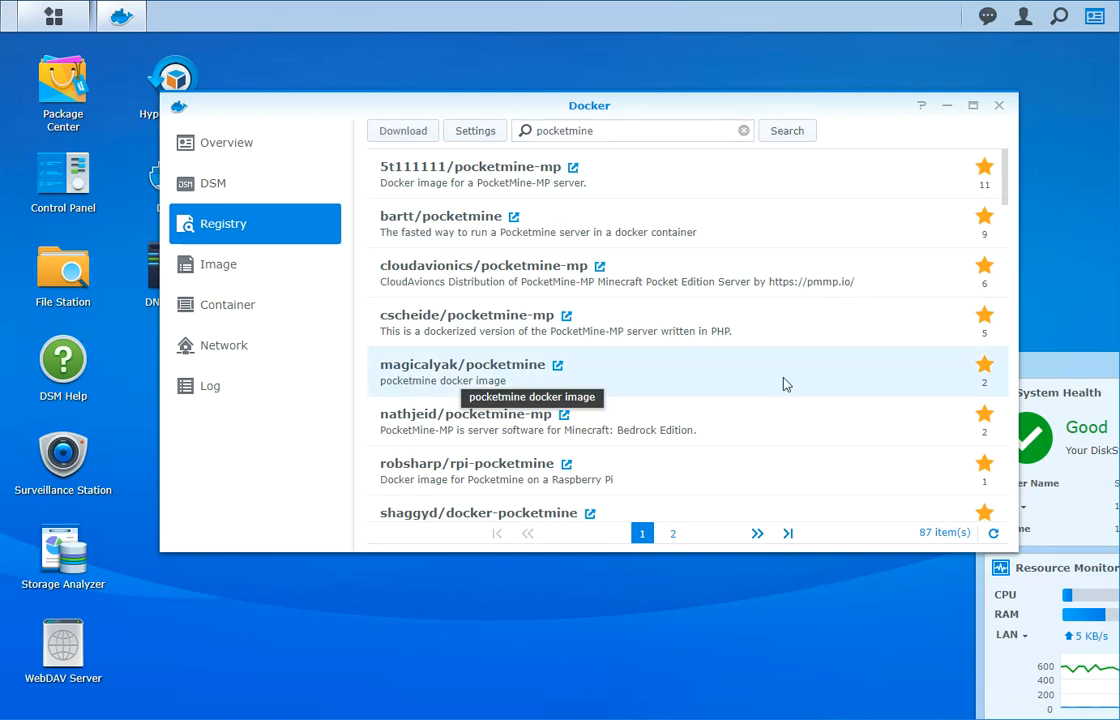
{"action": "mouse_move", "coordinate": [407, 392]}
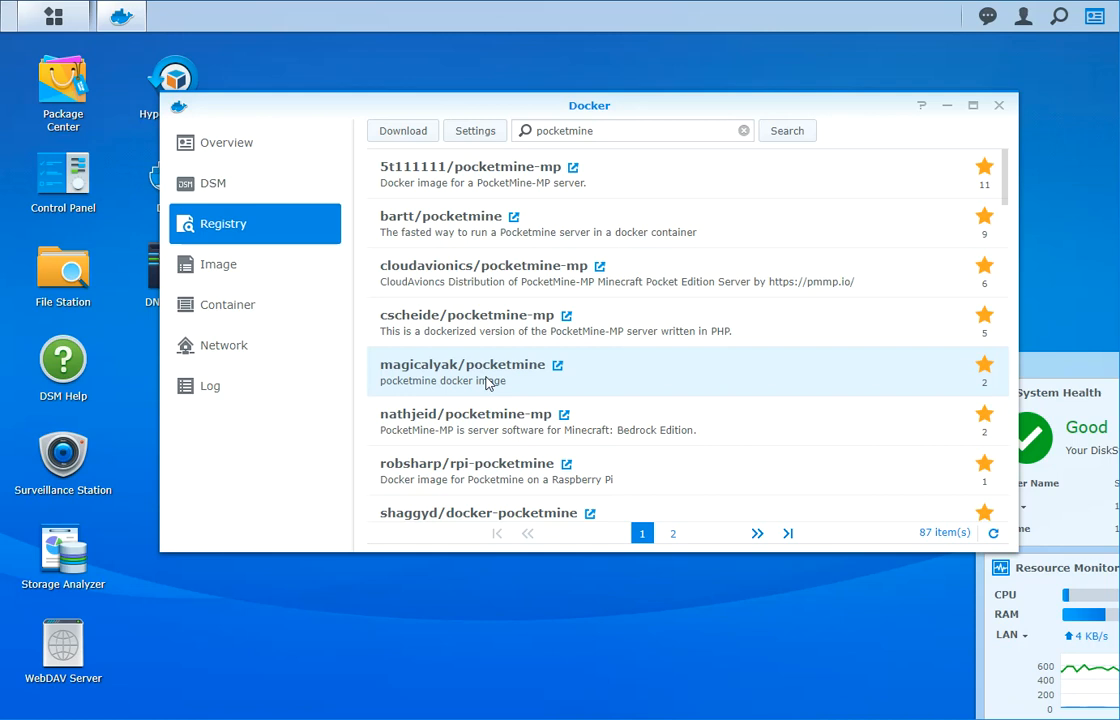
{"action": "mouse_move", "coordinate": [494, 380]}
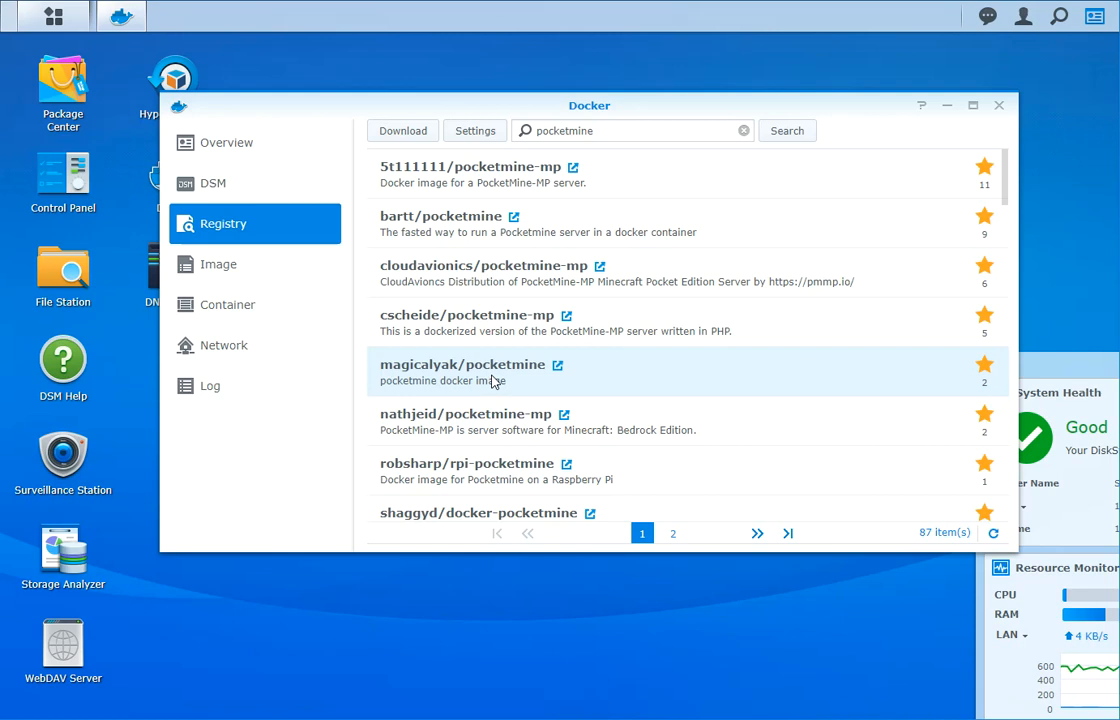
{"action": "mouse_move", "coordinate": [557, 369]}
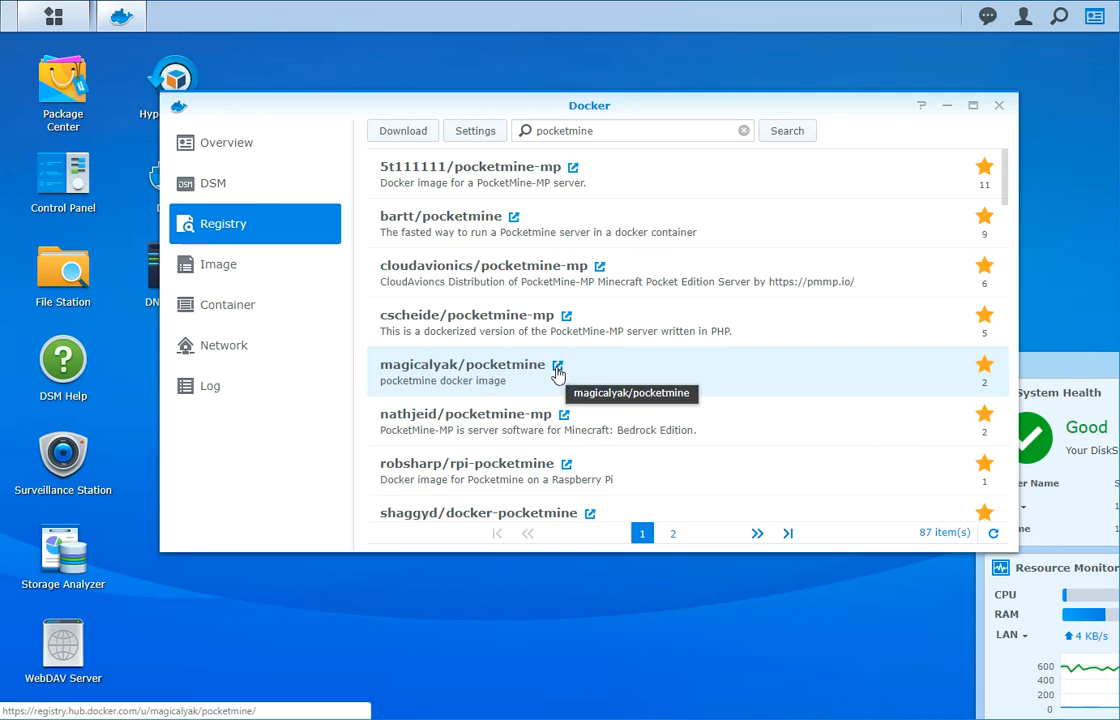
{"action": "left_click", "coordinate": [557, 364]}
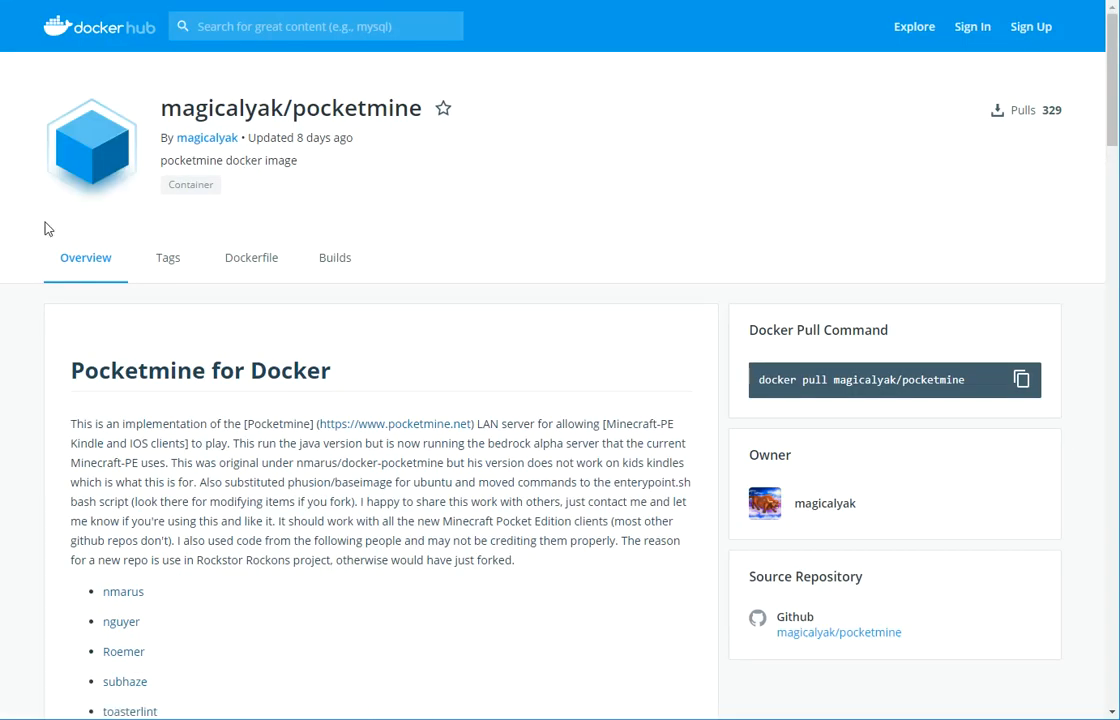
Scroll the magicalyak/pocketmine Docker Hub overview down to the container create, configure and start instructions.
{"action": "scroll", "scroll_direction": "down", "scroll_amount": 3}
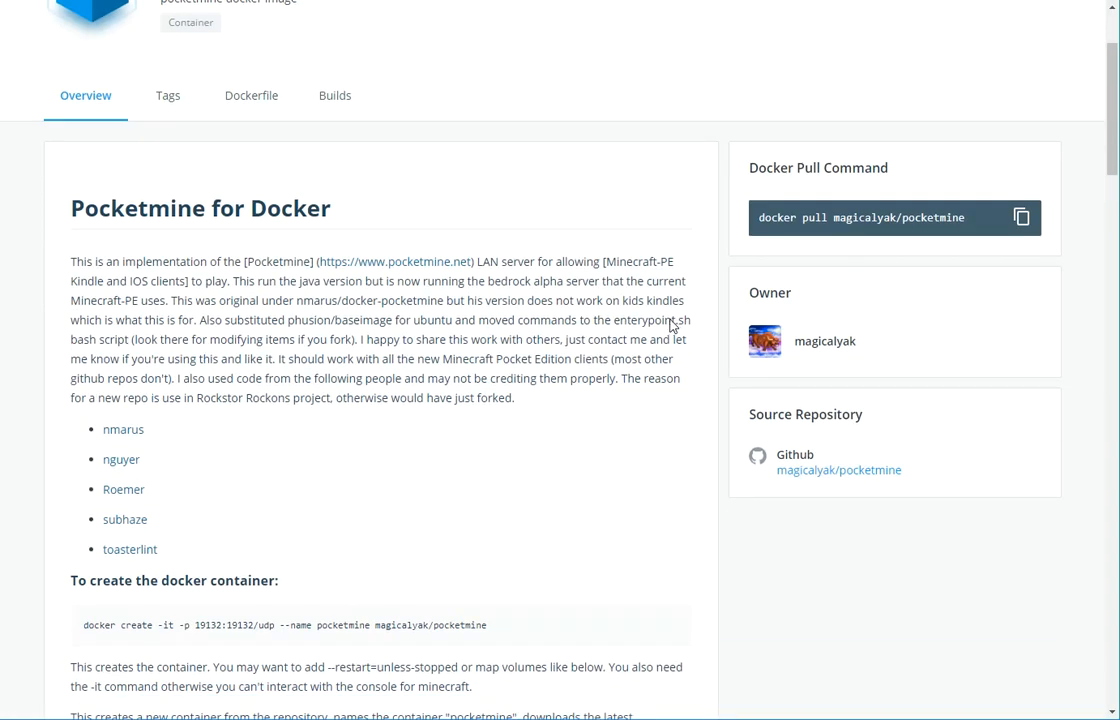
{"action": "mouse_move", "coordinate": [1113, 85]}
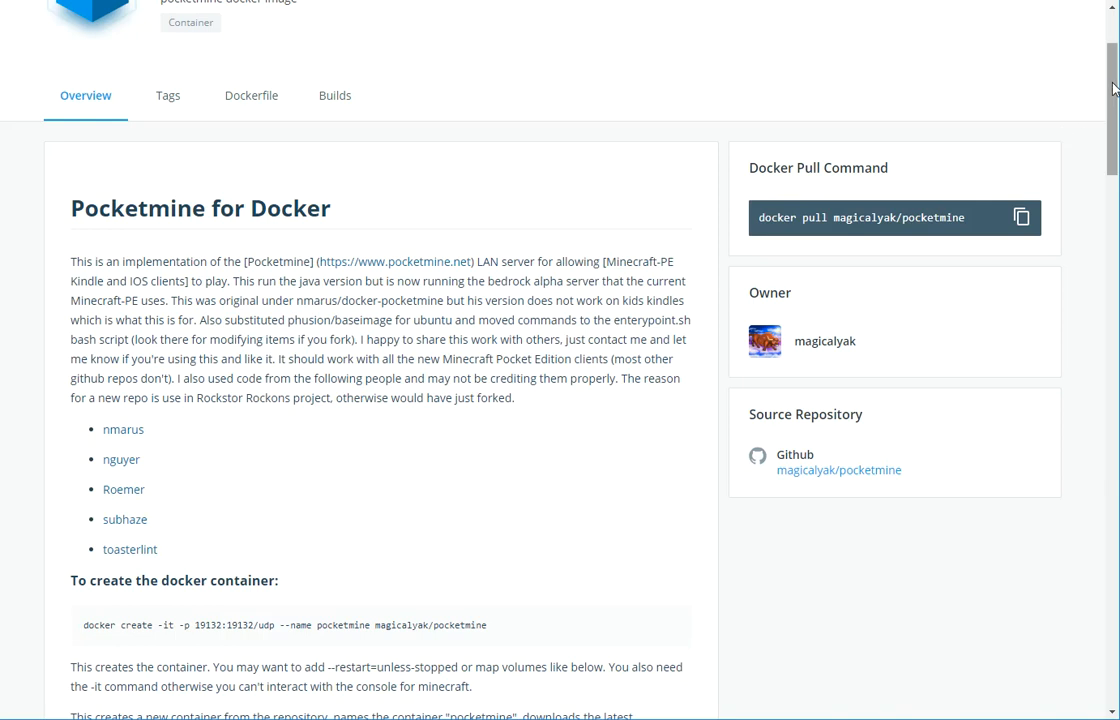
{"action": "scroll", "scroll_direction": "down", "scroll_amount": 3}
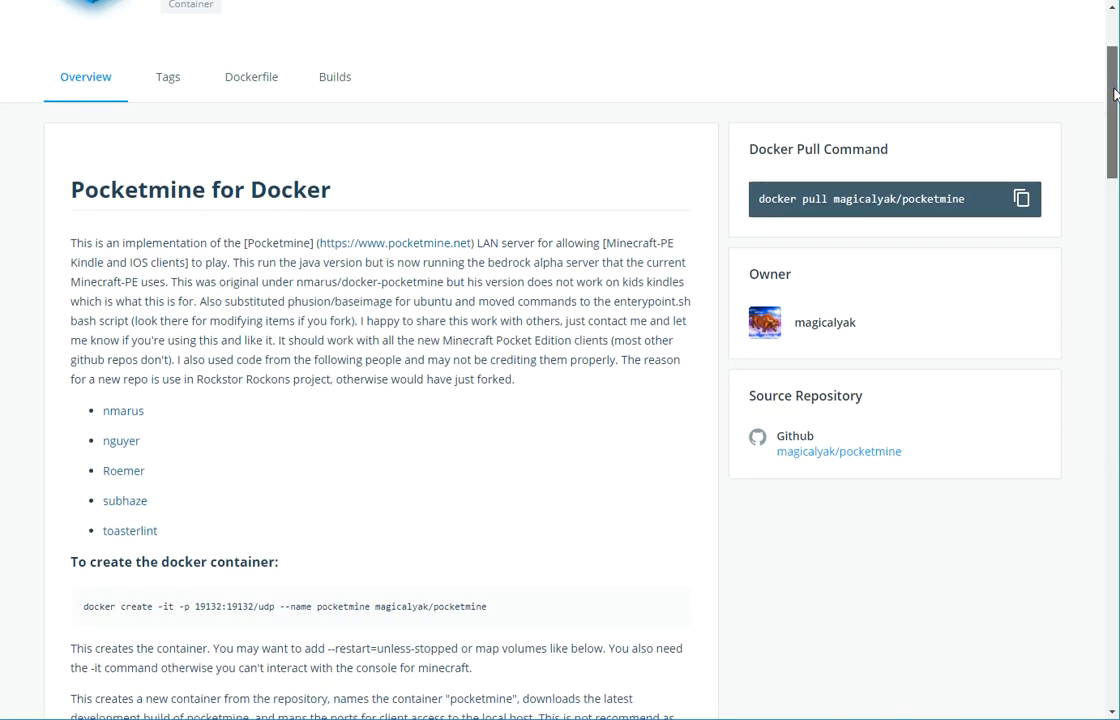
{"action": "scroll", "scroll_direction": "down", "scroll_amount": 3}
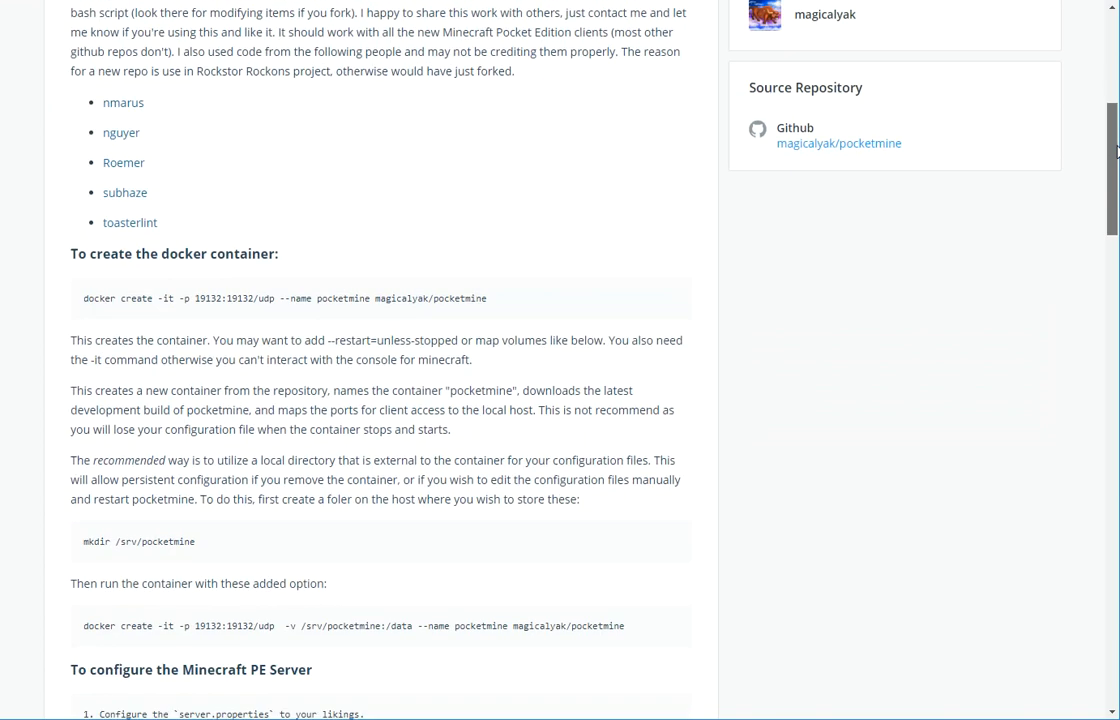
{"action": "scroll", "scroll_direction": "down", "scroll_amount": 3}
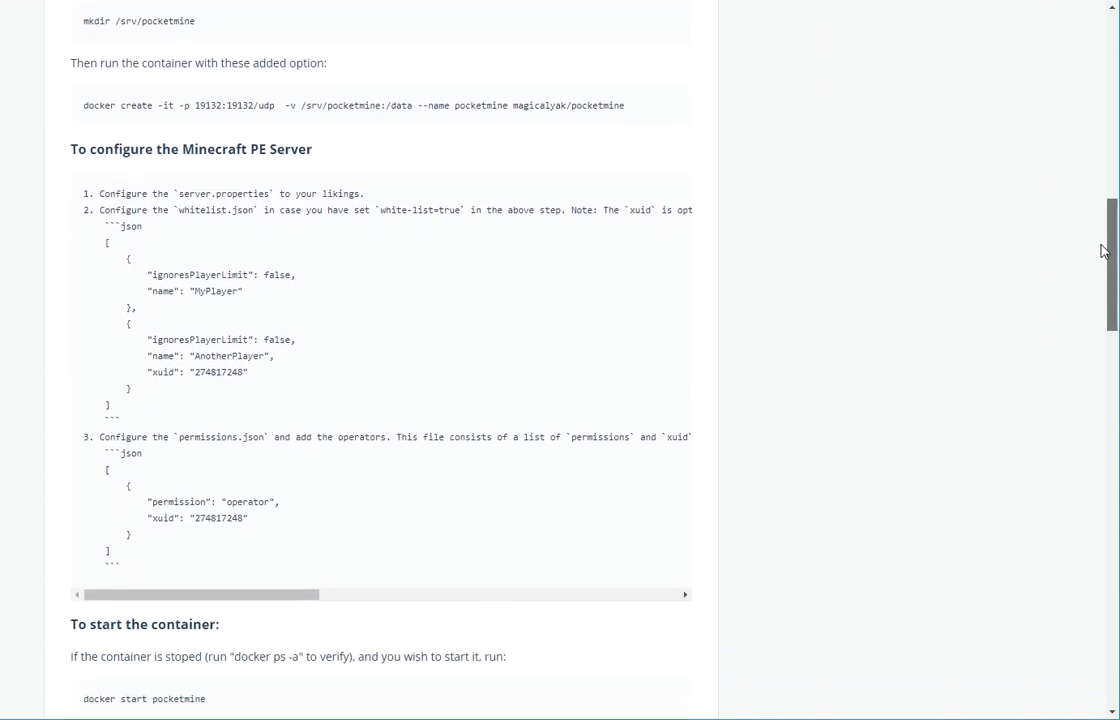
{"action": "scroll", "scroll_direction": "down", "scroll_amount": 3}
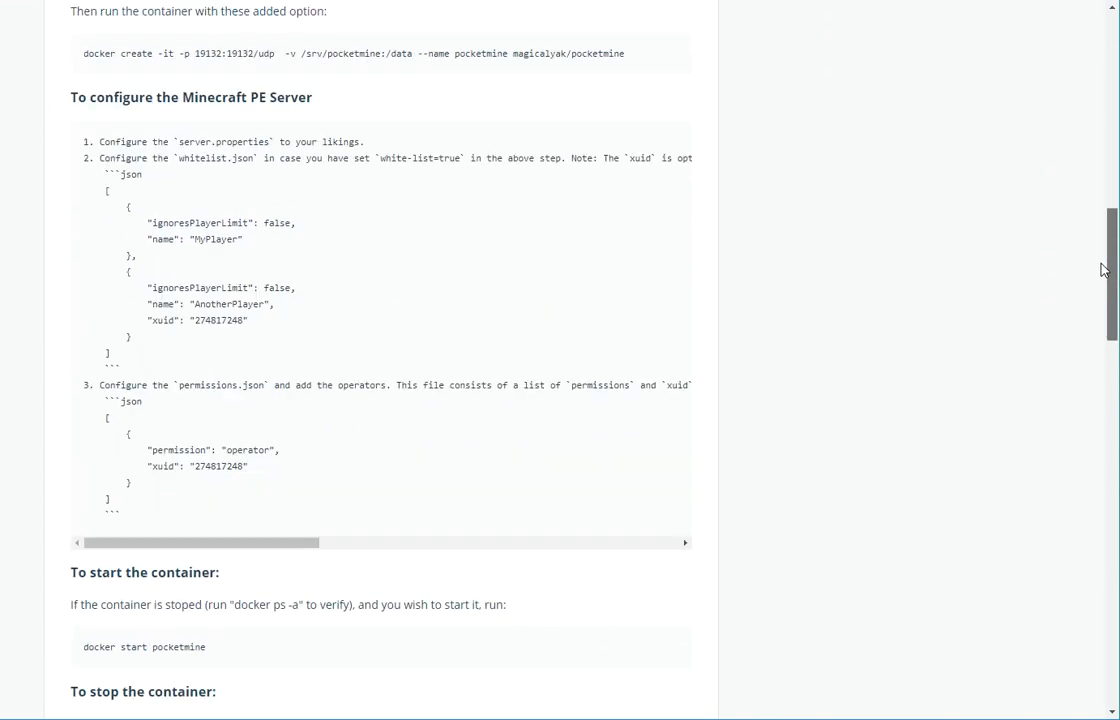
{"action": "scroll", "scroll_direction": "down", "scroll_amount": 3}
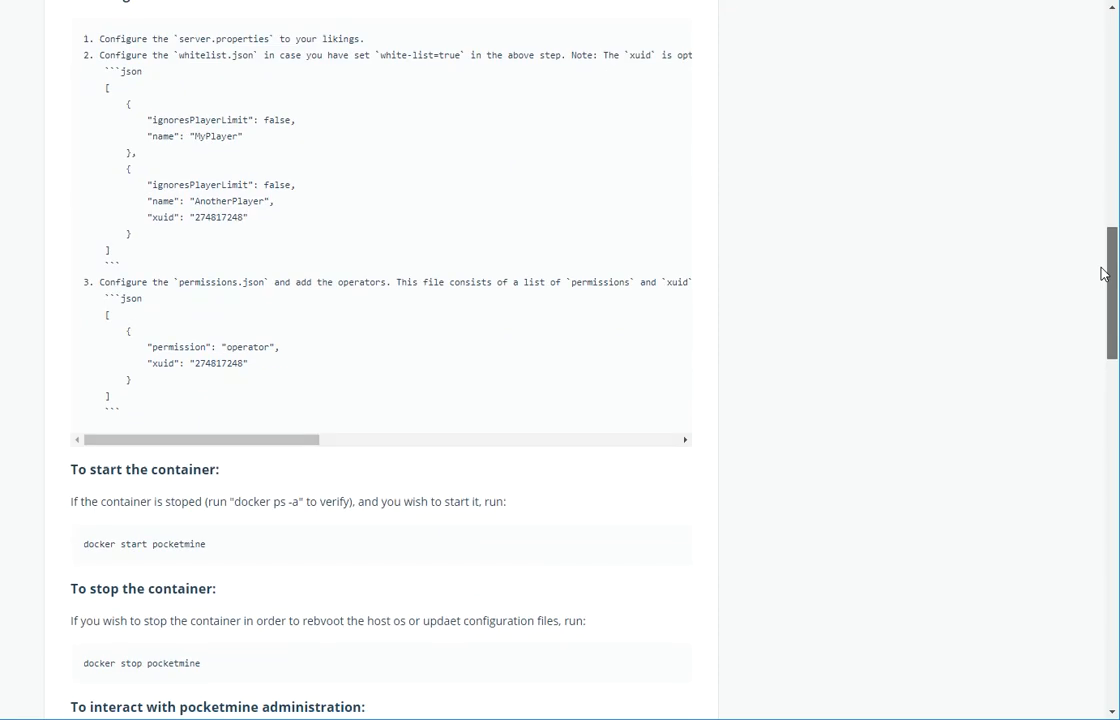
{"action": "scroll", "scroll_direction": "down", "scroll_amount": 3}
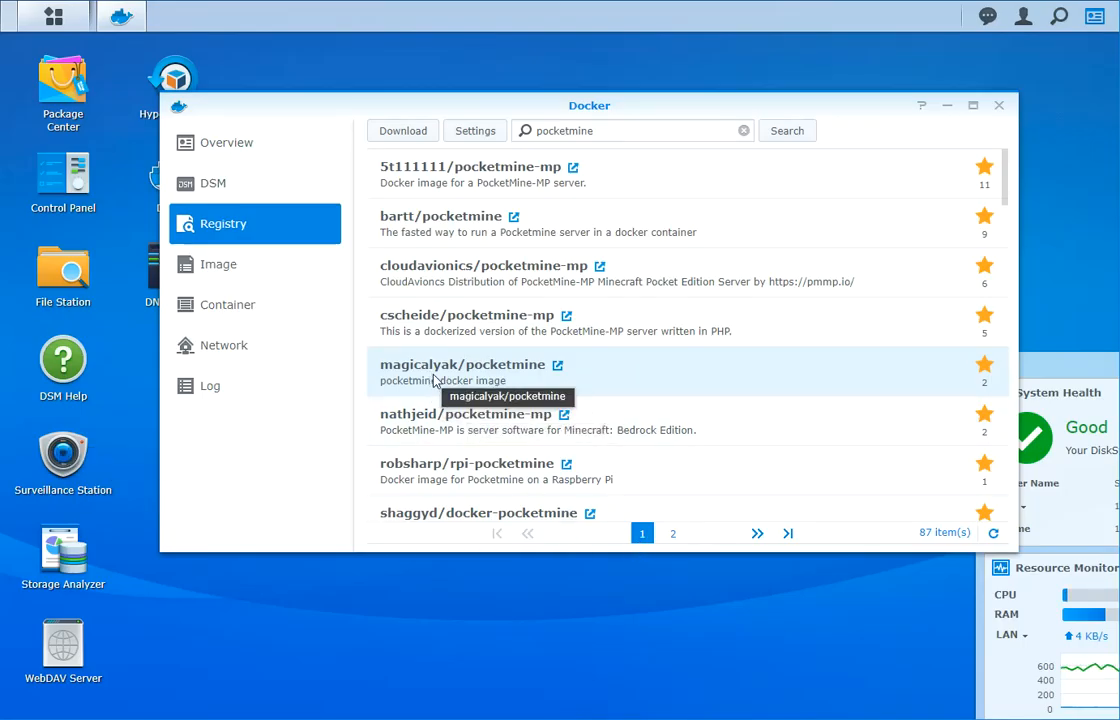
{"action": "mouse_move", "coordinate": [478, 376]}
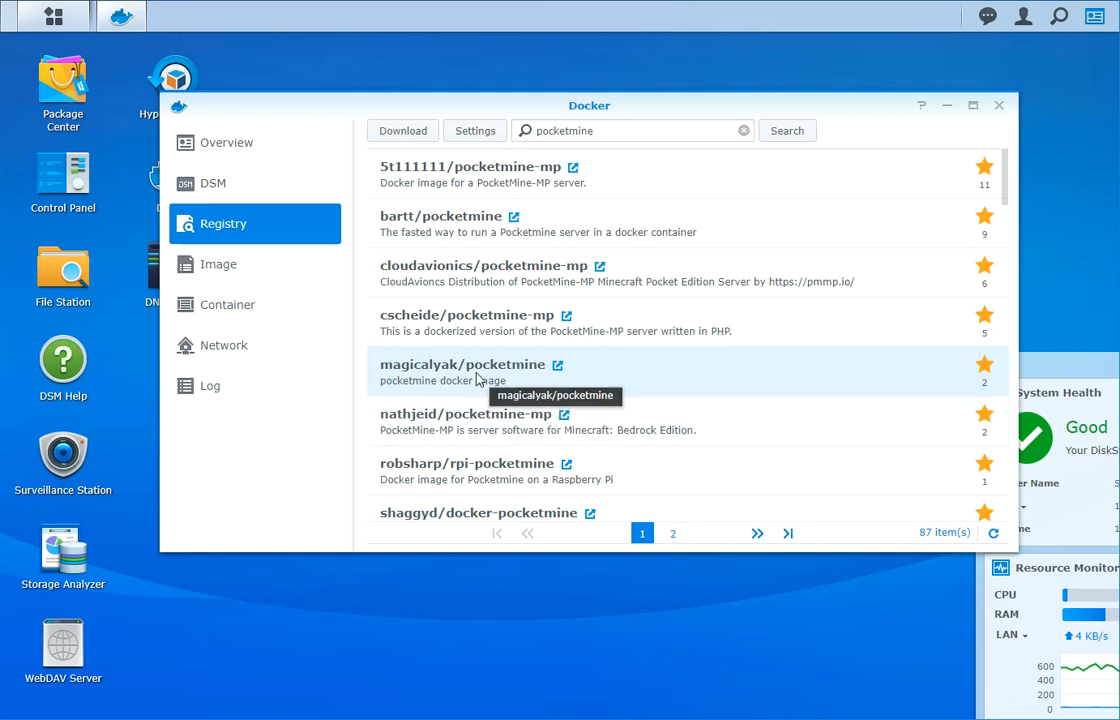
{"action": "mouse_move", "coordinate": [411, 131]}
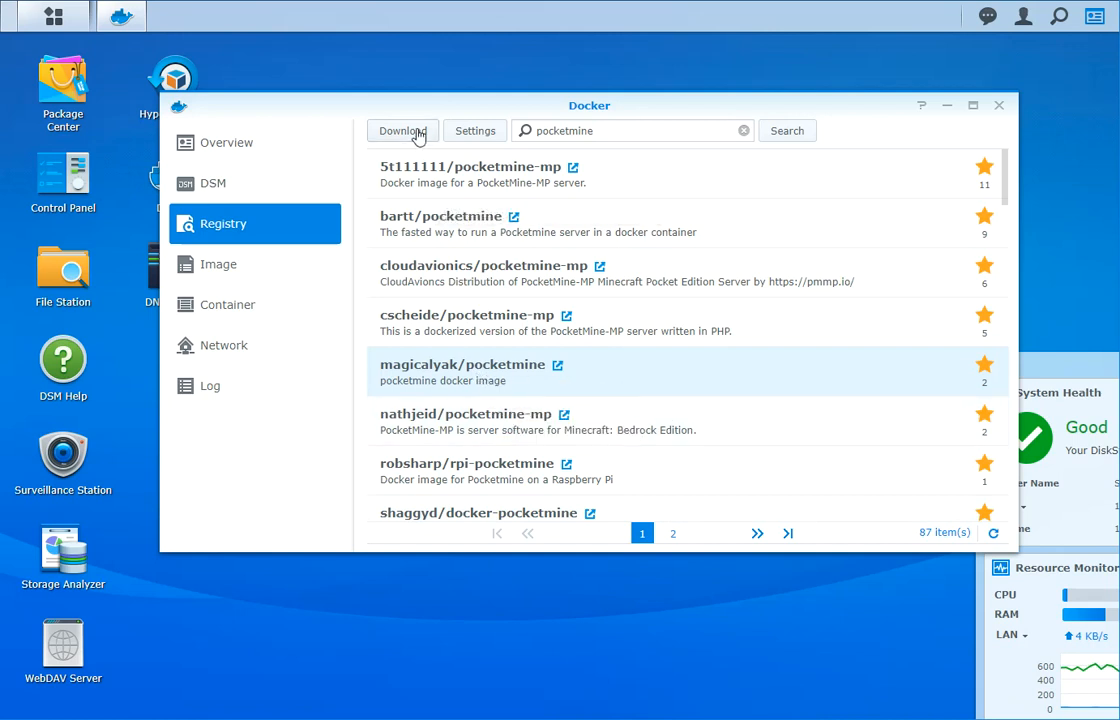
{"action": "mouse_move", "coordinate": [218, 271]}
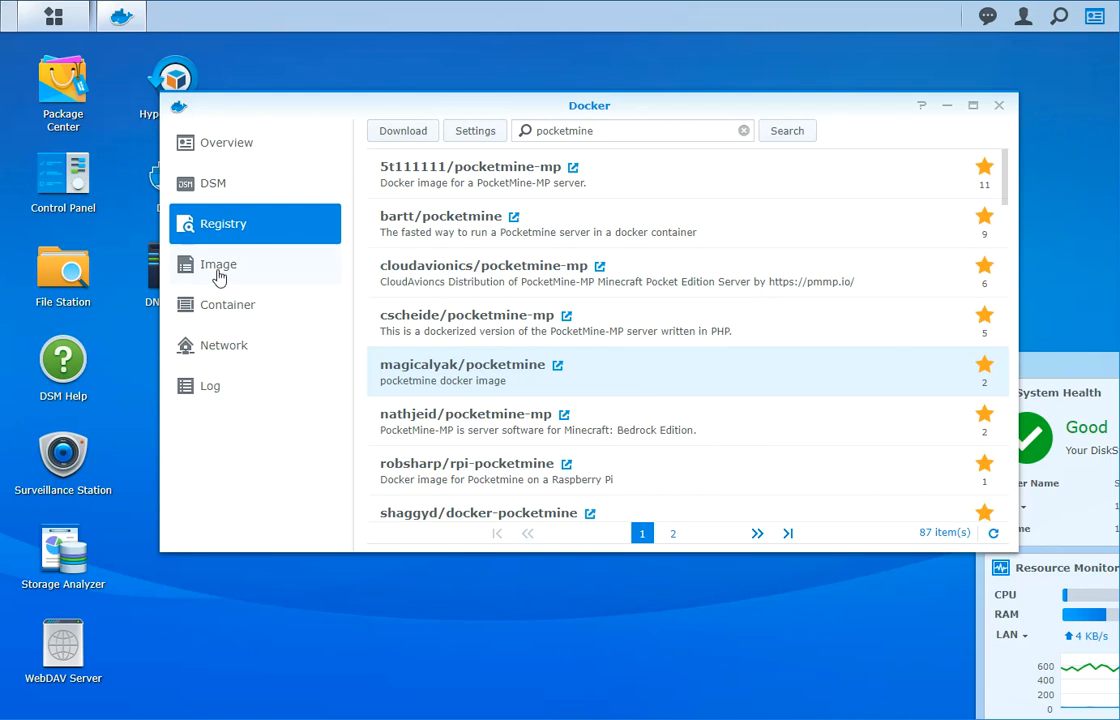
Show the downloaded images list, including magicalyak/pocketmine:latest (240 MB).
{"action": "left_click", "coordinate": [218, 264]}
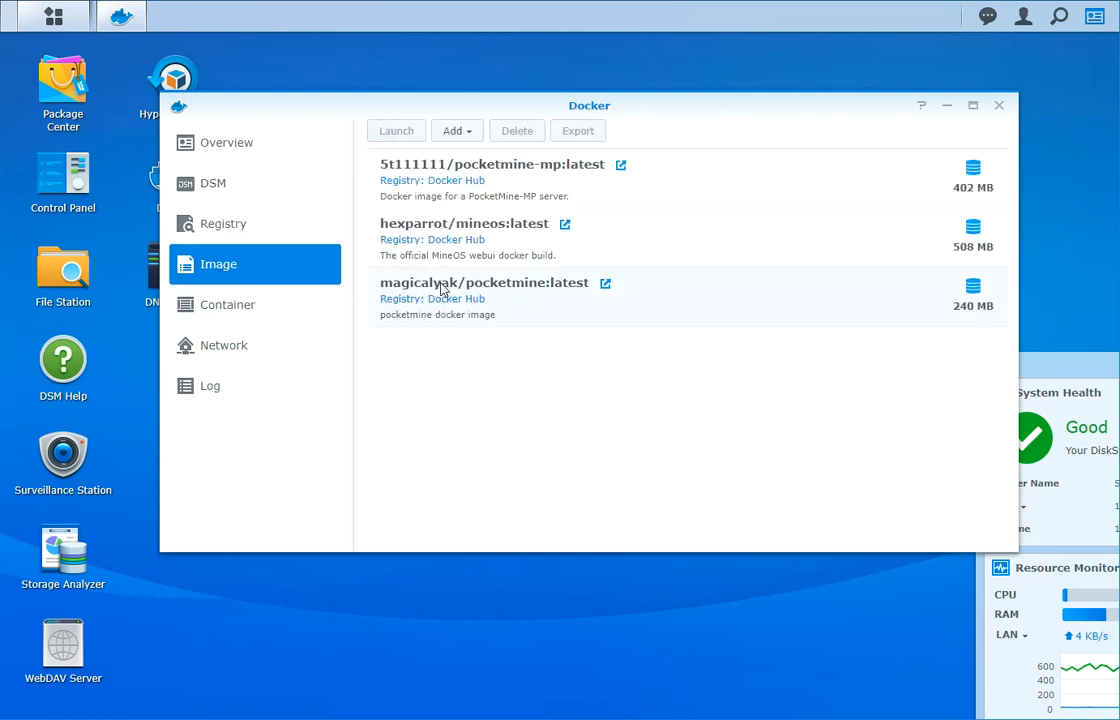
{"action": "mouse_move", "coordinate": [431, 305]}
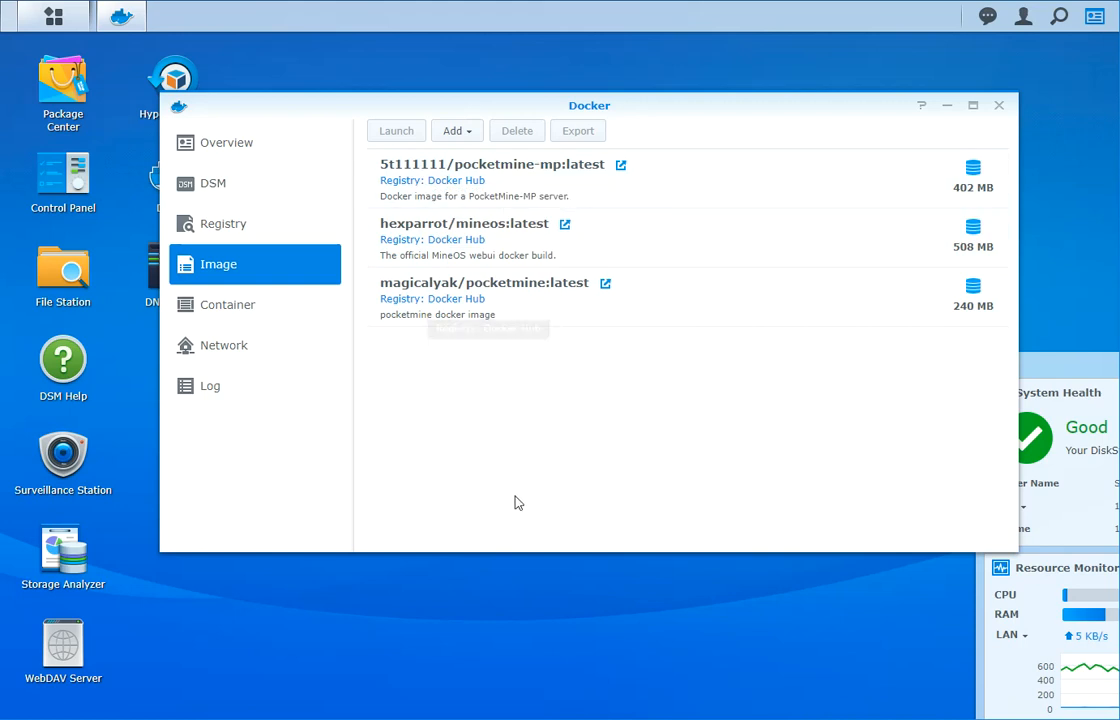
{"action": "mouse_move", "coordinate": [437, 357]}
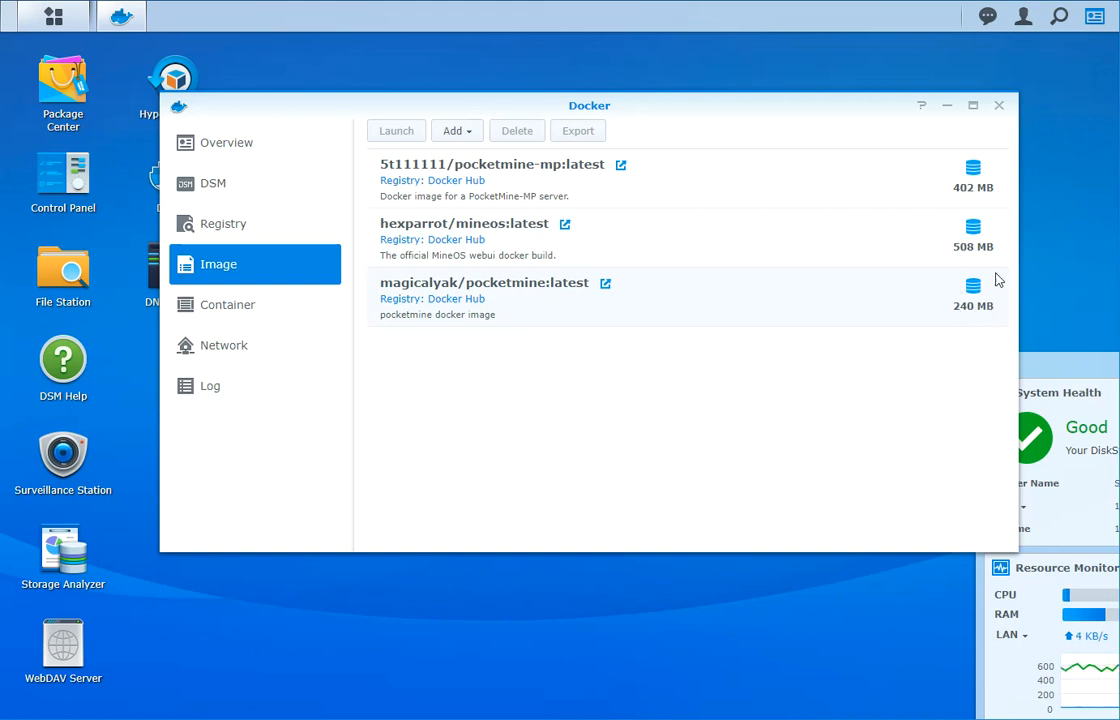
{"action": "mouse_move", "coordinate": [965, 280]}
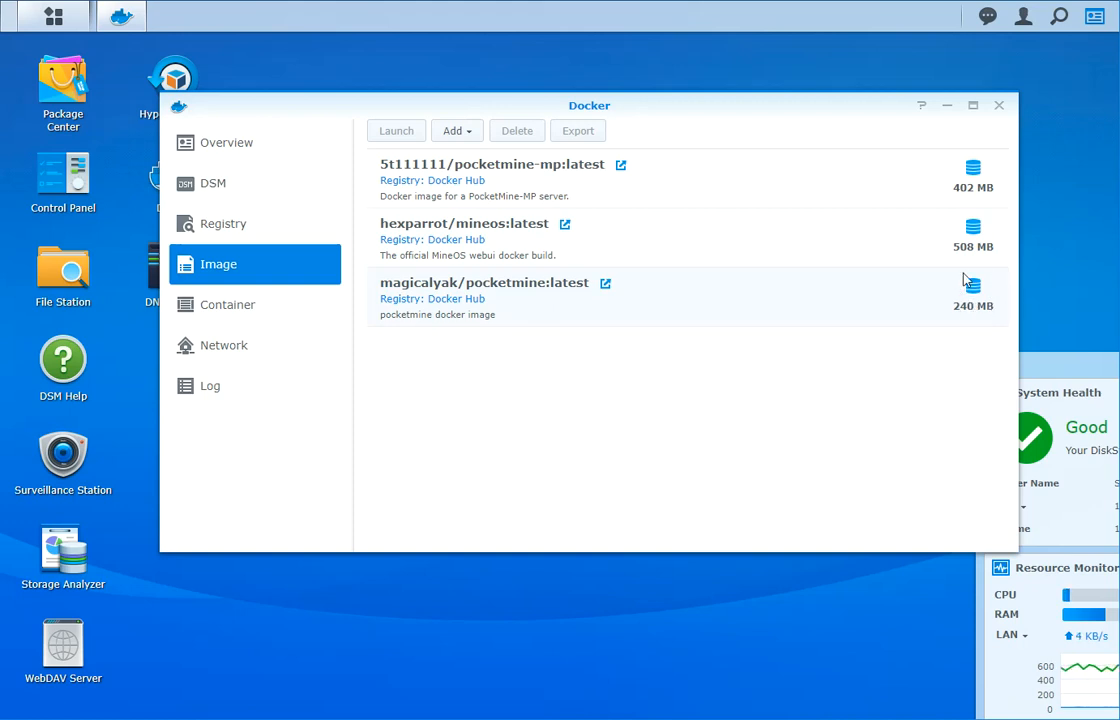
{"action": "mouse_move", "coordinate": [955, 277]}
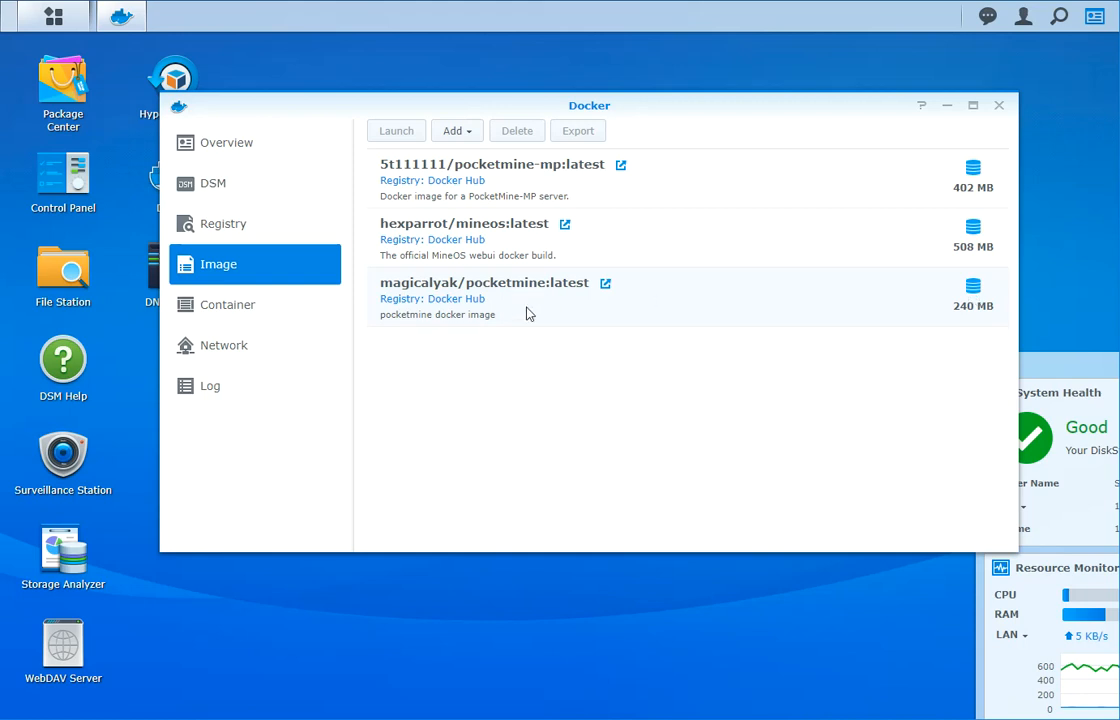
{"action": "mouse_move", "coordinate": [437, 303]}
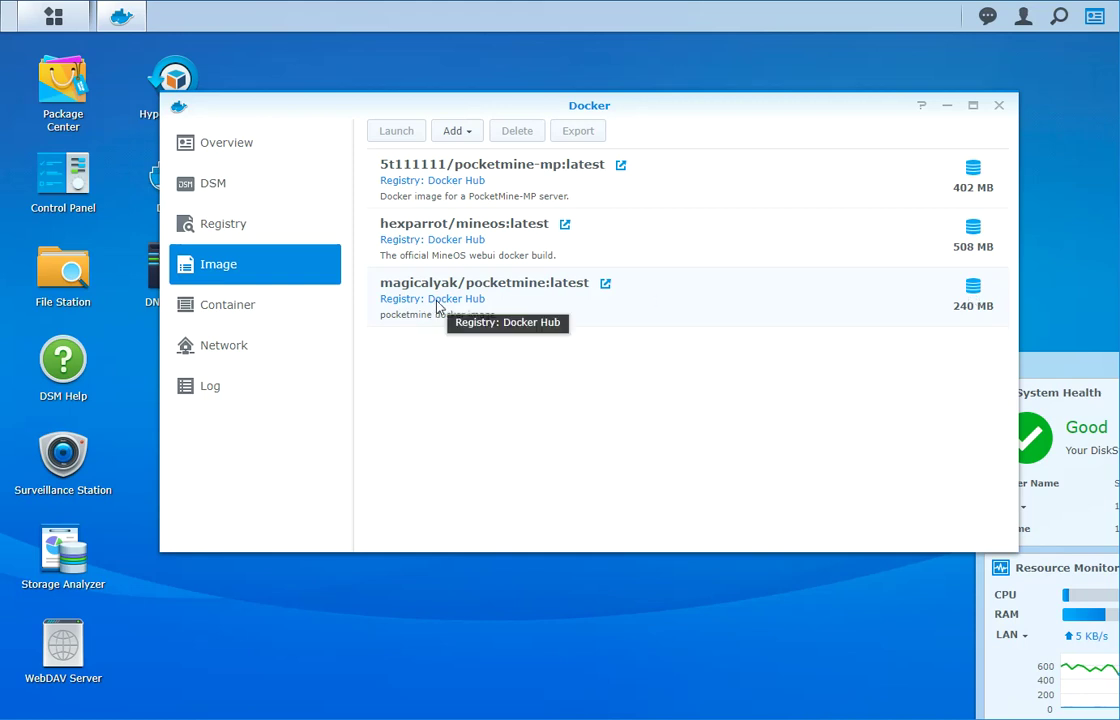
{"action": "mouse_move", "coordinate": [476, 313]}
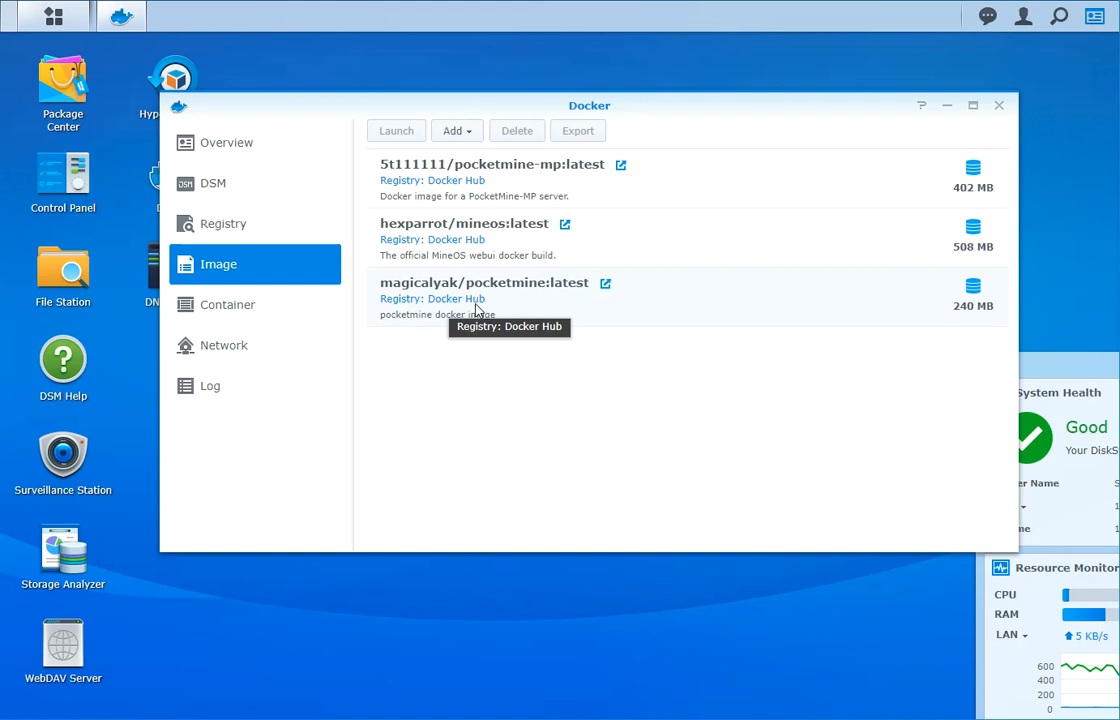
Launch magicalyak/pocketmine as container 'magicalyak-pocketmine-test' and bring up its Advanced Settings.
{"action": "left_click", "coordinate": [475, 298]}
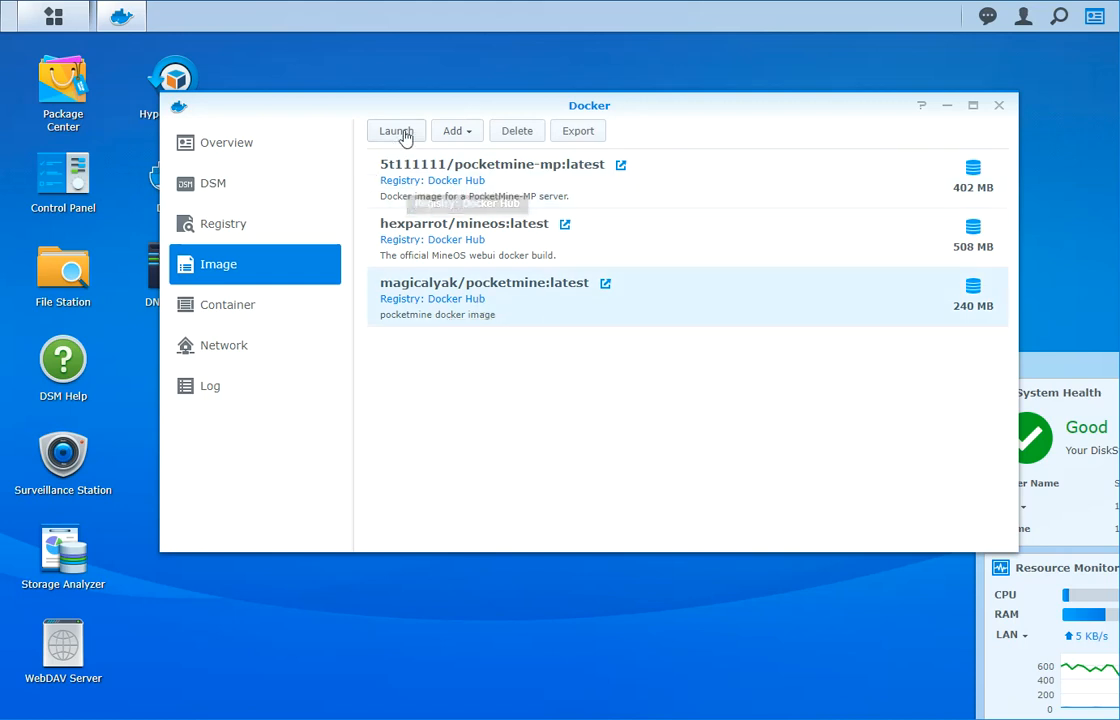
{"action": "left_click", "coordinate": [395, 131]}
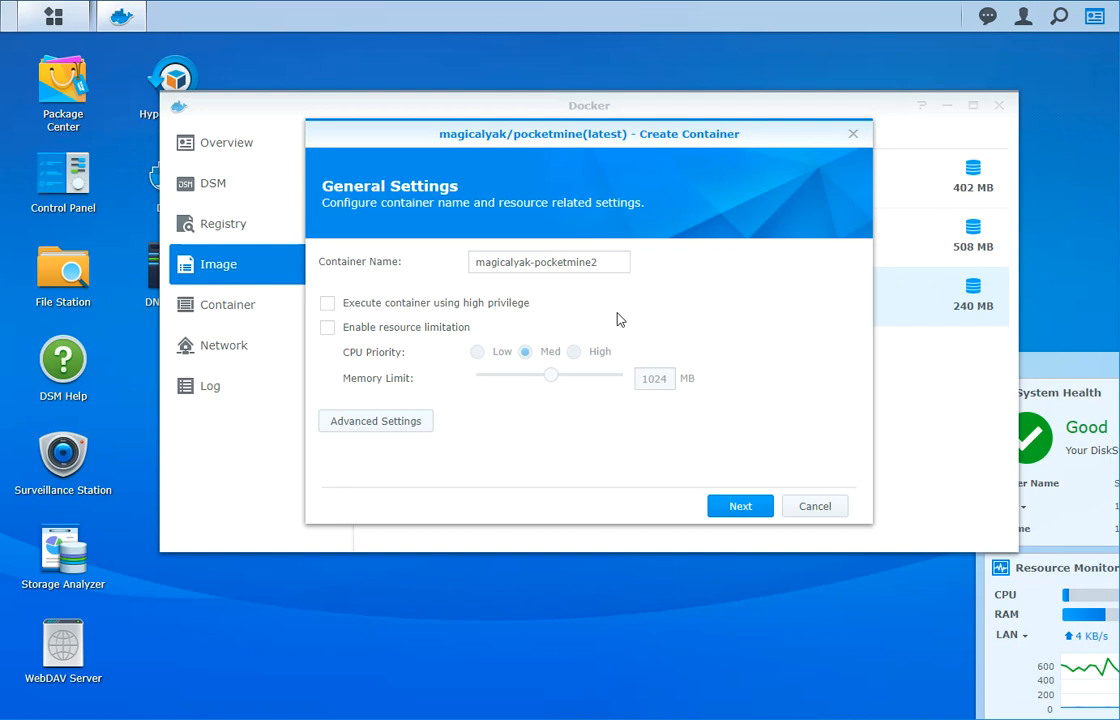
{"action": "mouse_move", "coordinate": [351, 271]}
{"action": "type", "text": "-test"}
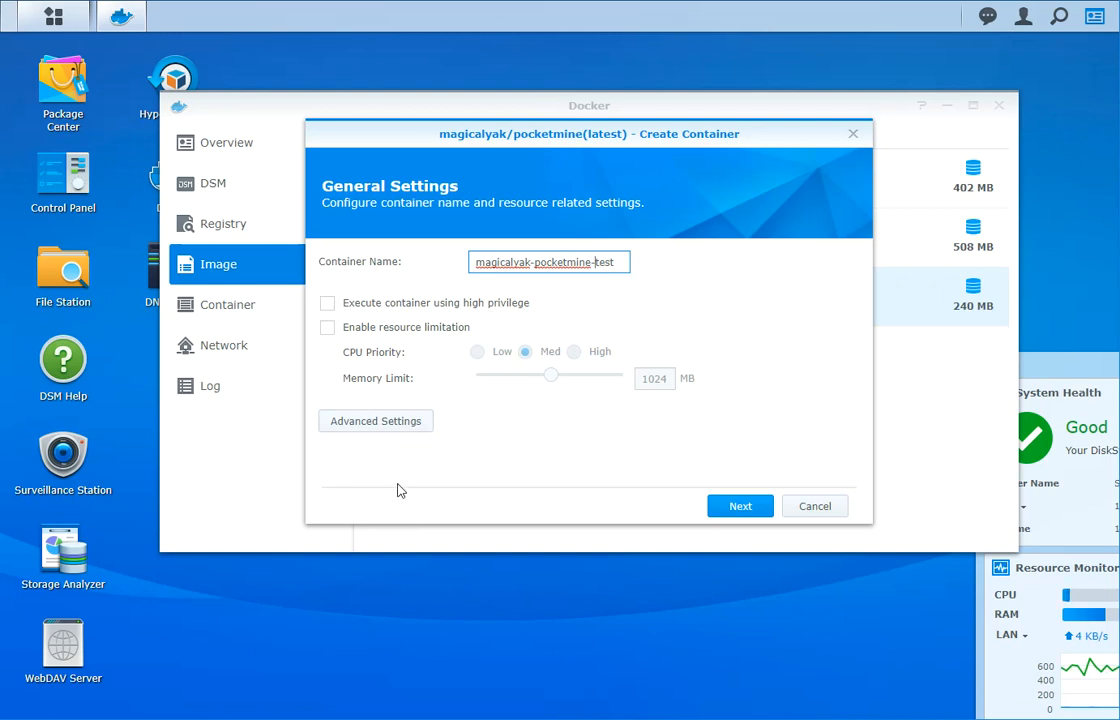
{"action": "left_click", "coordinate": [375, 421]}
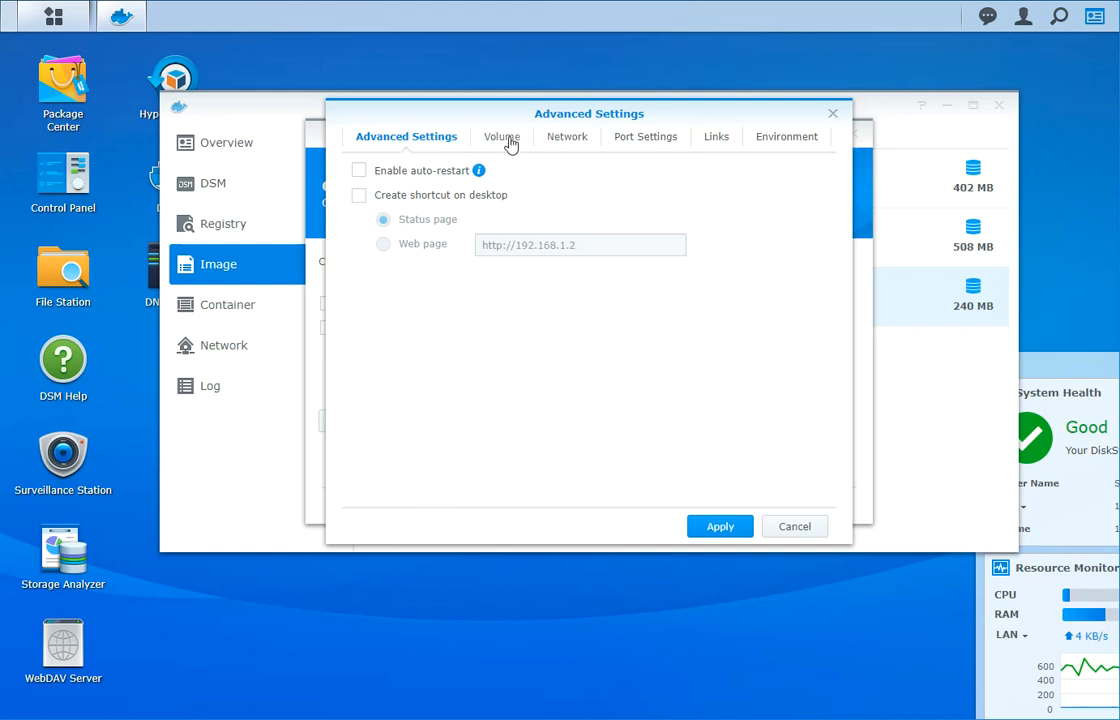
View the Volume page in Advanced Settings, leaving no folders mounted.
{"action": "left_click", "coordinate": [501, 137]}
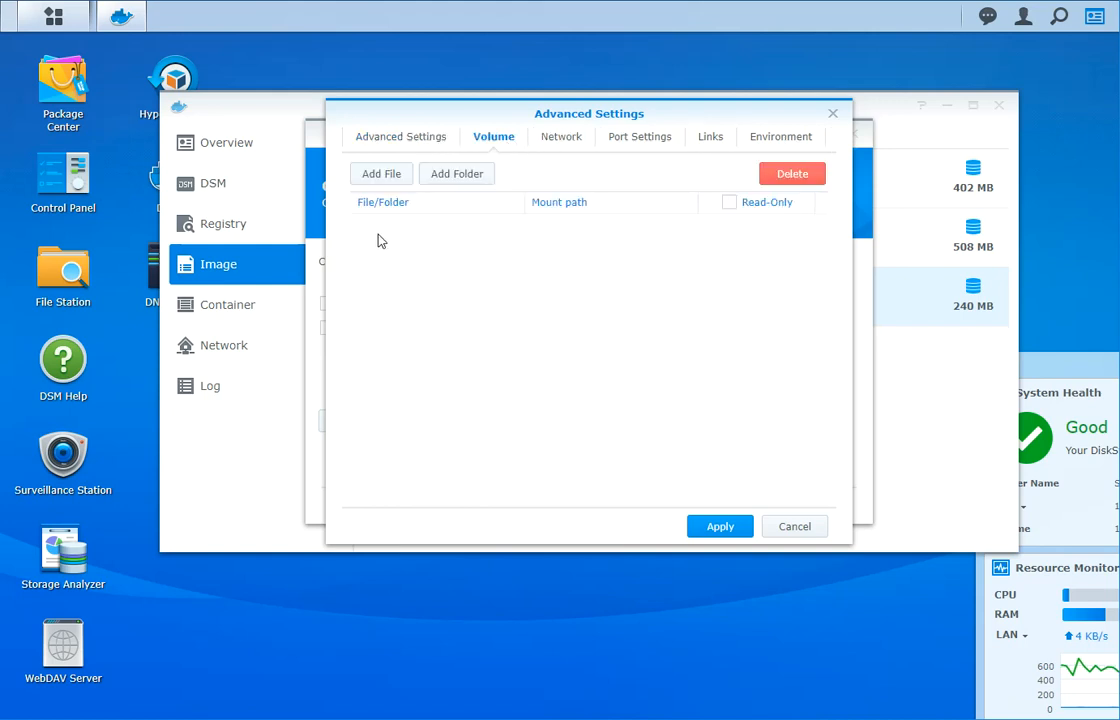
{"action": "mouse_move", "coordinate": [410, 237]}
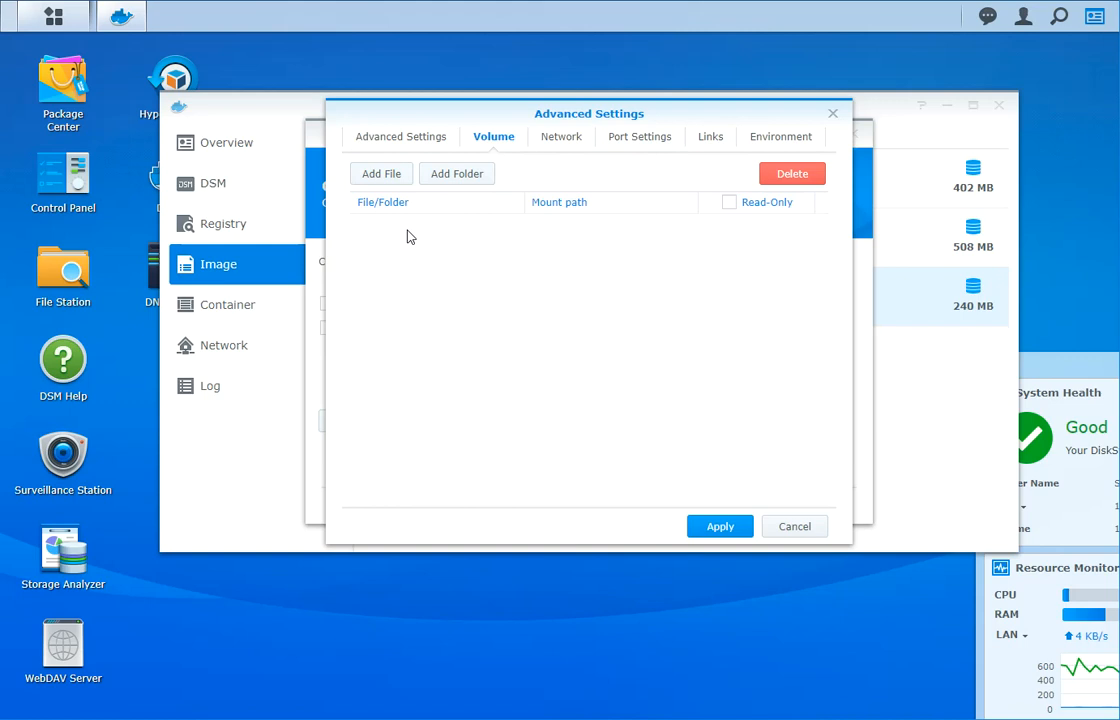
{"action": "mouse_move", "coordinate": [381, 227]}
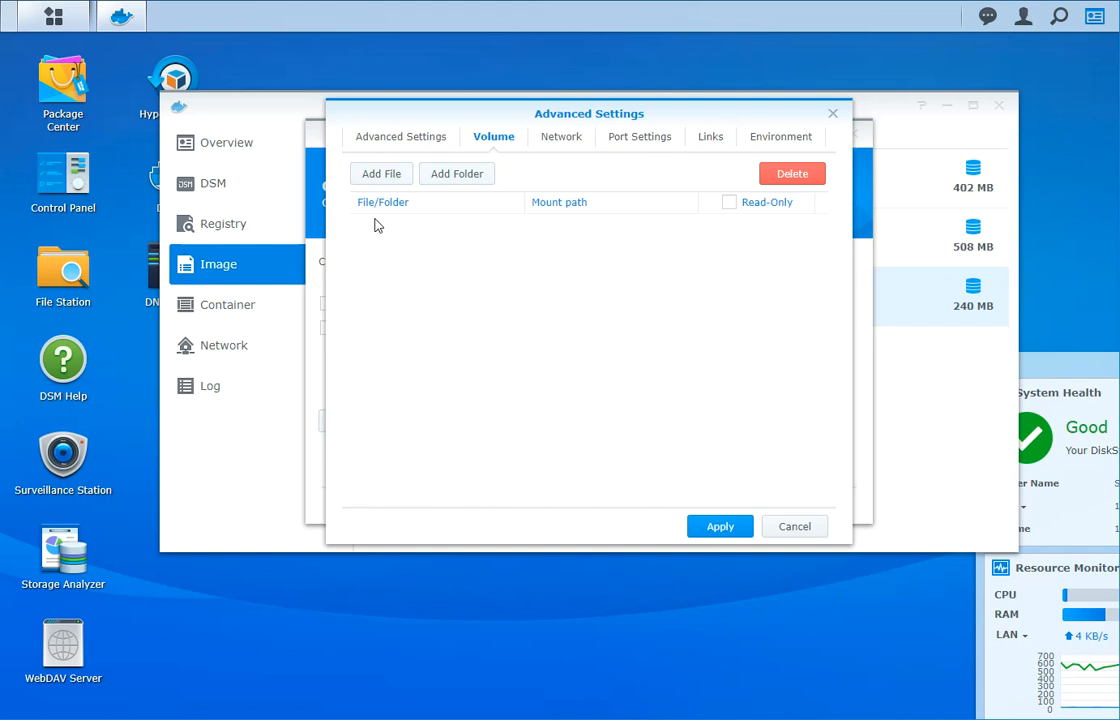
{"action": "mouse_move", "coordinate": [639, 237]}
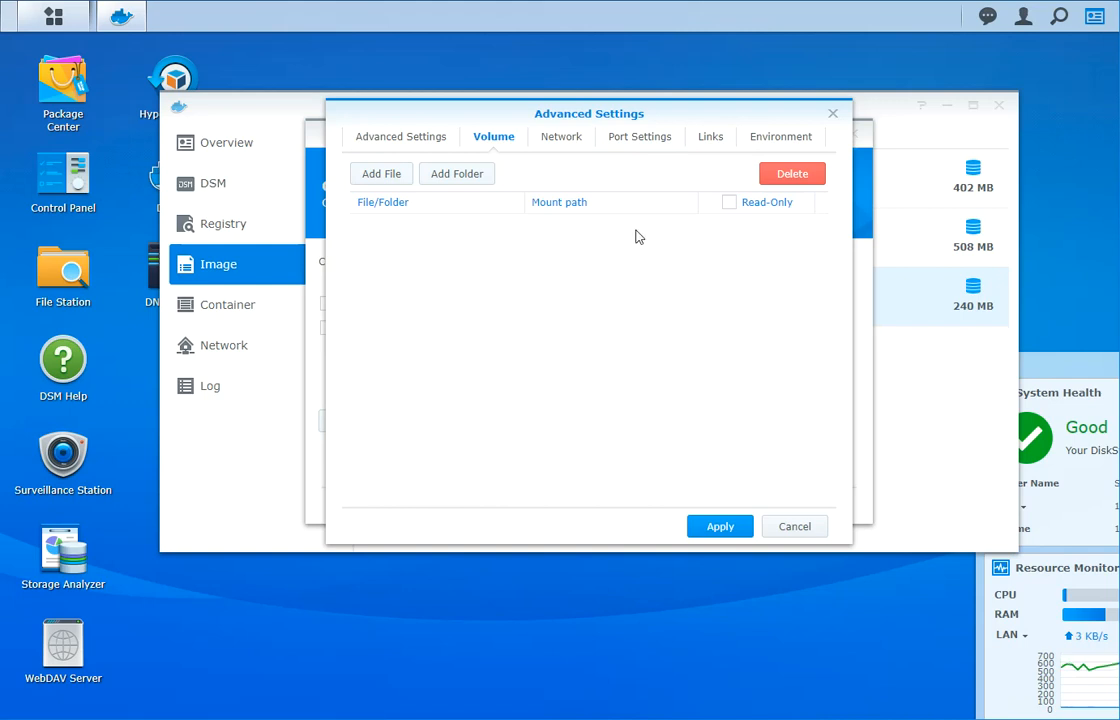
{"action": "mouse_move", "coordinate": [579, 146]}
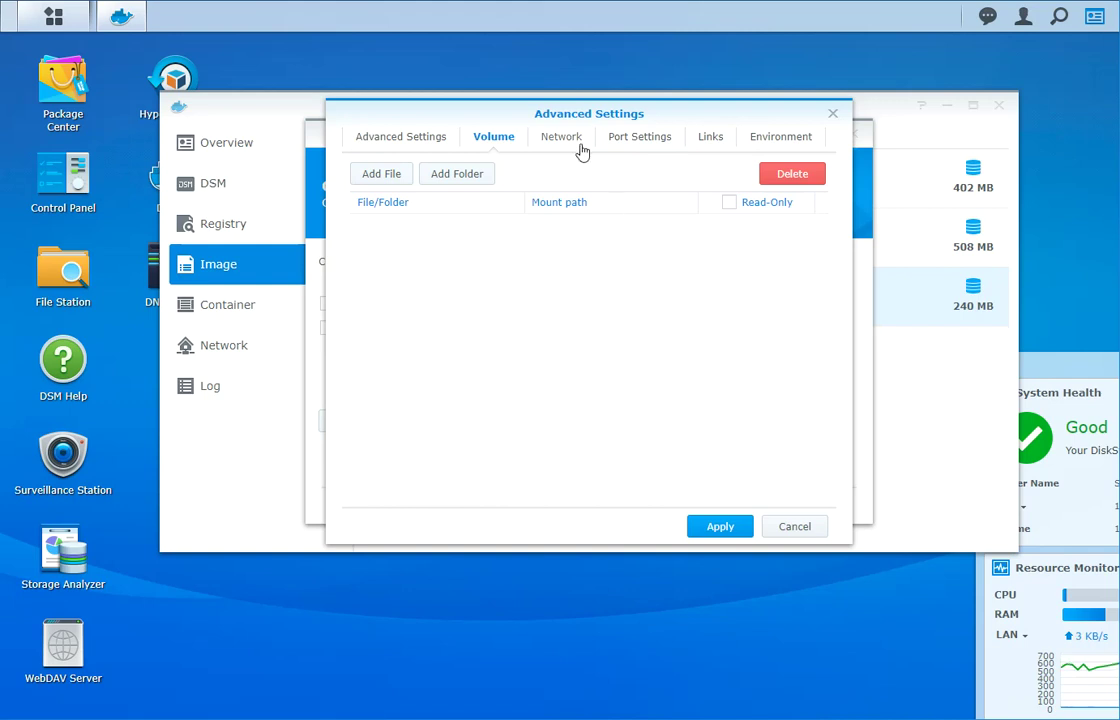
View the Network settings, keeping the bridge network with host networking unchecked.
{"action": "left_click", "coordinate": [560, 137]}
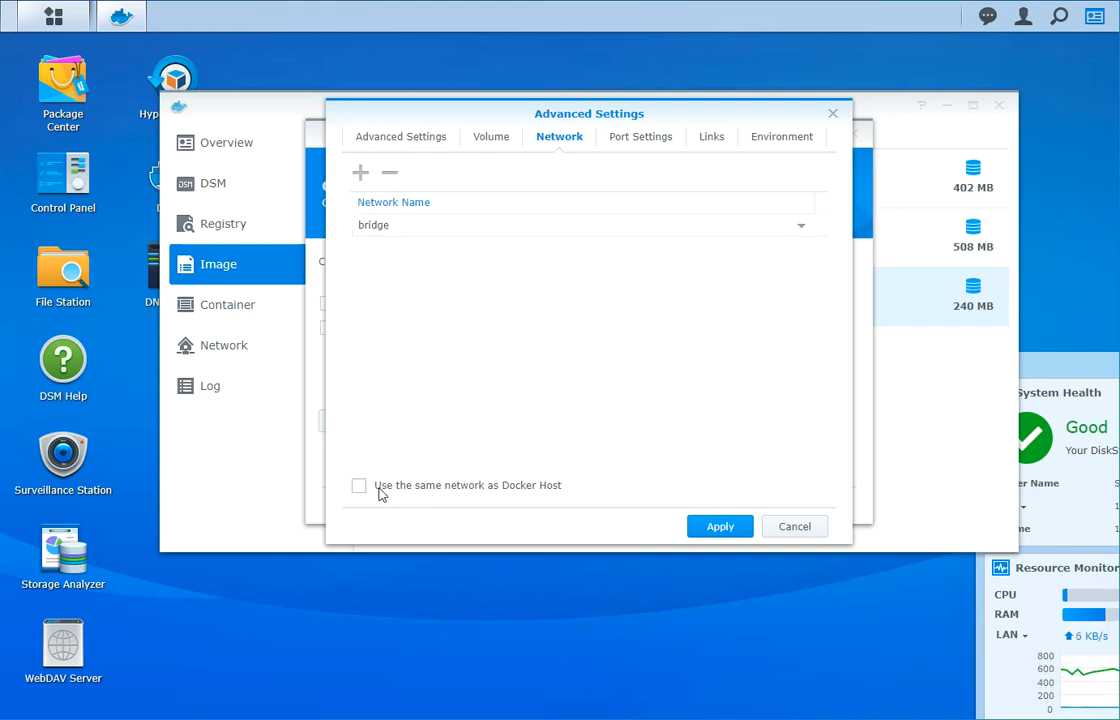
{"action": "mouse_move", "coordinate": [443, 414]}
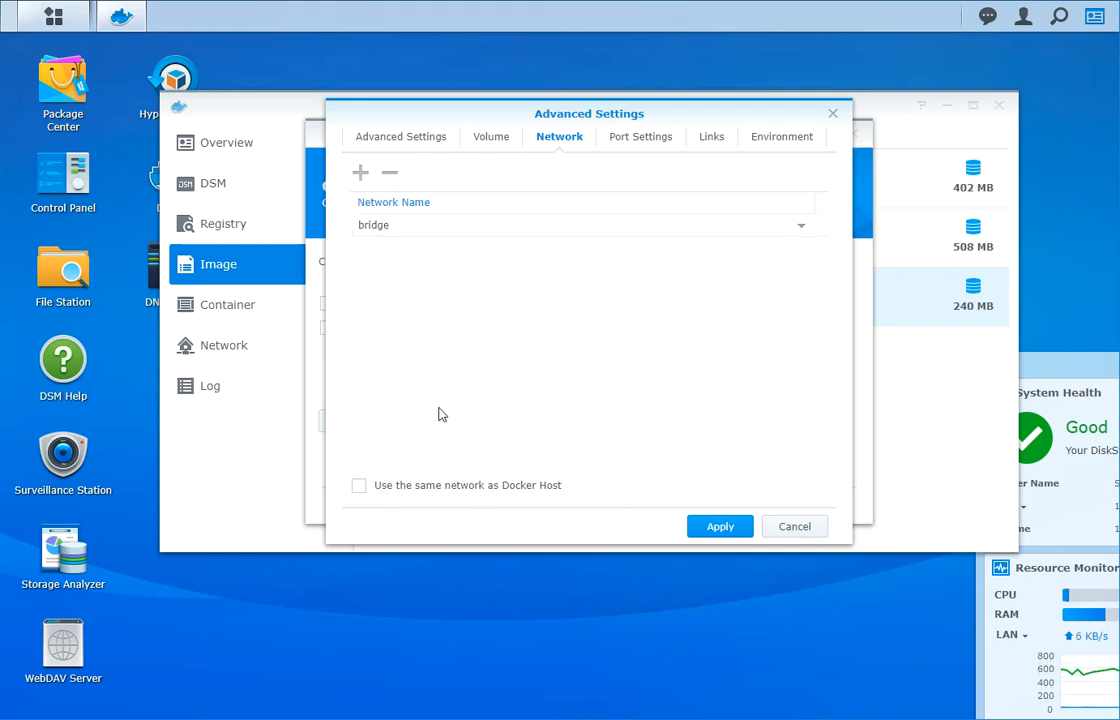
{"action": "mouse_move", "coordinate": [396, 292]}
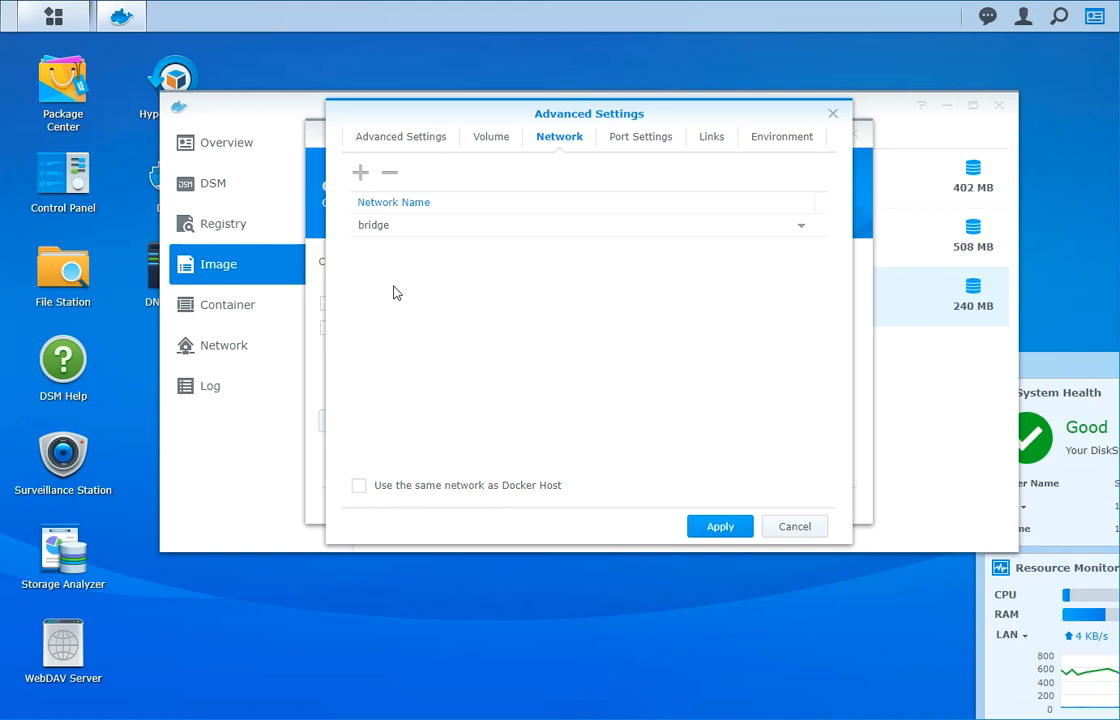
{"action": "mouse_move", "coordinate": [493, 420]}
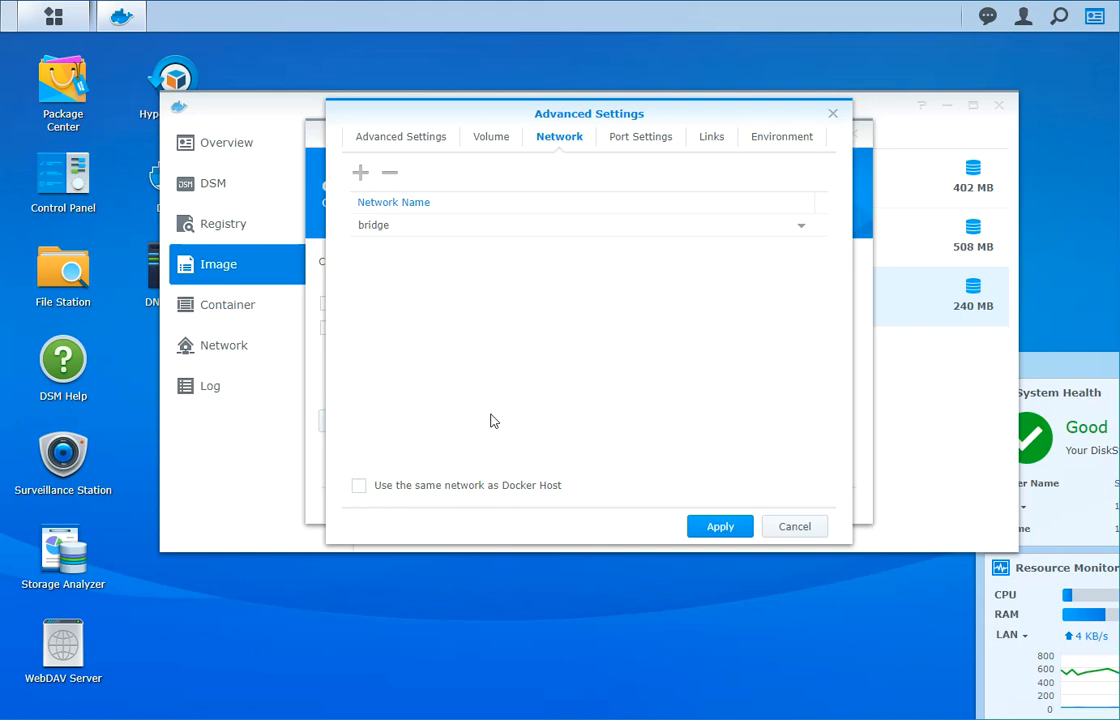
{"action": "mouse_move", "coordinate": [640, 217]}
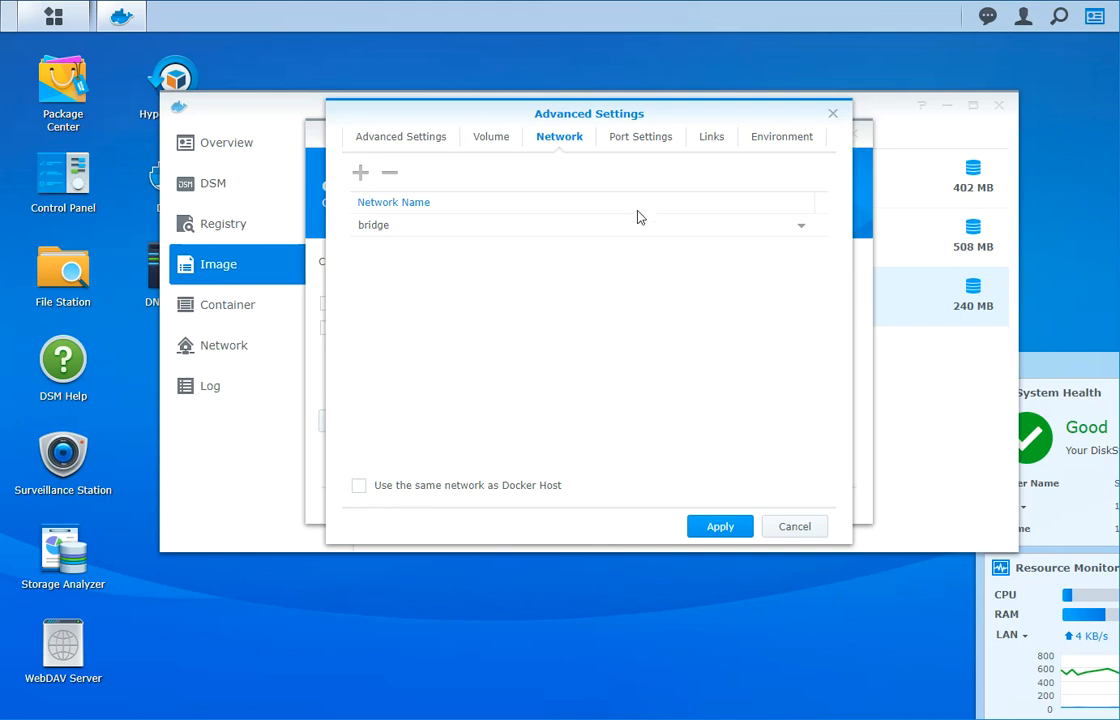
{"action": "mouse_move", "coordinate": [400, 265]}
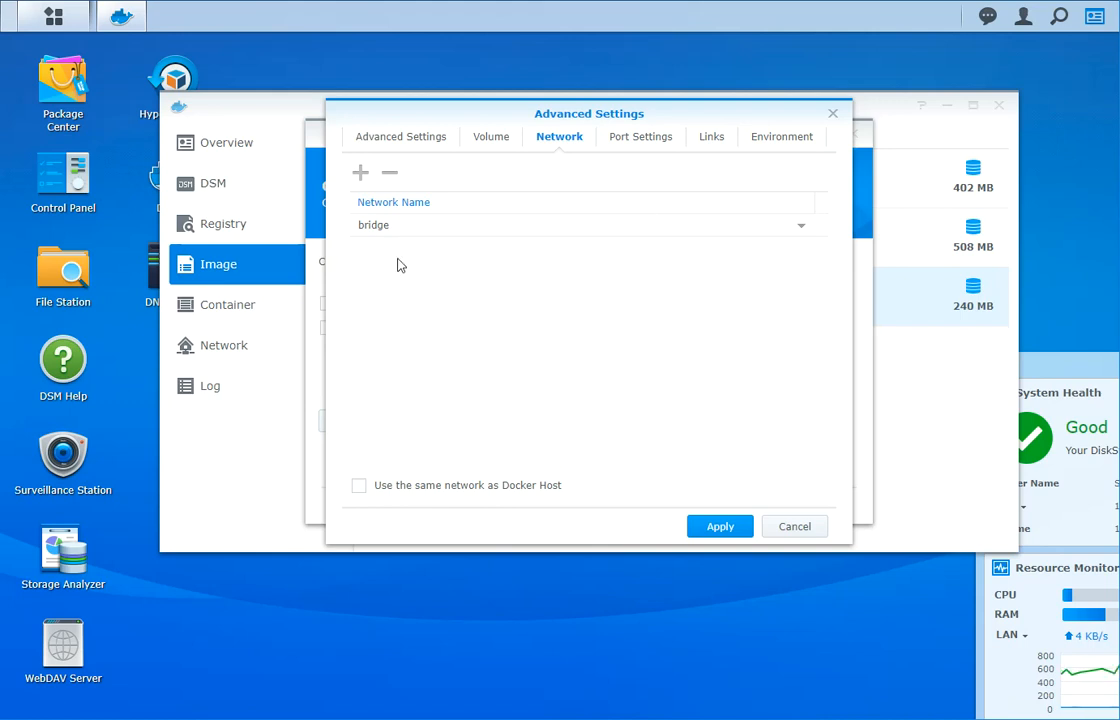
In Port Settings, replace the Auto local port with 20132 for container UDP port 19132.
{"action": "left_click", "coordinate": [639, 137]}
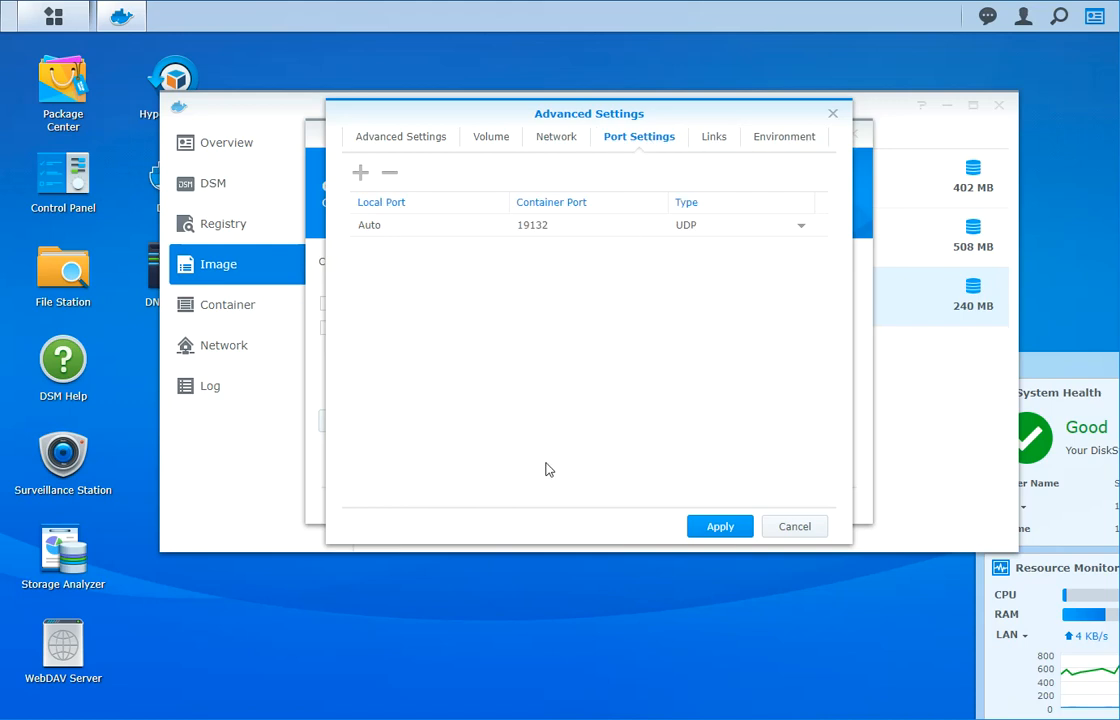
{"action": "mouse_move", "coordinate": [528, 271]}
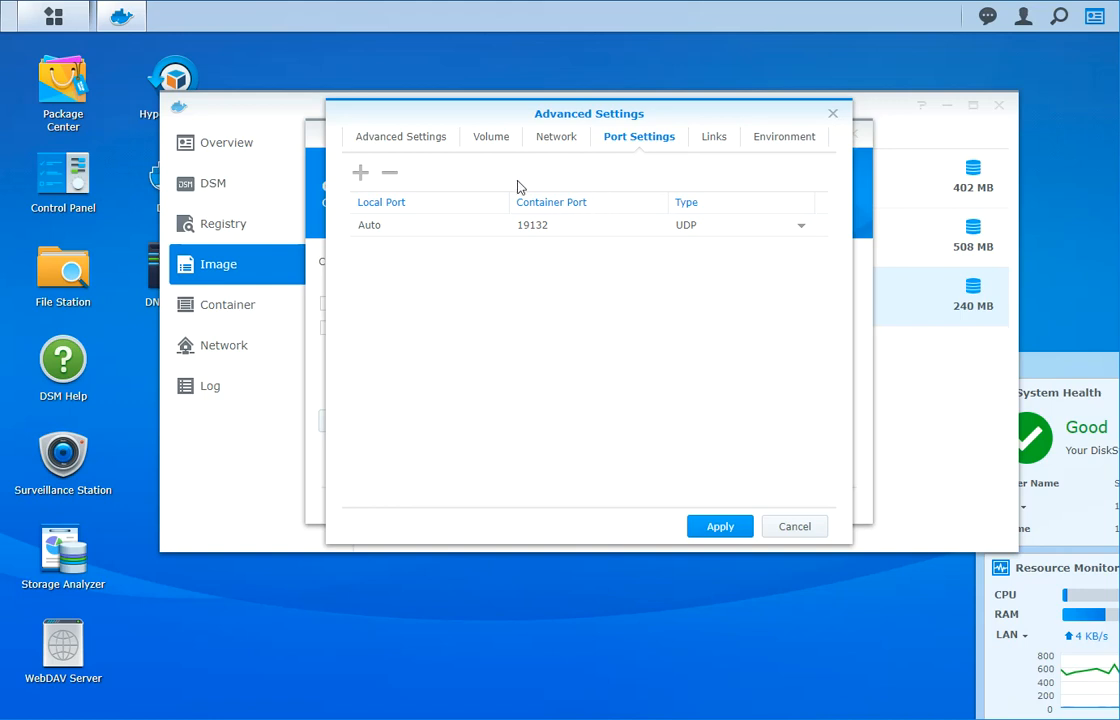
{"action": "left_click", "coordinate": [588, 225]}
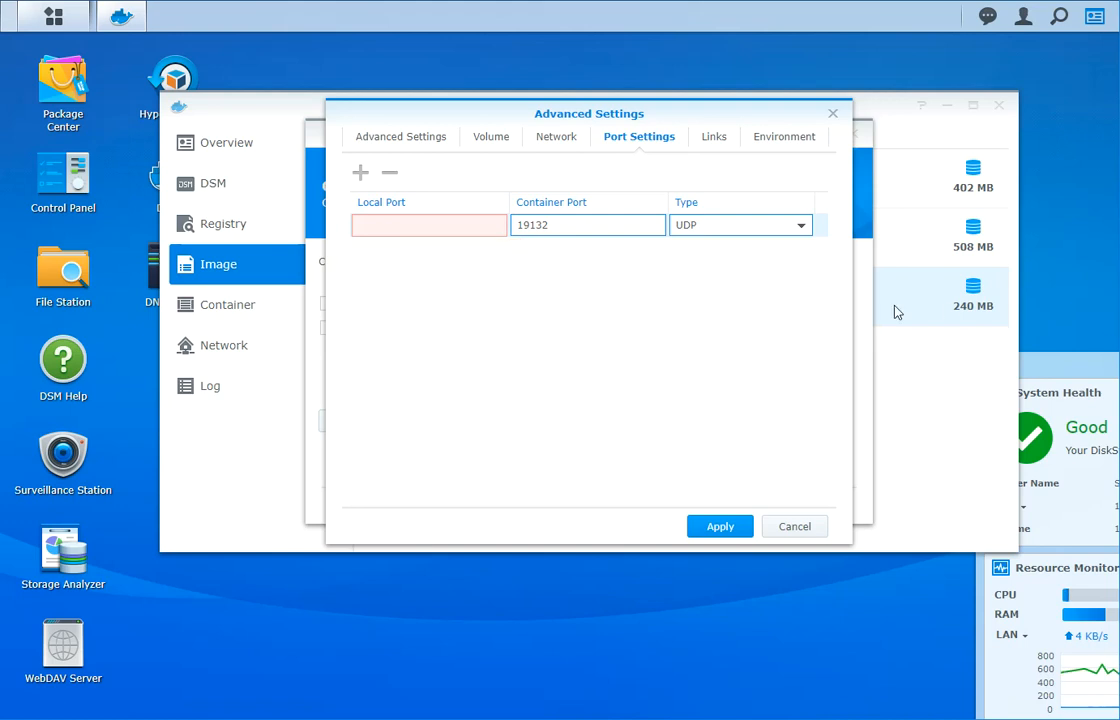
{"action": "type", "text": "20132"}
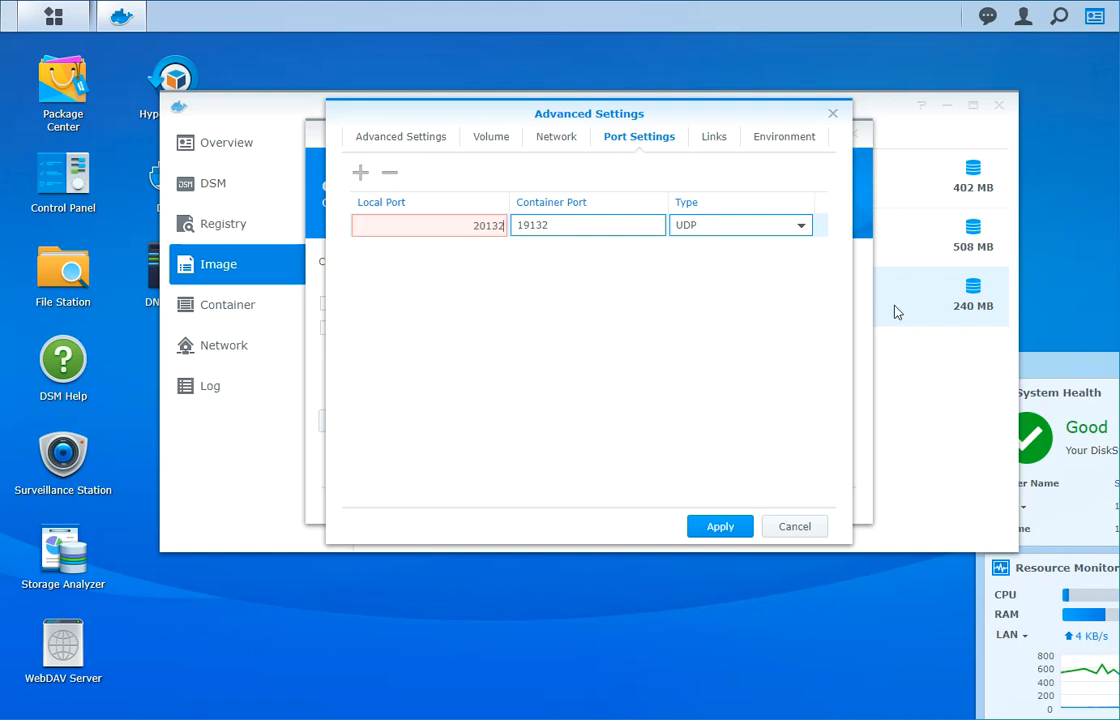
{"action": "left_click", "coordinate": [587, 225]}
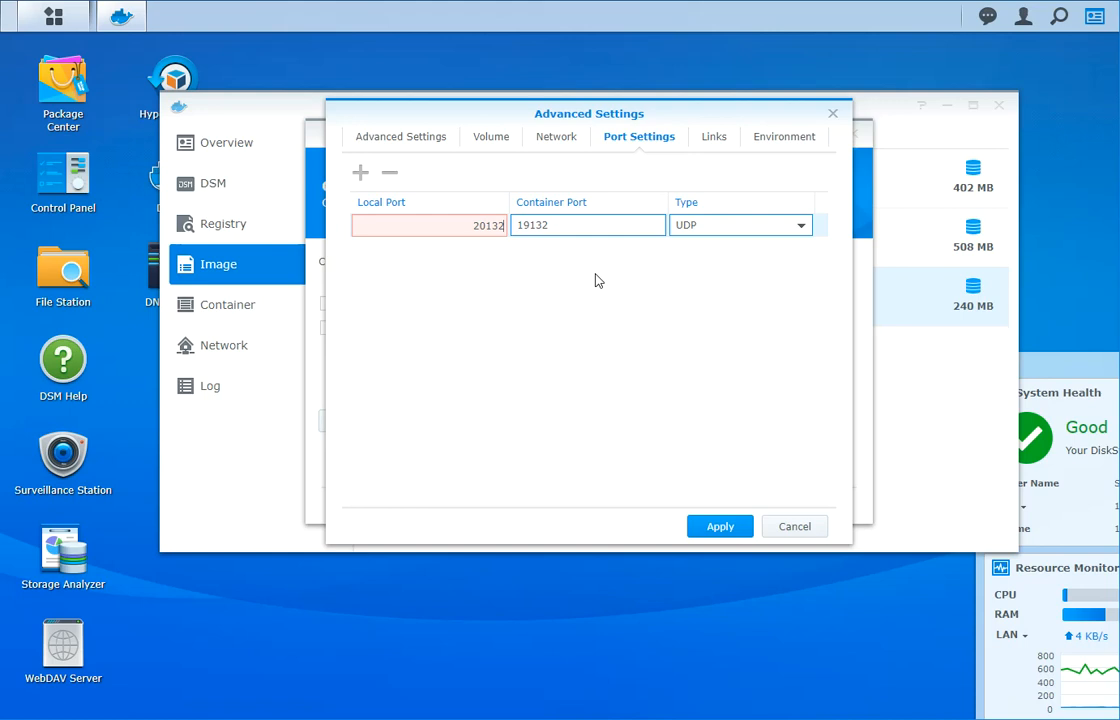
{"action": "mouse_move", "coordinate": [651, 228]}
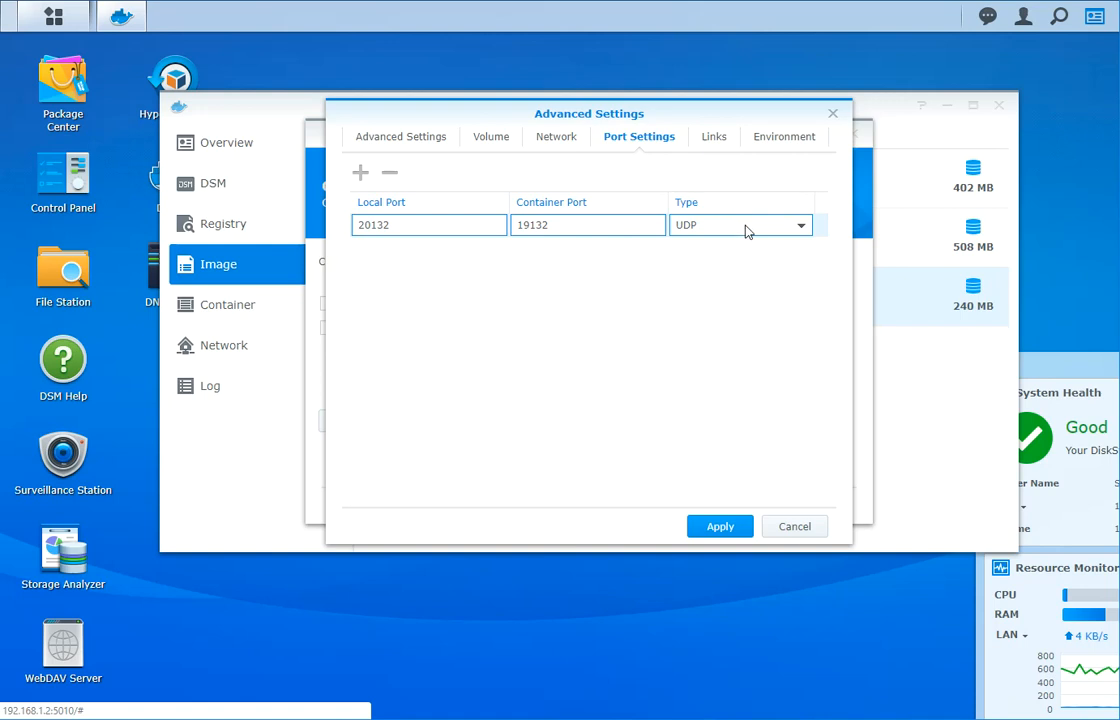
Check the container's Links settings, then apply the Advanced Settings.
{"action": "left_click", "coordinate": [707, 137]}
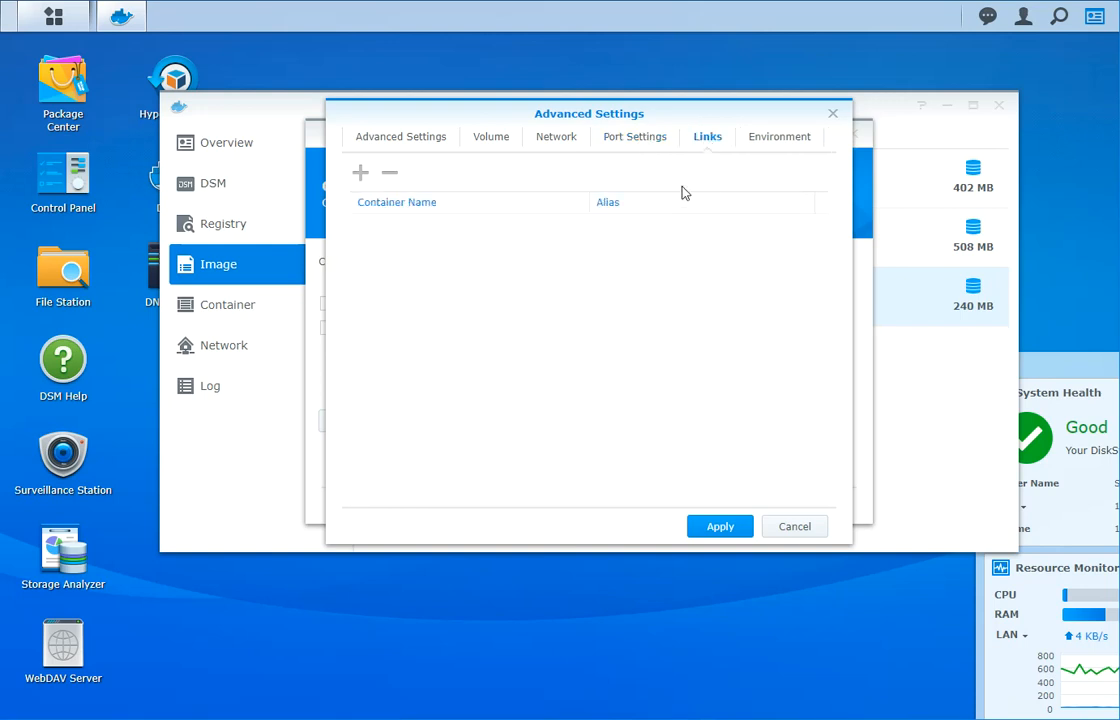
{"action": "left_click", "coordinate": [779, 137]}
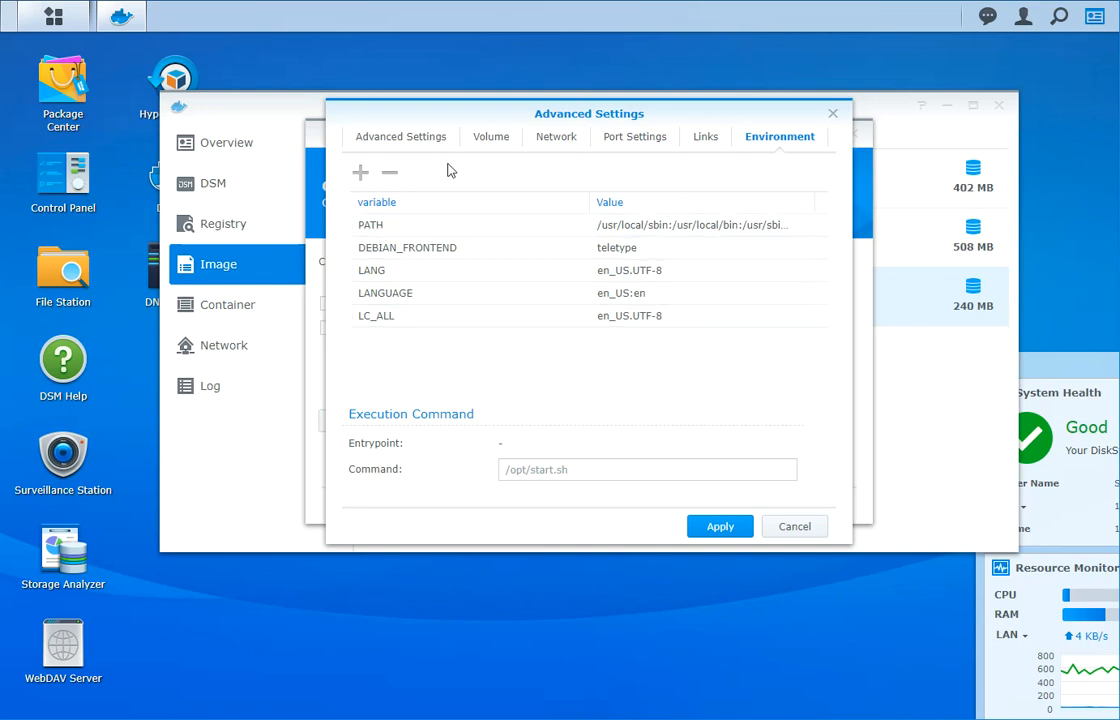
{"action": "left_click", "coordinate": [400, 136]}
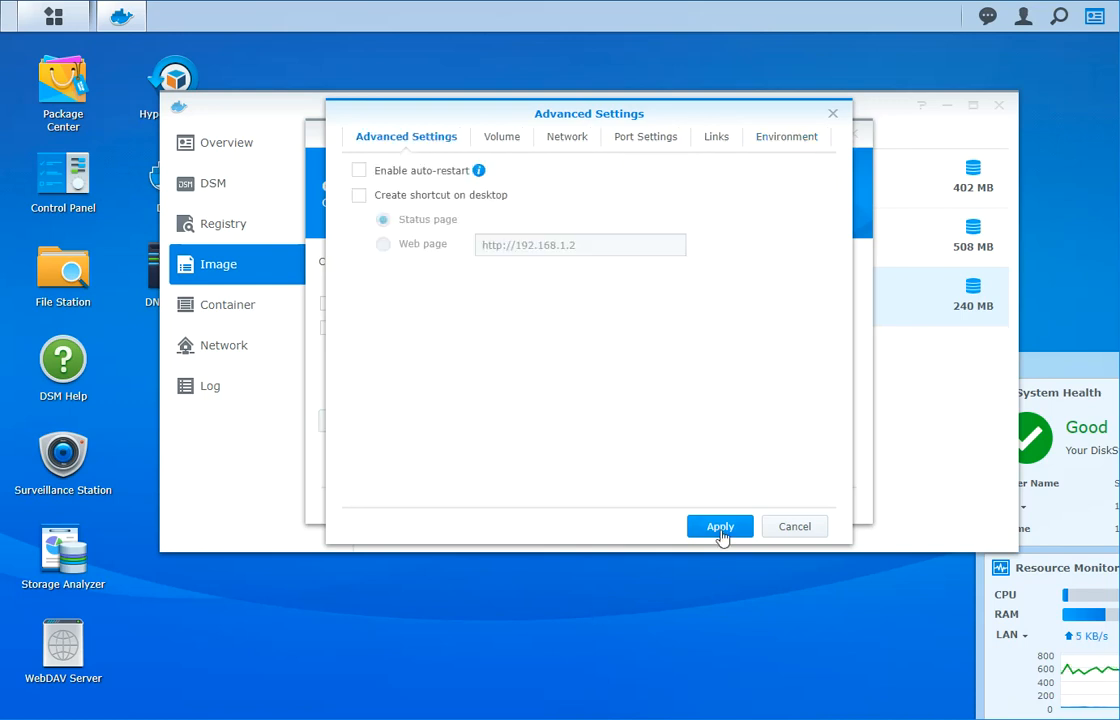
{"action": "left_click", "coordinate": [719, 526]}
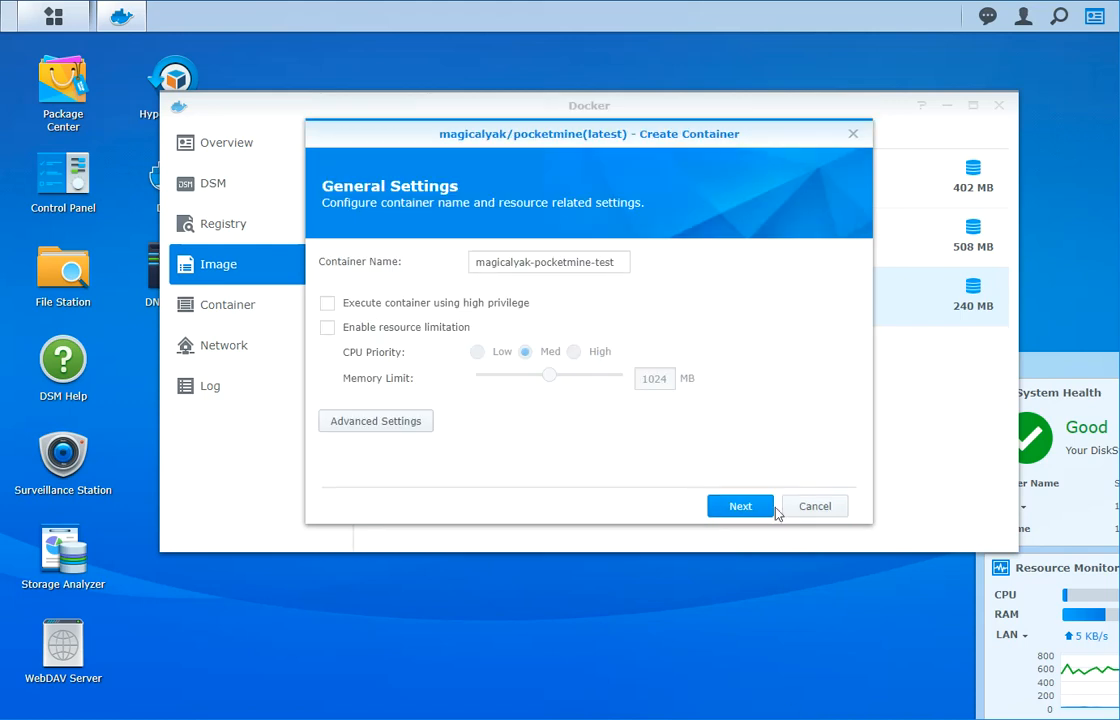
Review the Summary and create magicalyak-pocketmine-test with UDP 20132→19132, set to run.
{"action": "left_click", "coordinate": [740, 506]}
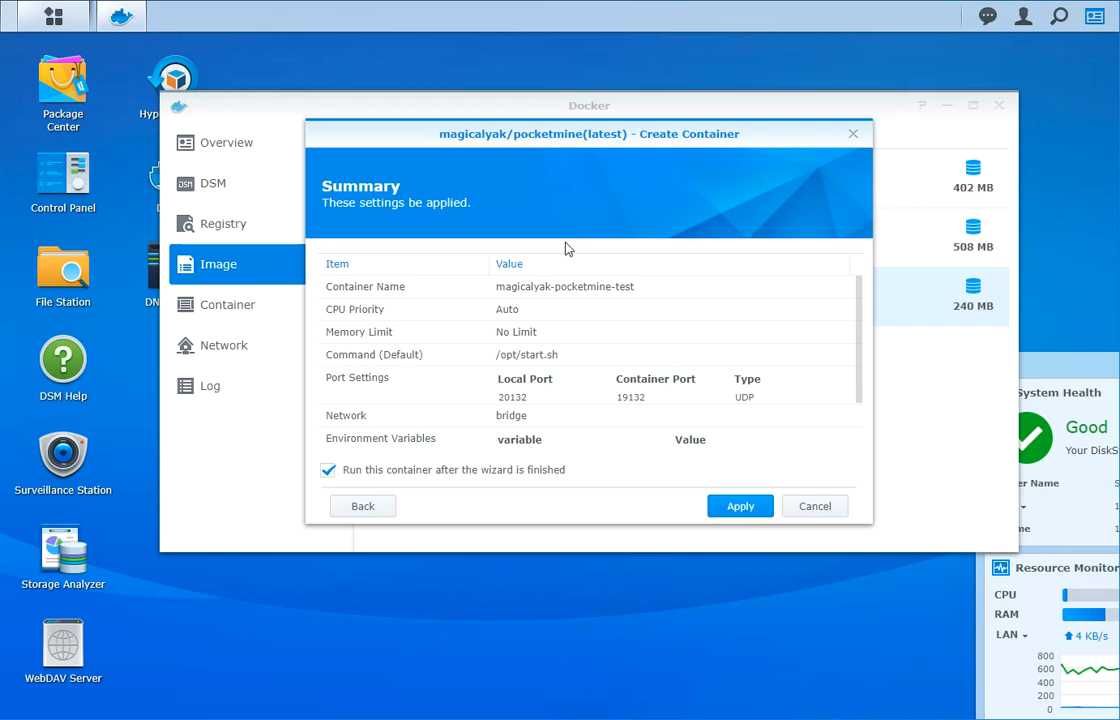
{"action": "mouse_move", "coordinate": [379, 485]}
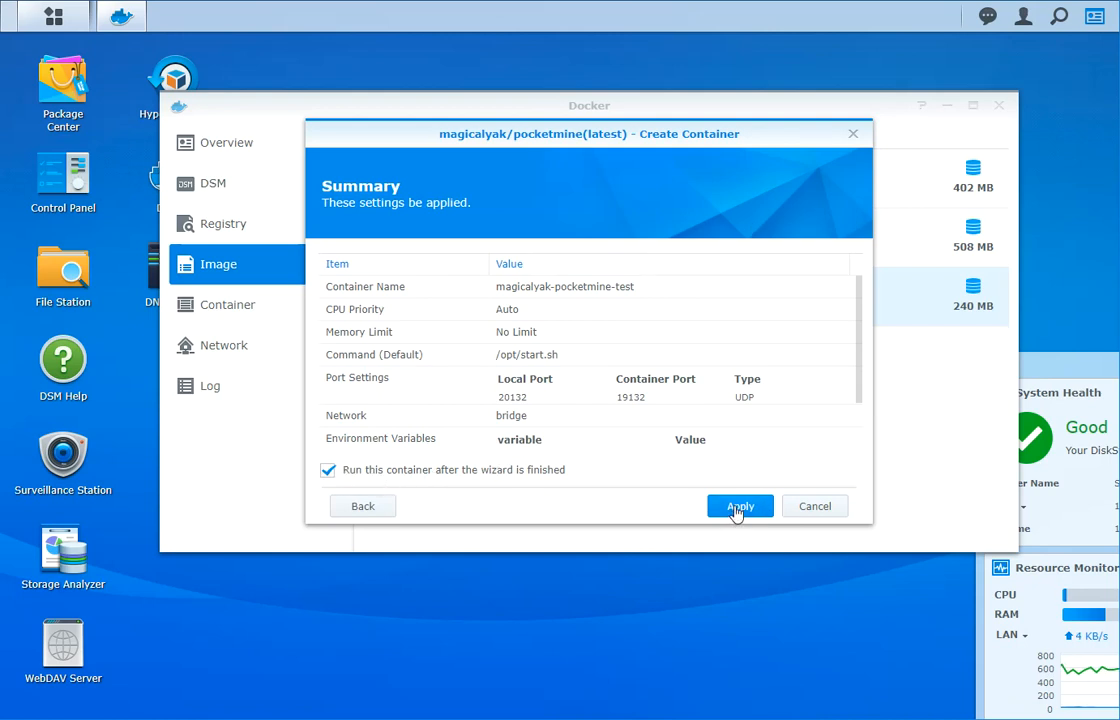
{"action": "left_click", "coordinate": [740, 506]}
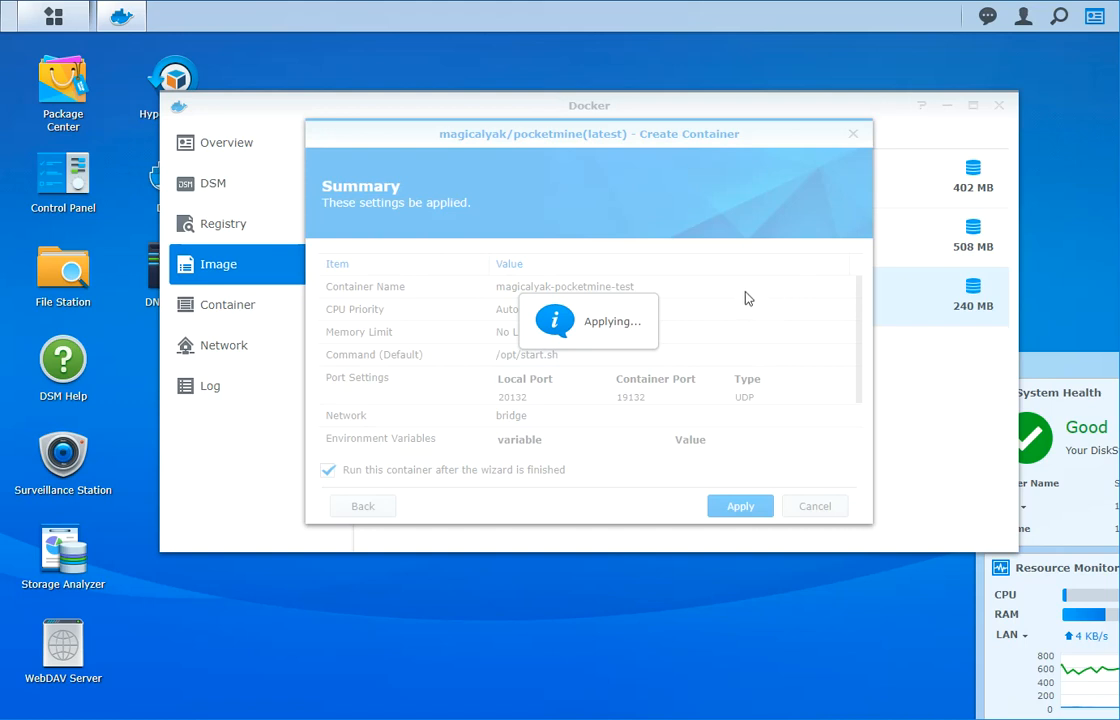
{"action": "left_click", "coordinate": [740, 506]}
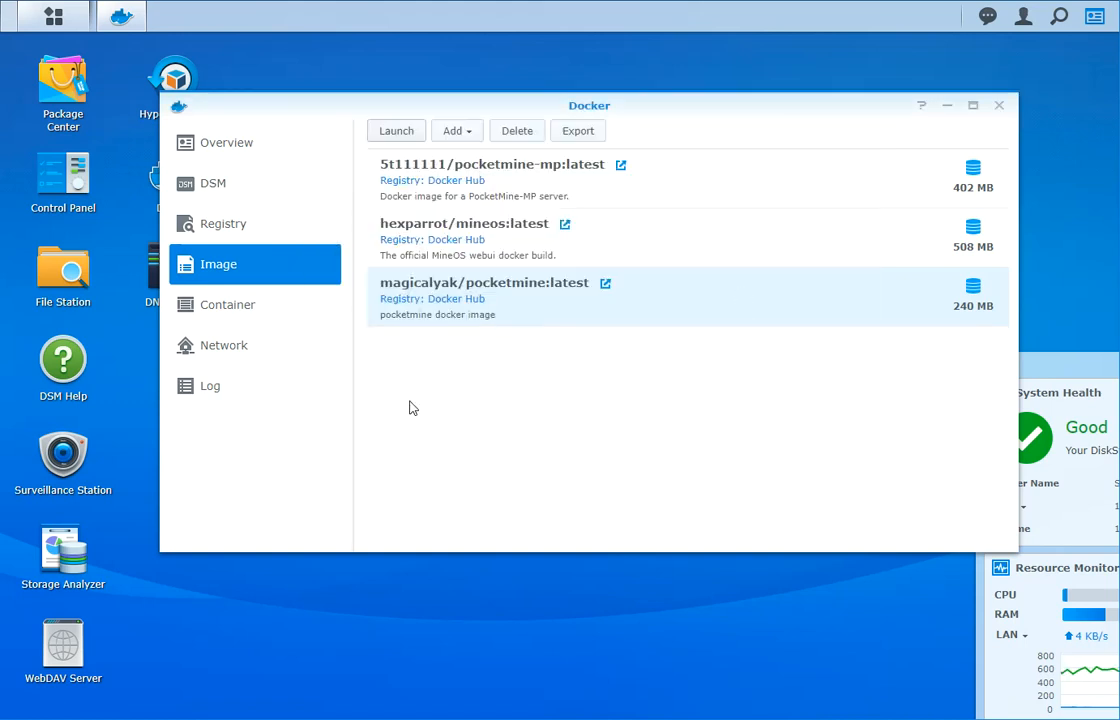
{"action": "mouse_move", "coordinate": [216, 318]}
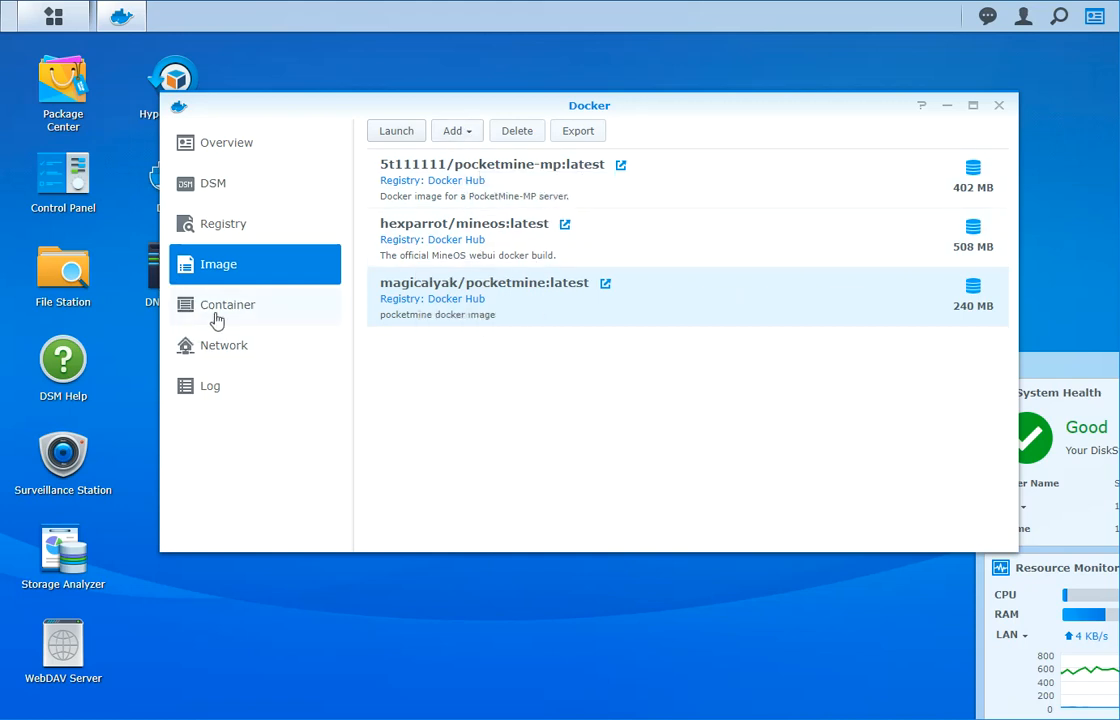
Show the Container list with magicalyak-pocketmine-test running.
{"action": "left_click", "coordinate": [227, 304]}
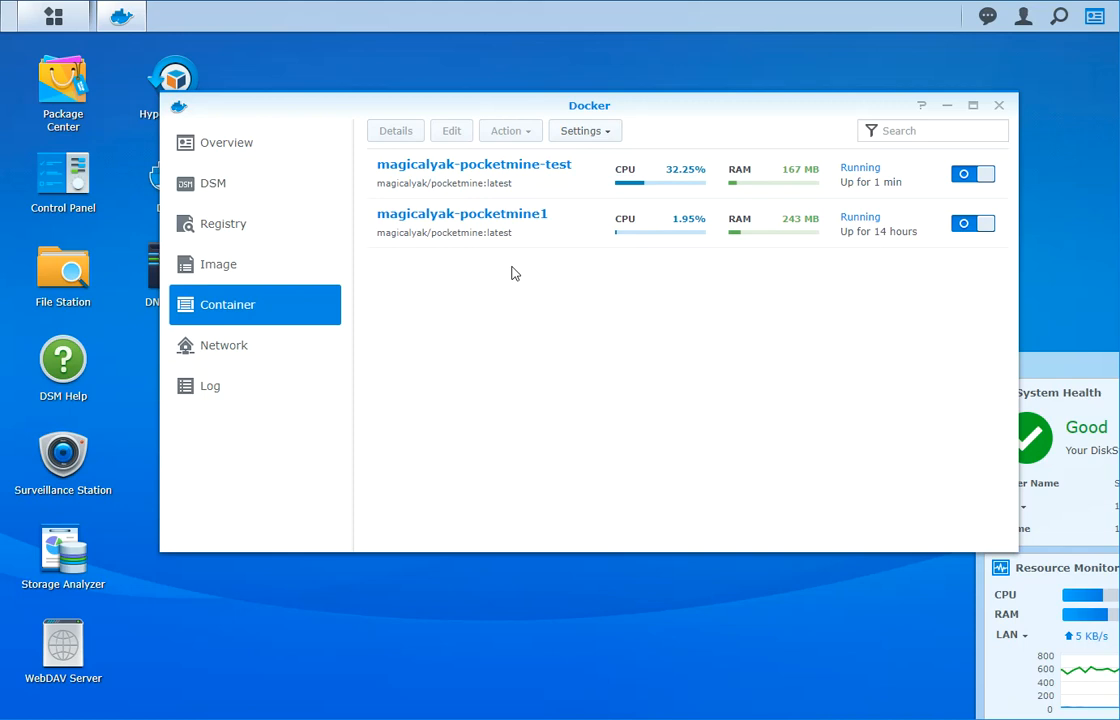
{"action": "mouse_move", "coordinate": [682, 178]}
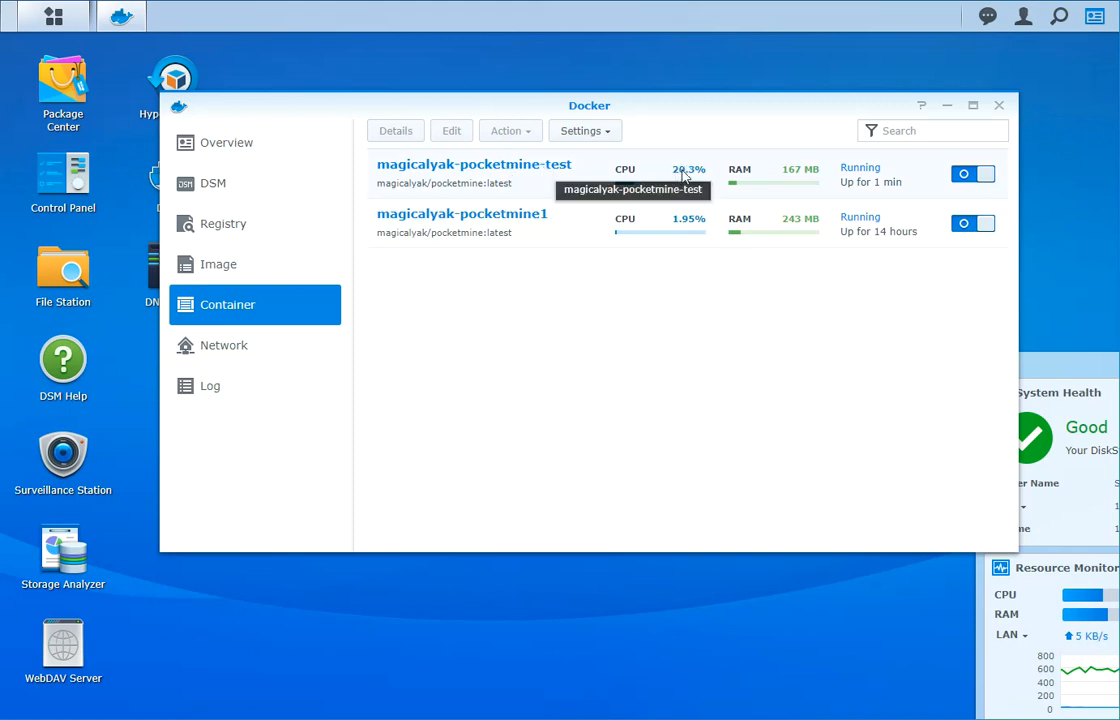
{"action": "mouse_move", "coordinate": [872, 177]}
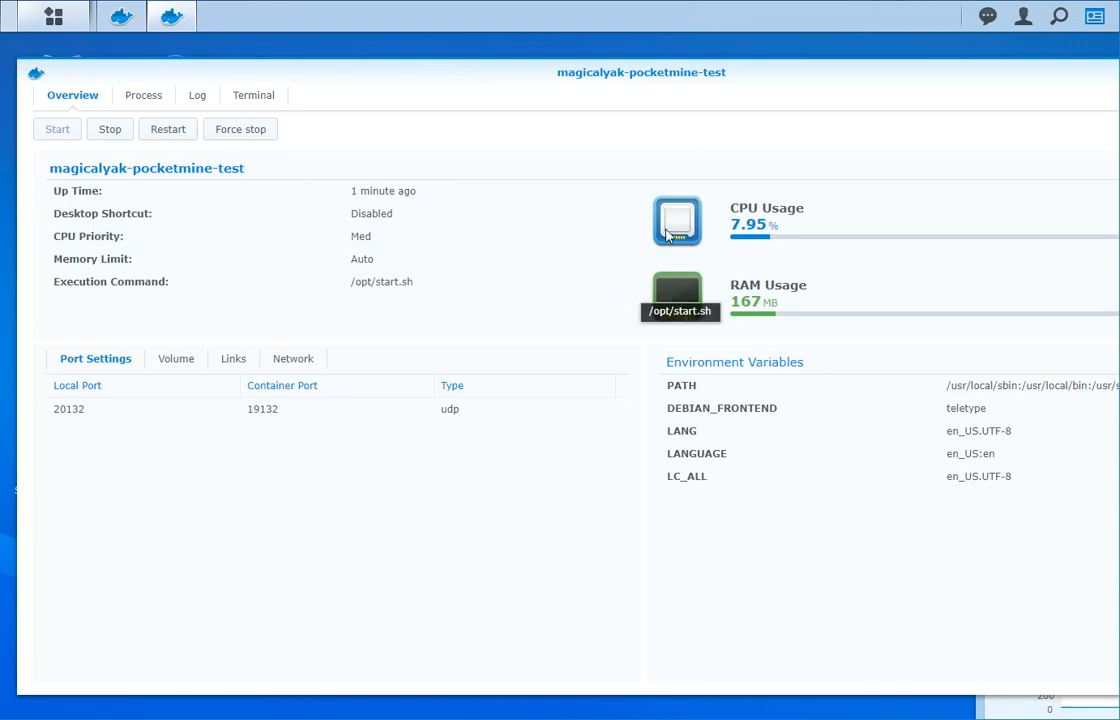
{"action": "mouse_move", "coordinate": [639, 489]}
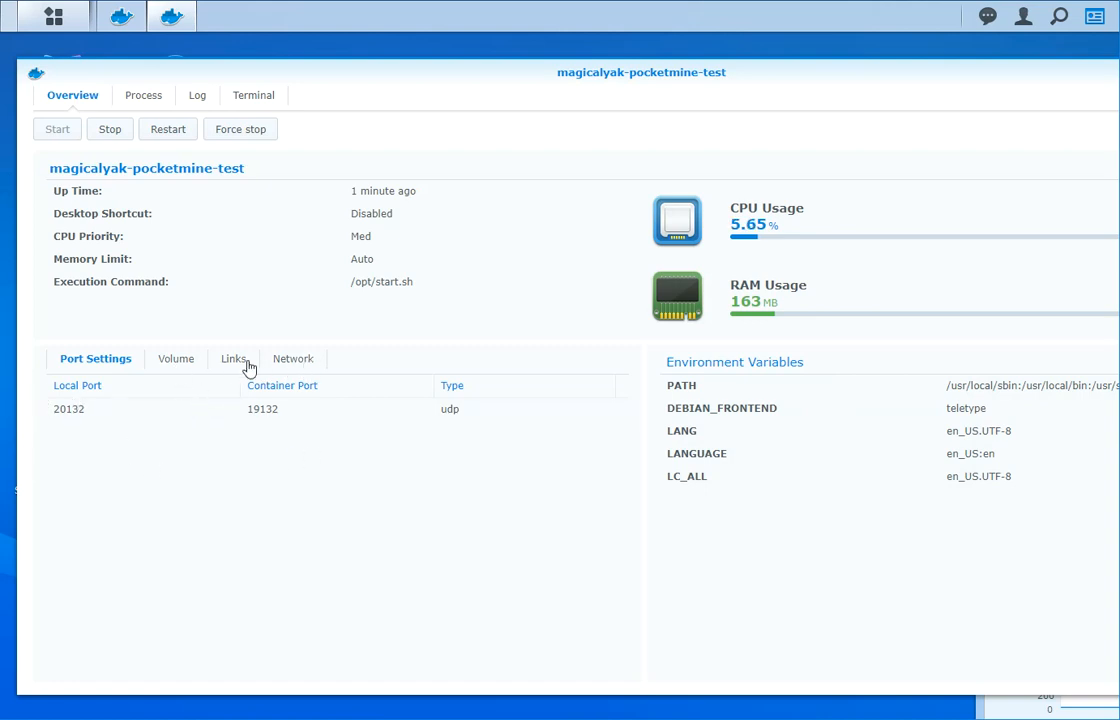
{"action": "mouse_move", "coordinate": [270, 293]}
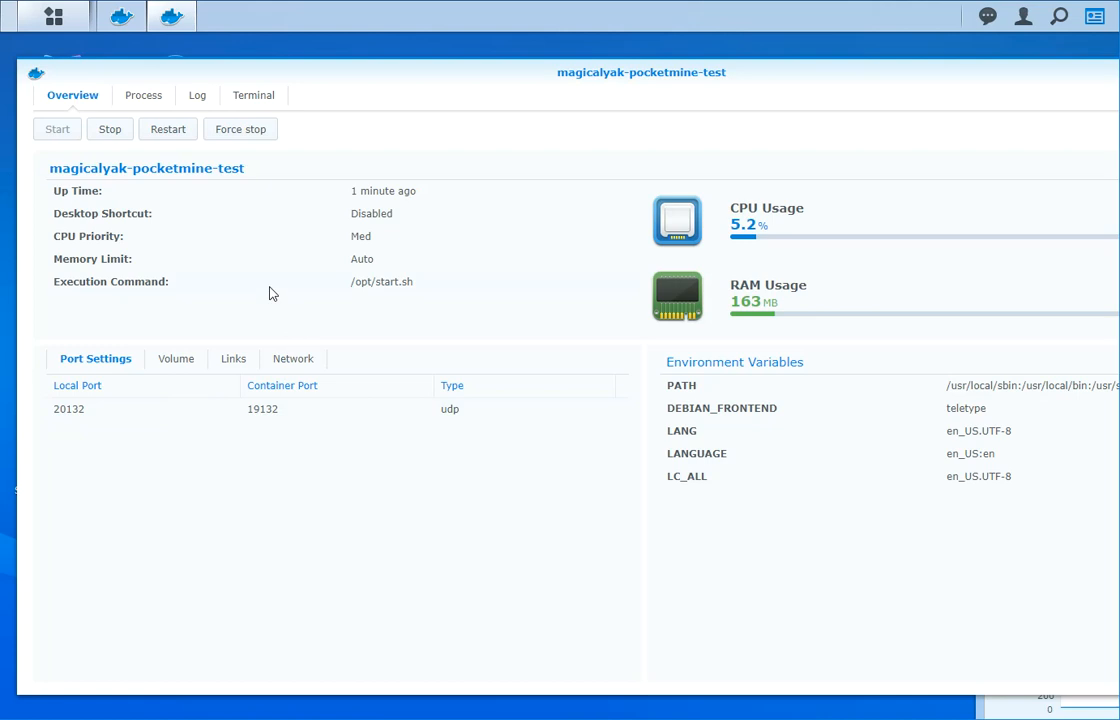
{"action": "mouse_move", "coordinate": [197, 95]}
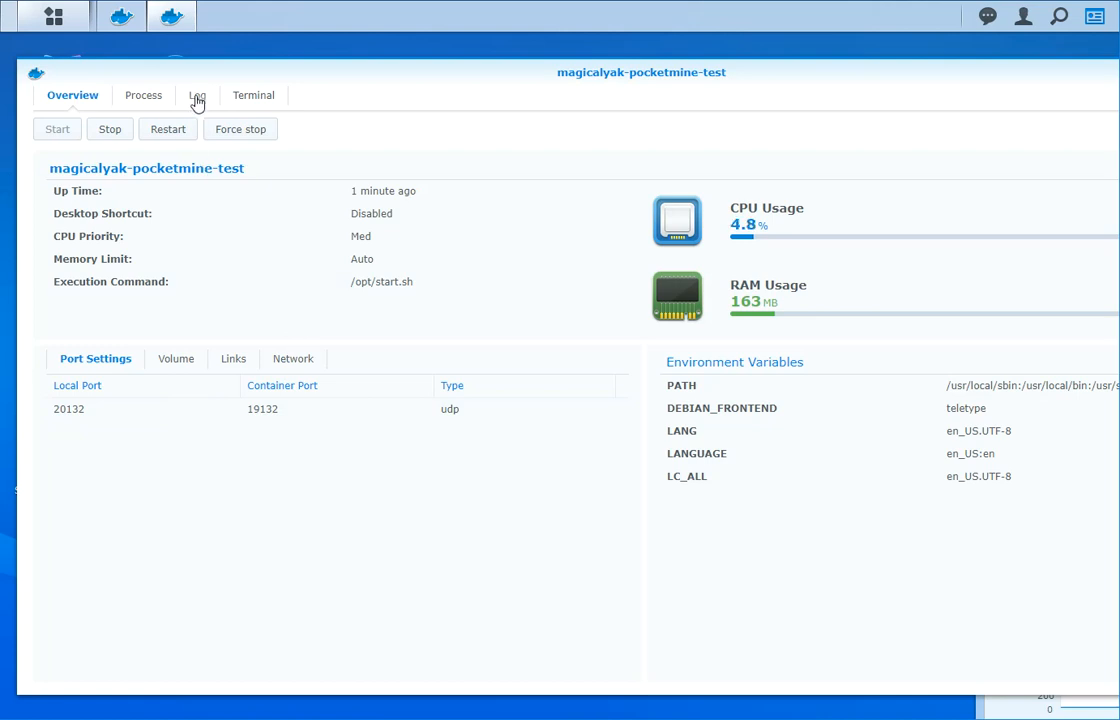
Scroll through the container's Log entries and reposition the container window.
{"action": "left_click", "coordinate": [196, 95]}
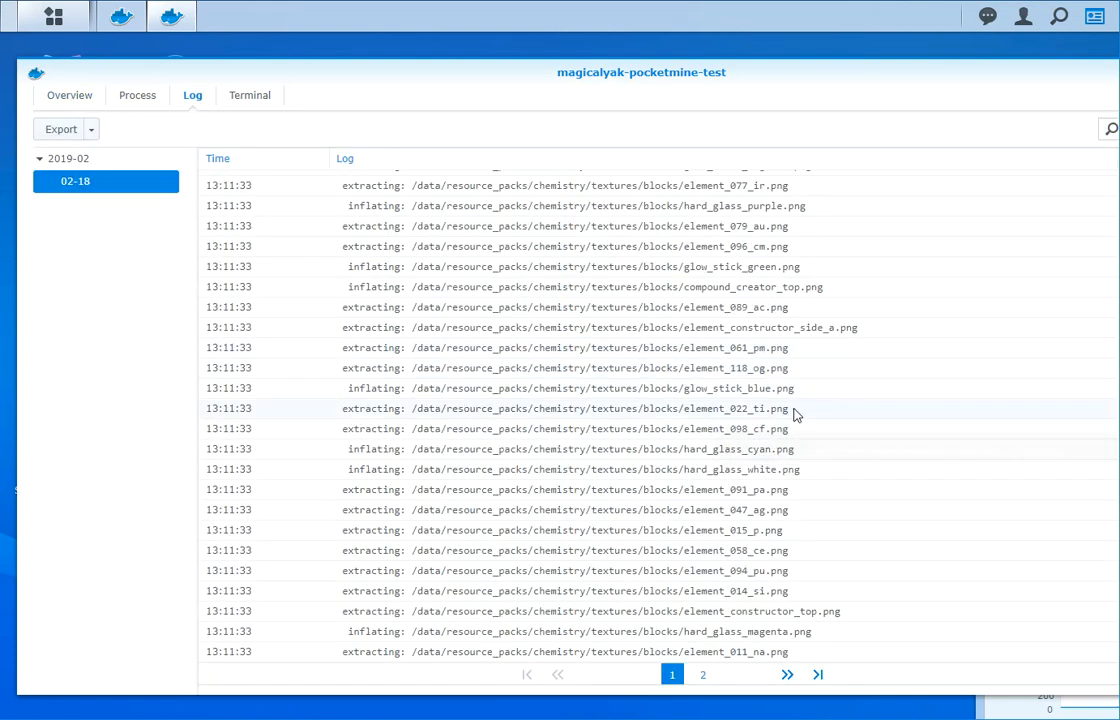
{"action": "scroll", "scroll_direction": "down", "scroll_amount": 3}
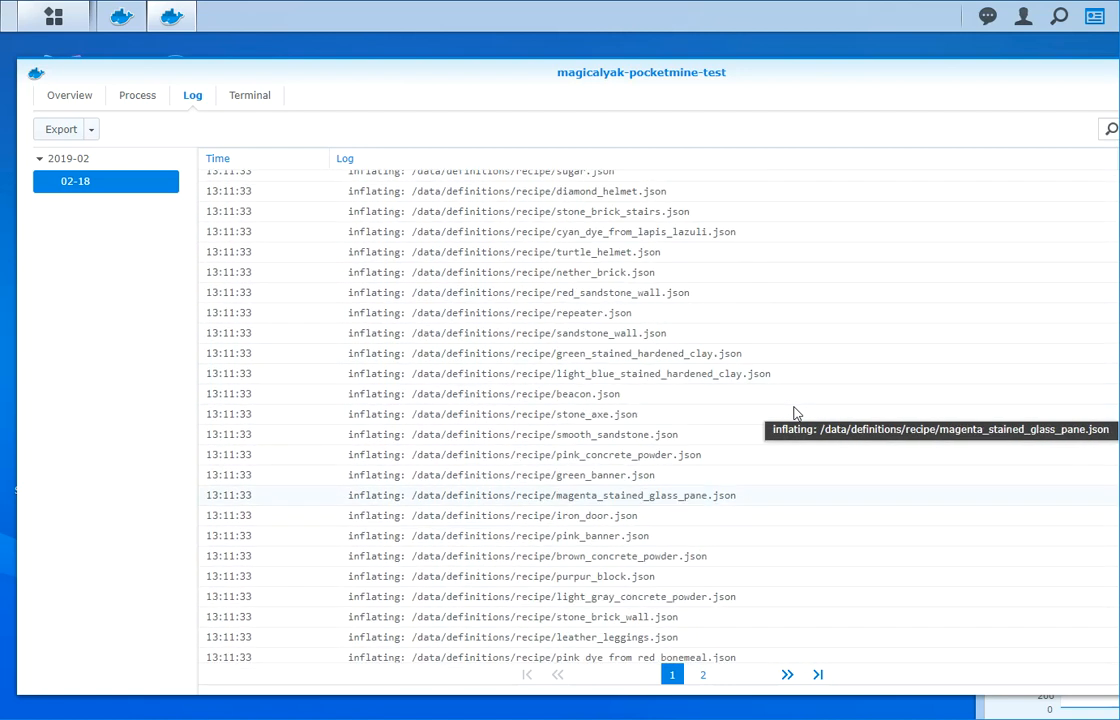
{"action": "scroll", "scroll_direction": "down", "scroll_amount": 3}
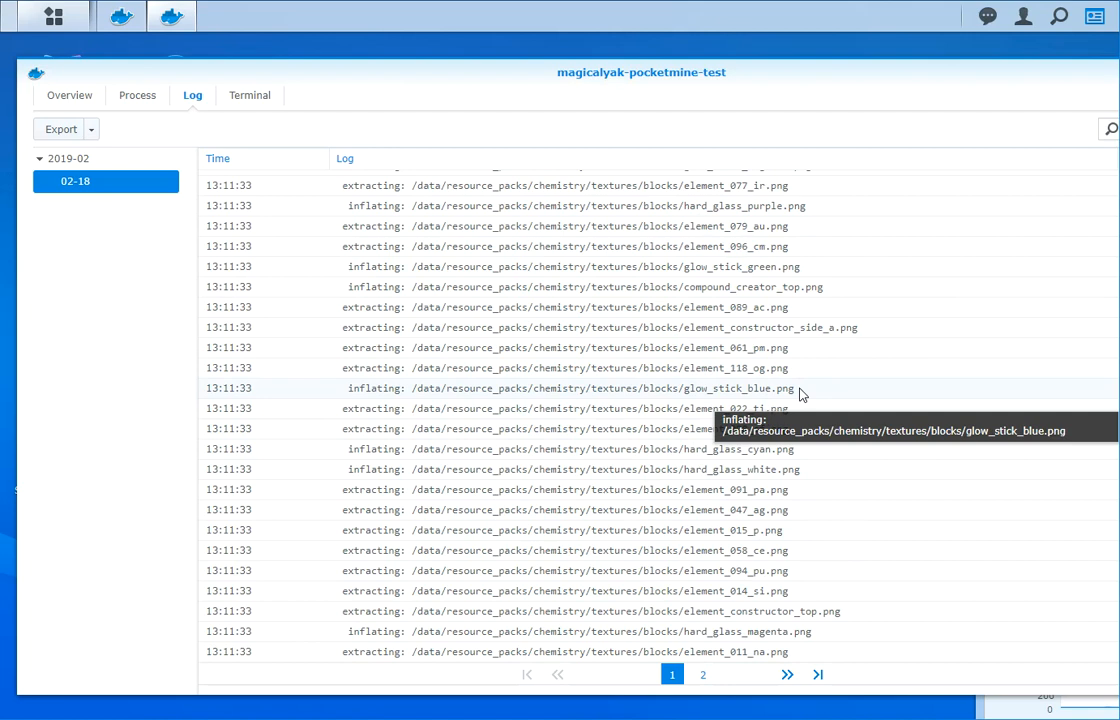
{"action": "mouse_move", "coordinate": [848, 363]}
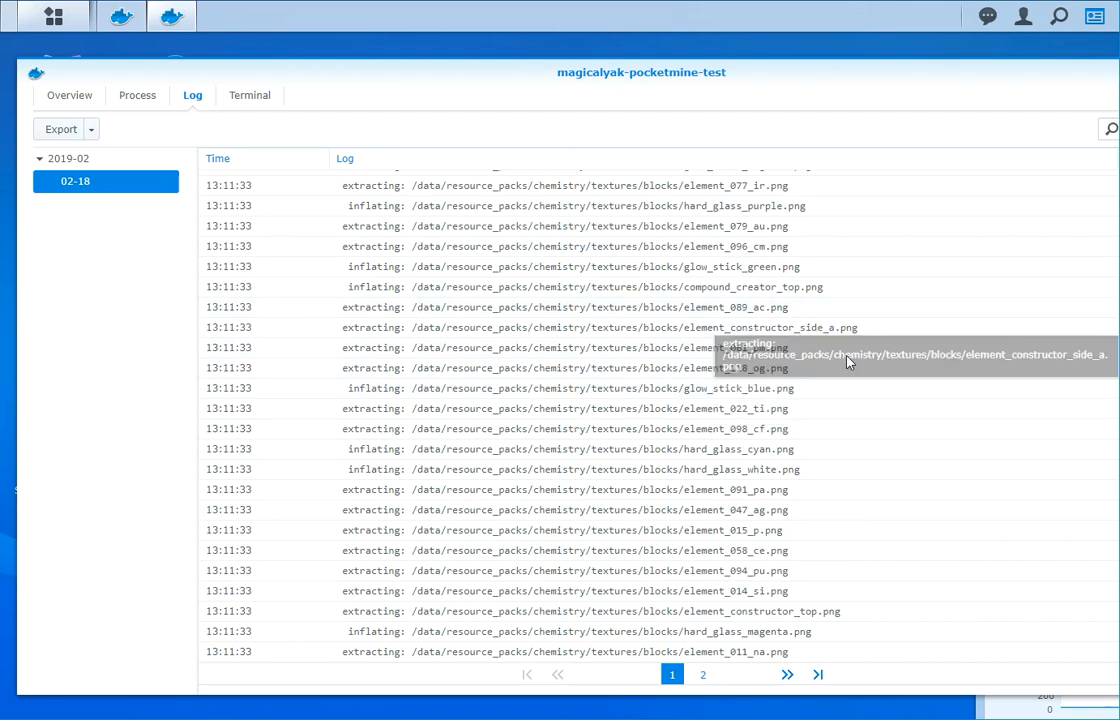
{"action": "mouse_move", "coordinate": [654, 413]}
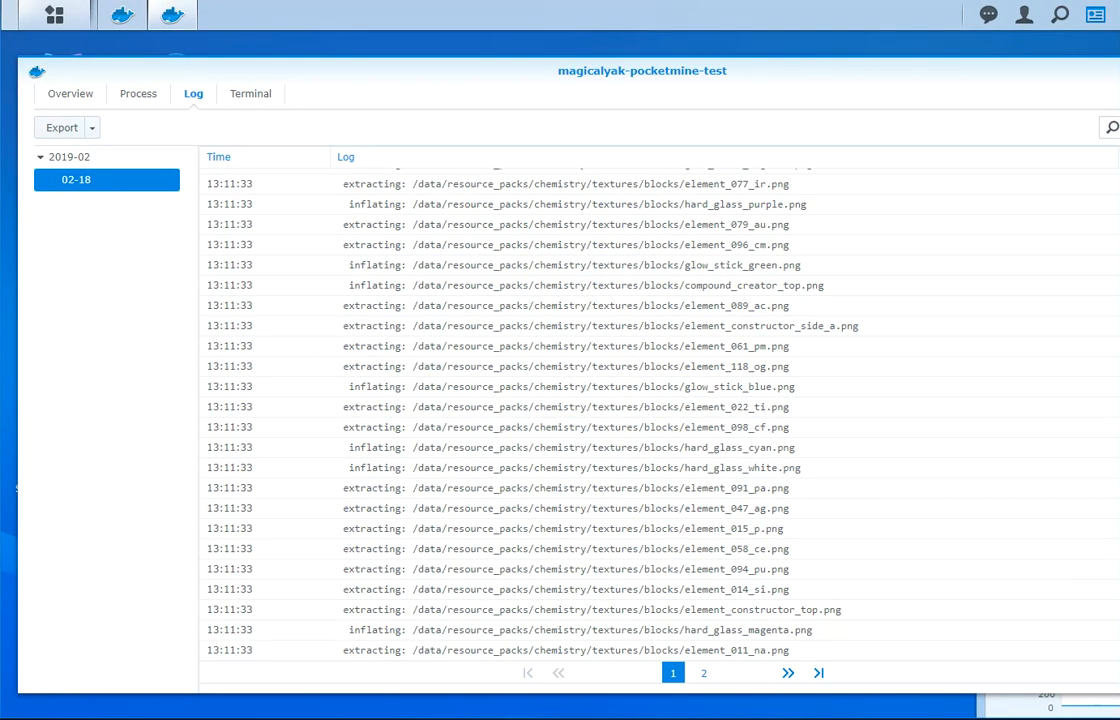
{"action": "mouse_move", "coordinate": [783, 71]}
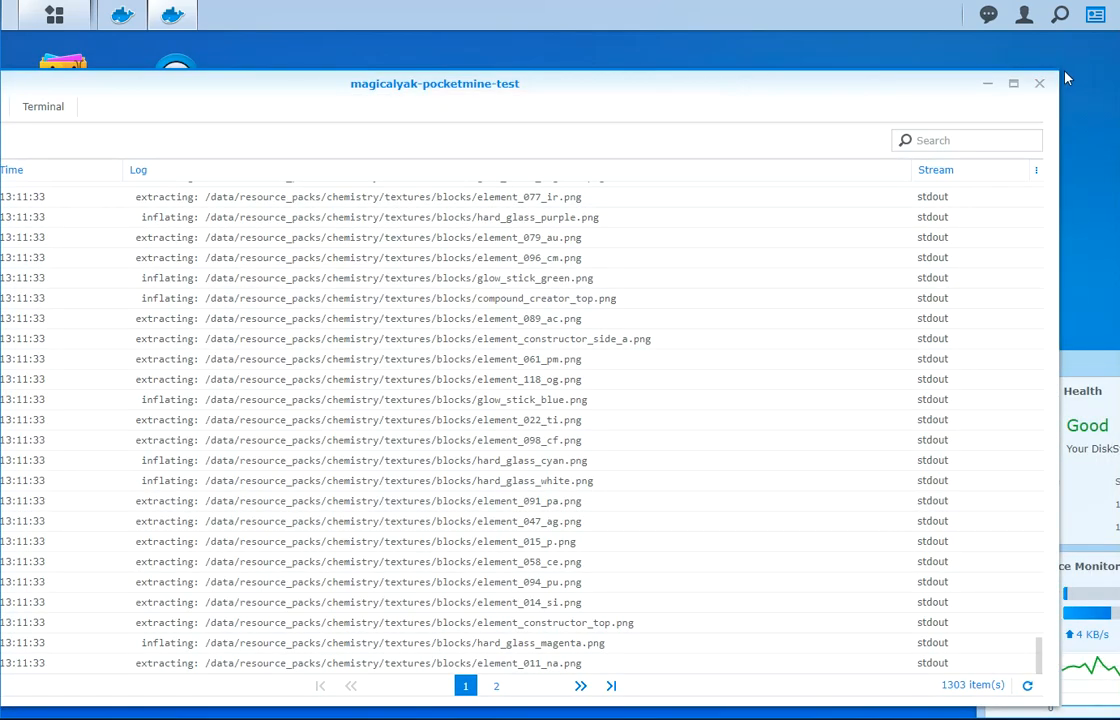
{"action": "left_click_drag", "start_coordinate": [435, 83], "coordinate": [278, 135]}
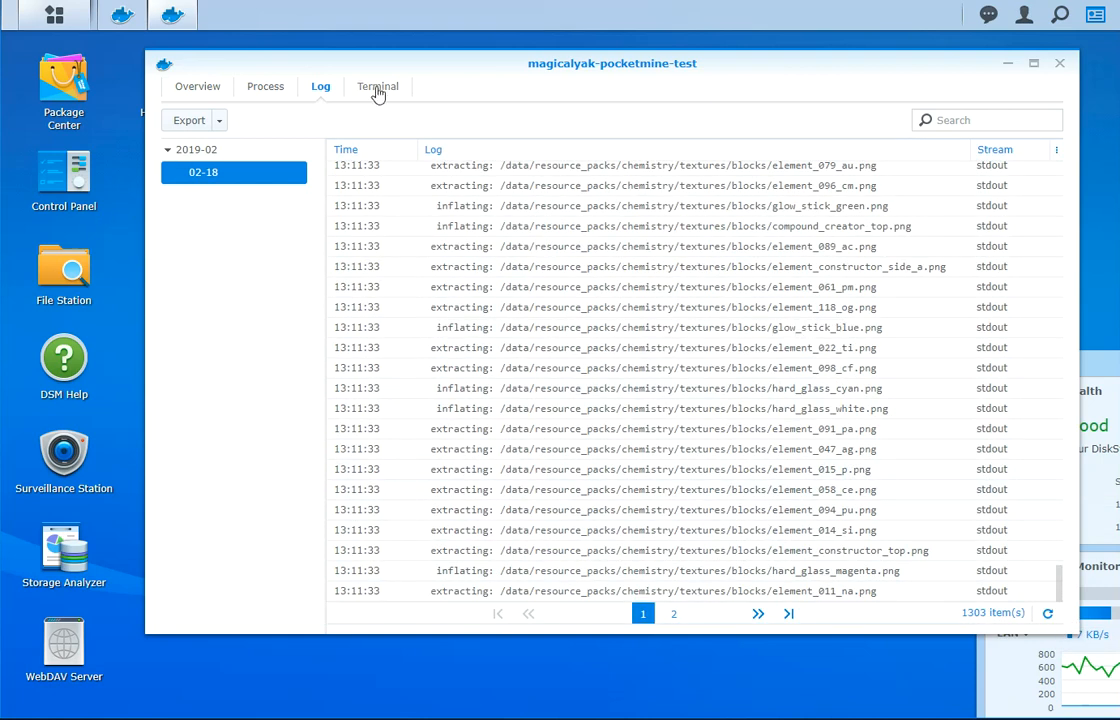
Switch to the container's Terminal tab to show PocketMine's help output.
{"action": "left_click", "coordinate": [378, 86]}
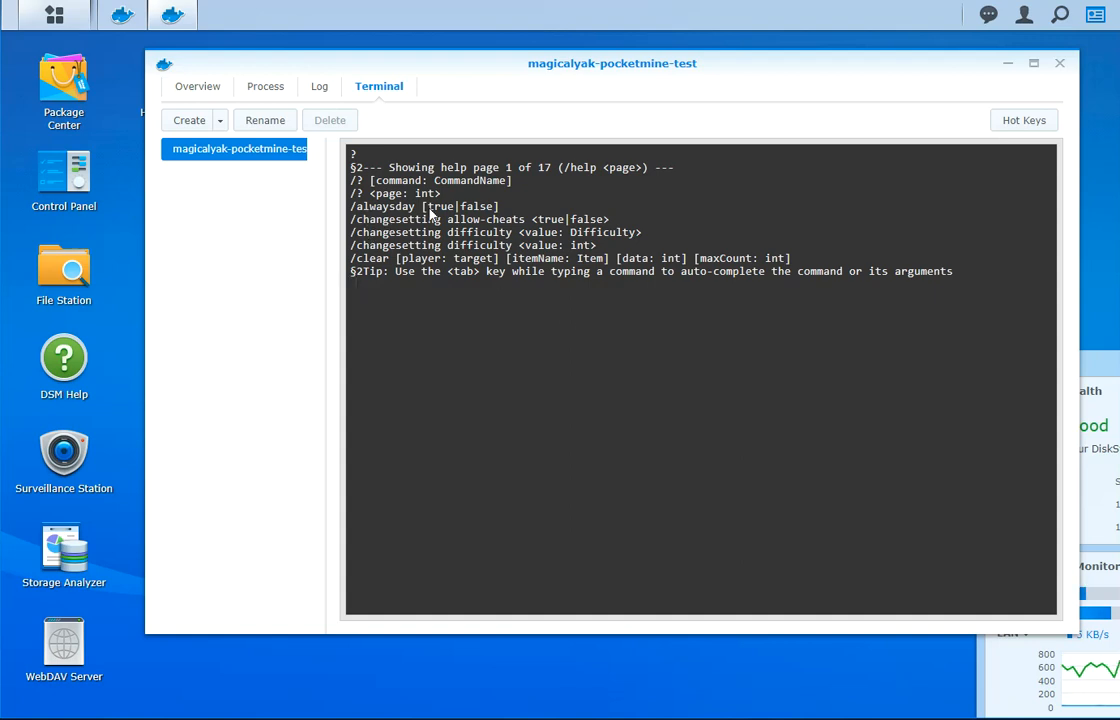
{"action": "mouse_move", "coordinate": [378, 258]}
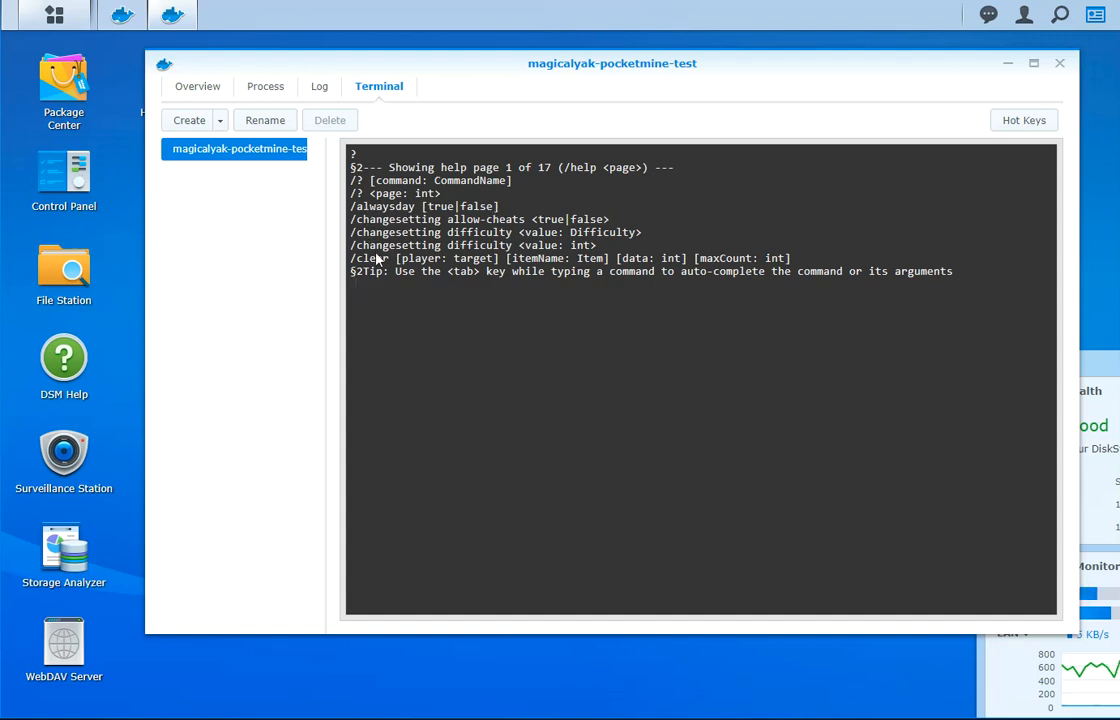
{"action": "mouse_move", "coordinate": [610, 216]}
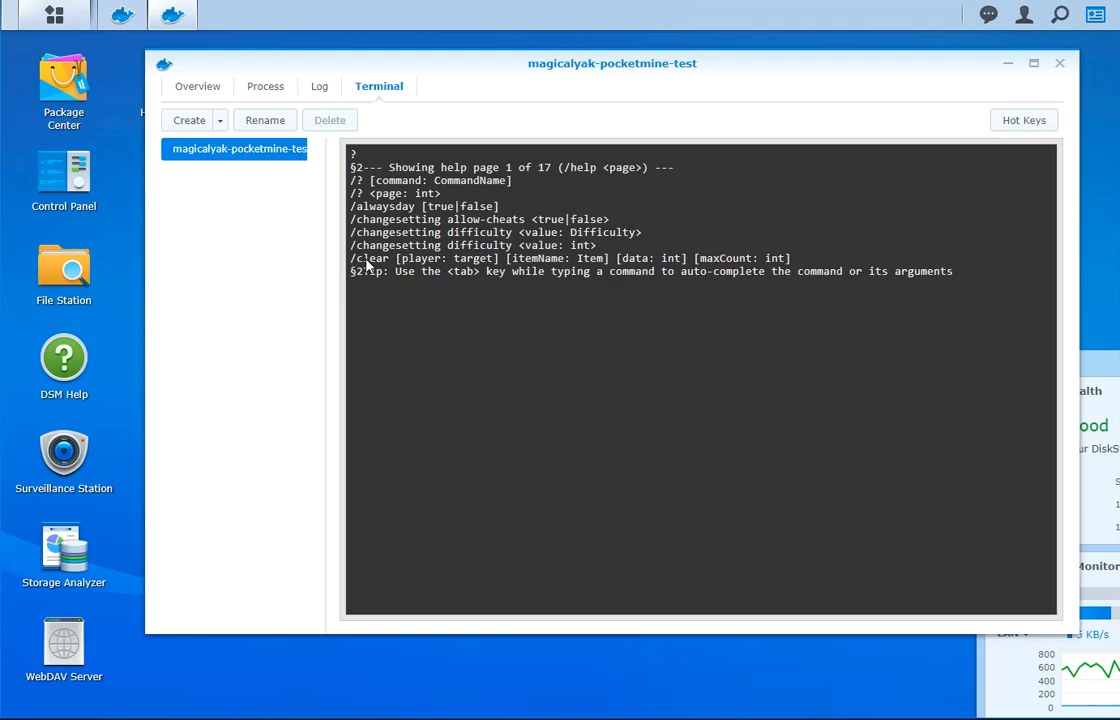
{"action": "mouse_move", "coordinate": [414, 360]}
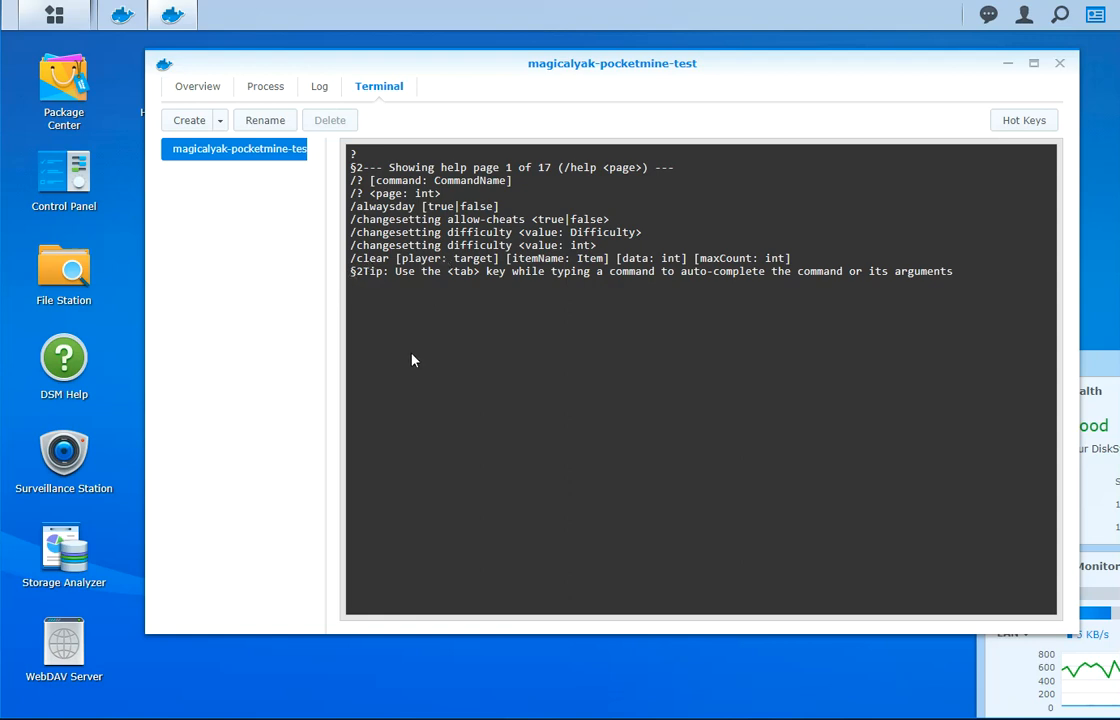
{"action": "mouse_move", "coordinate": [420, 360]}
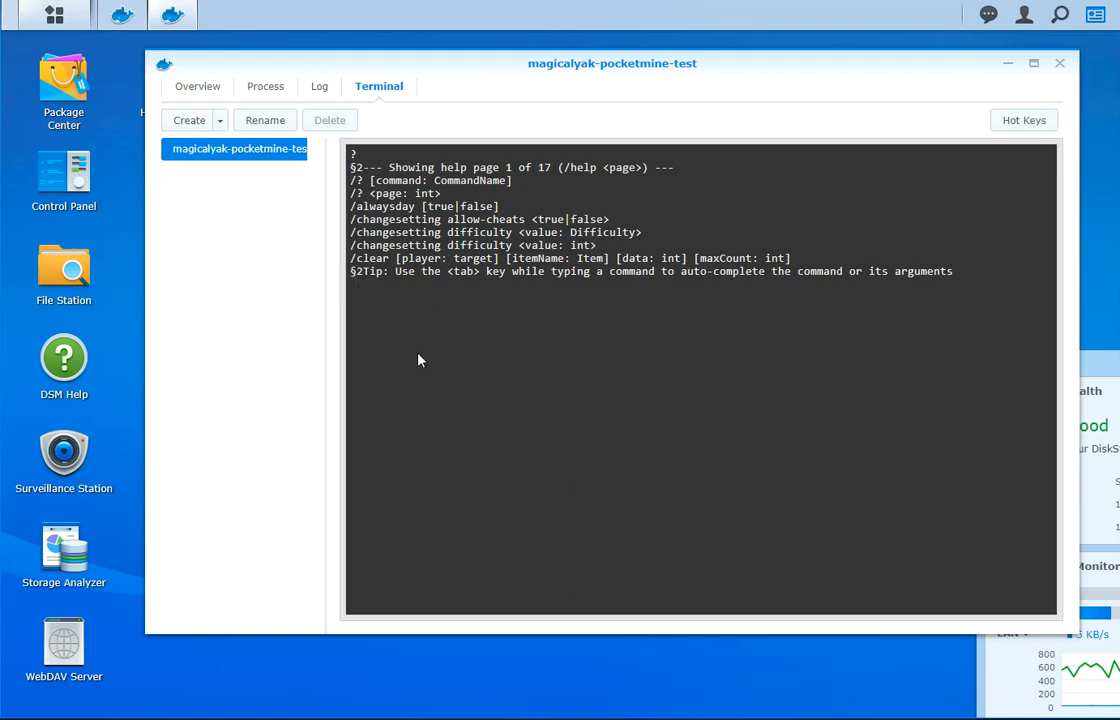
{"action": "mouse_move", "coordinate": [473, 439]}
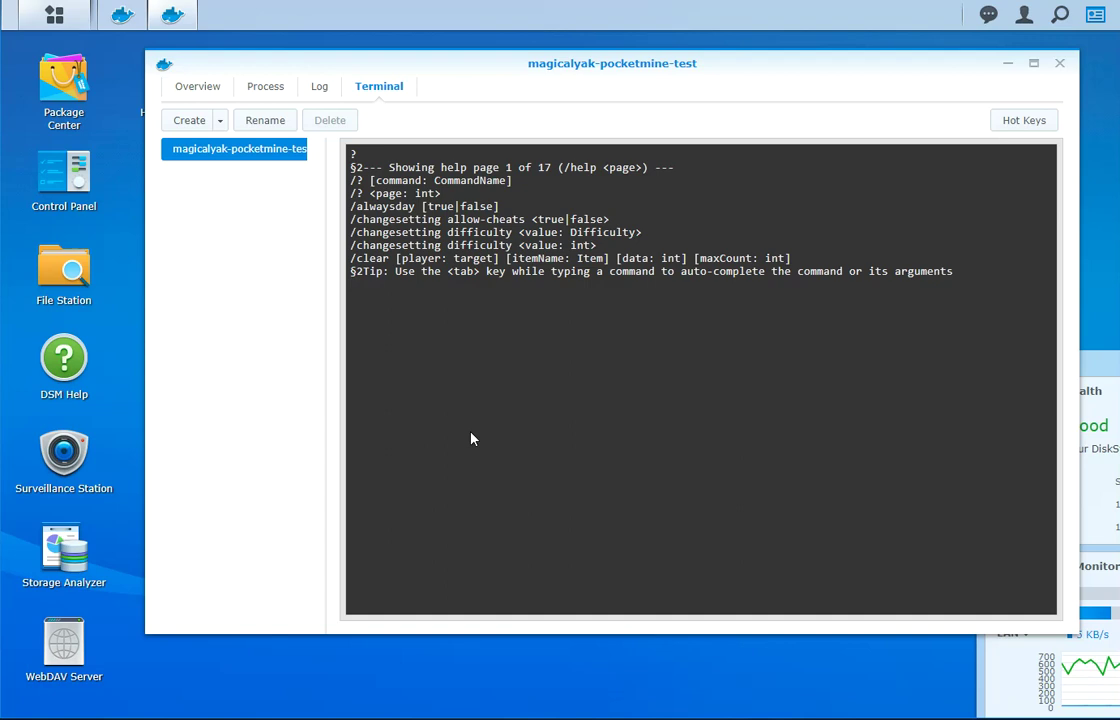
Run 'changesetting allow-cheats true' in the PocketMine terminal.
{"action": "type", "text": "changesetting allow-cheats"}
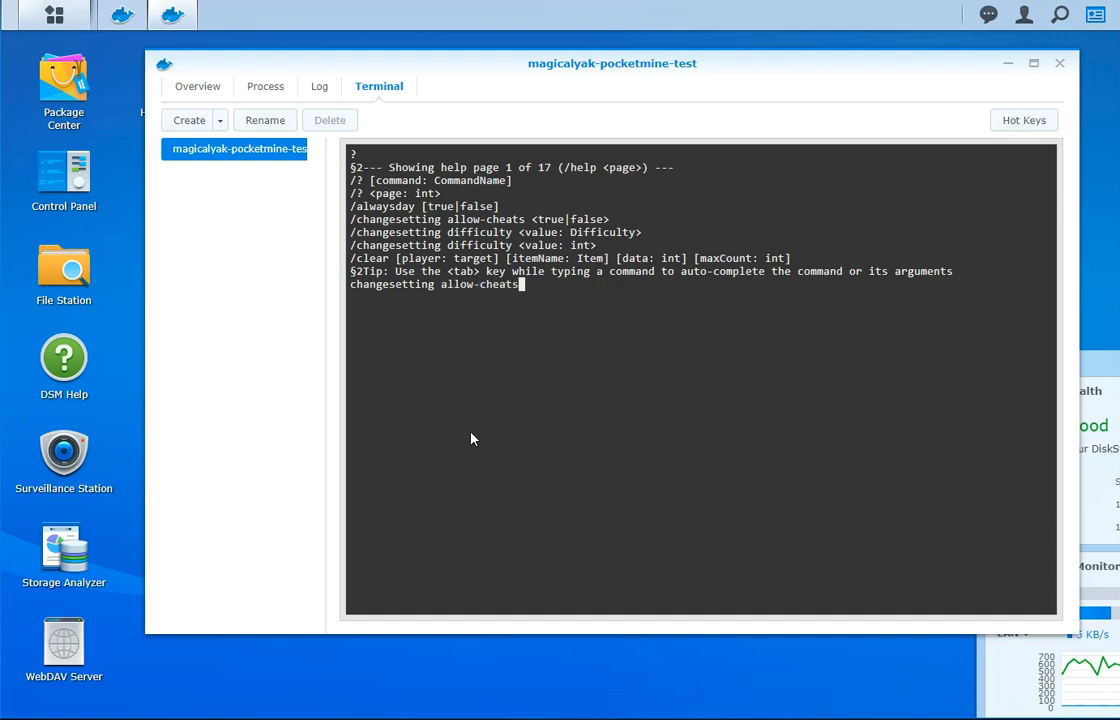
{"action": "type", "text": "true"}
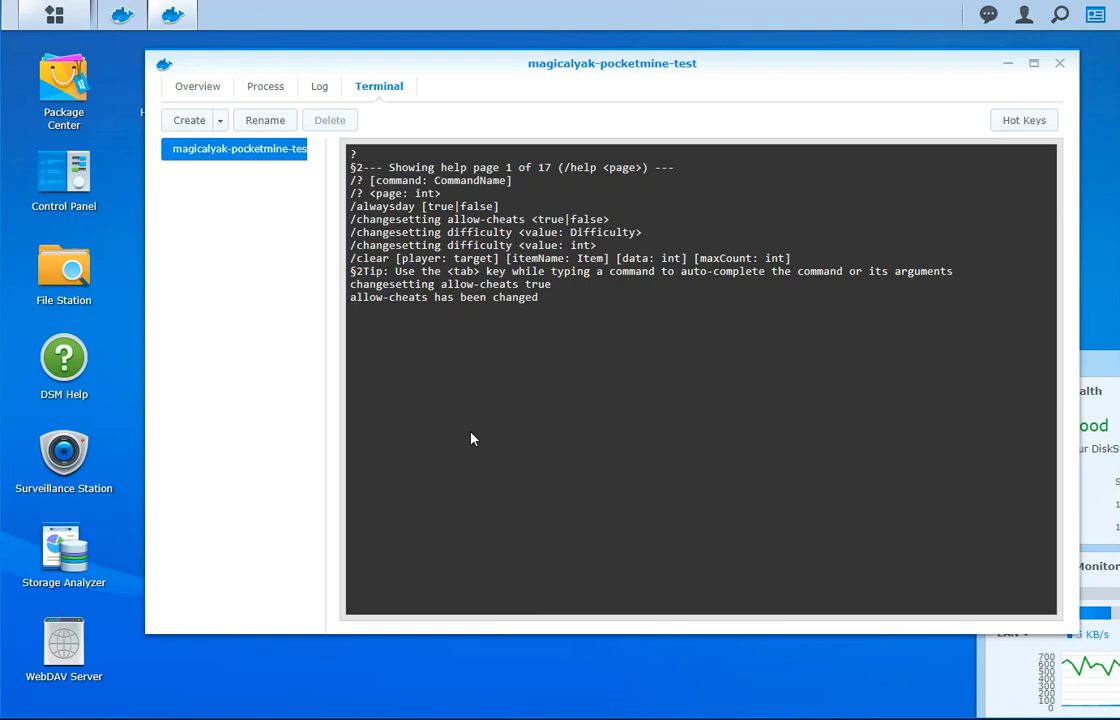
{"action": "mouse_move", "coordinate": [620, 93]}
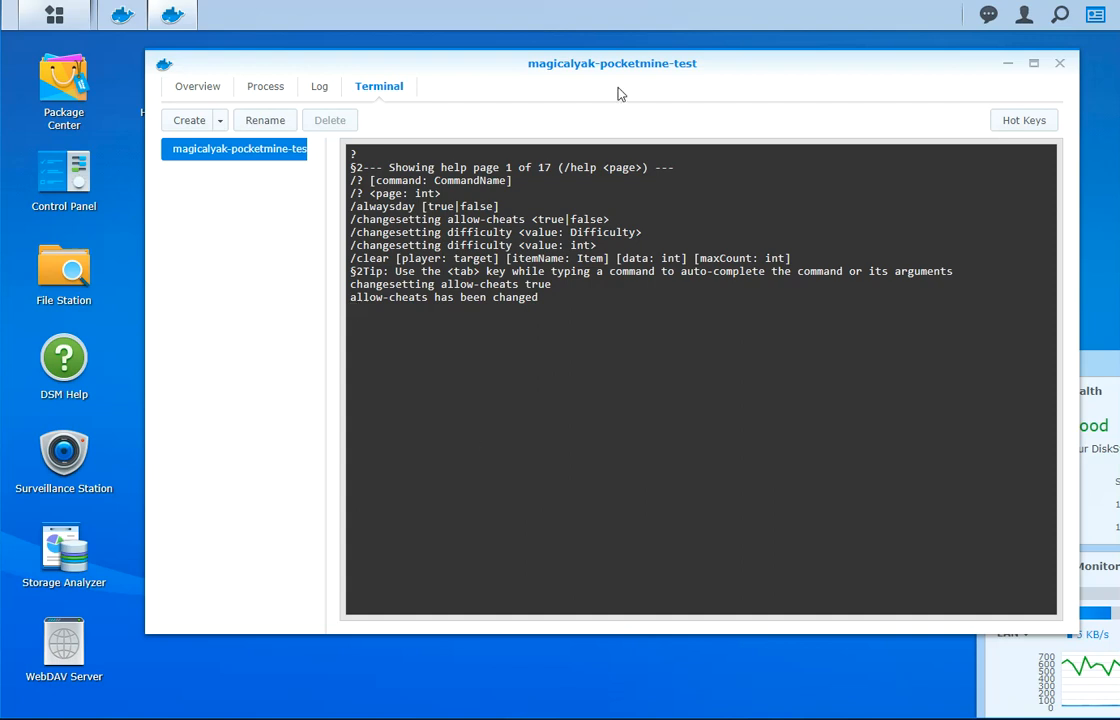
{"action": "mouse_move", "coordinate": [349, 308]}
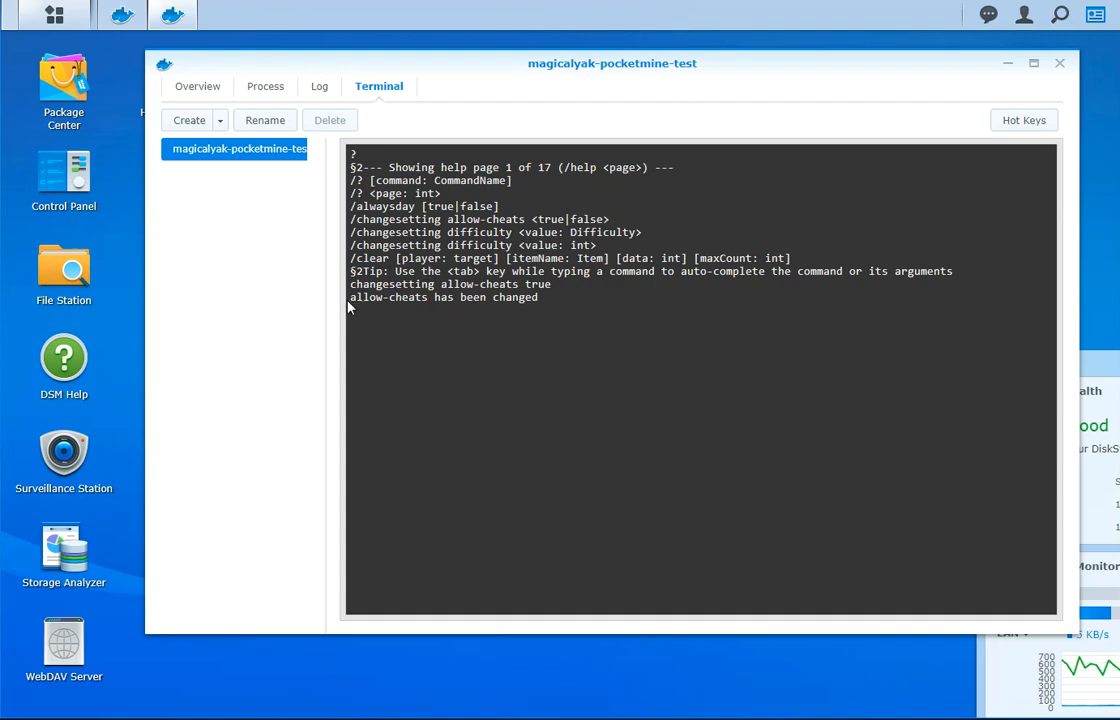